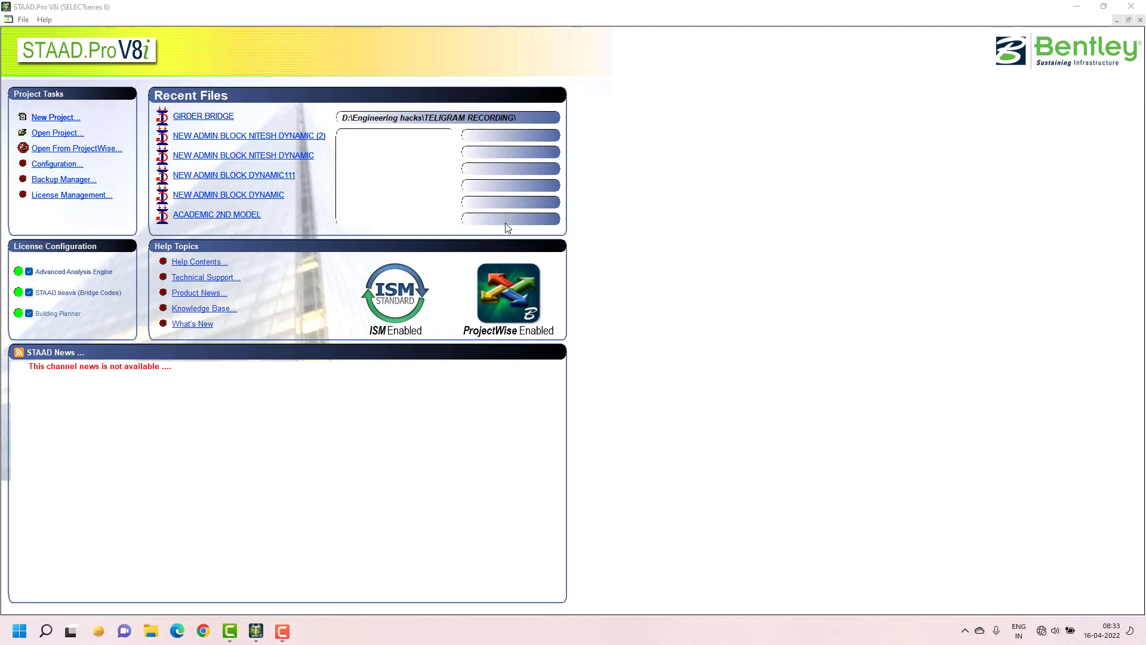
mouse_move(513, 232)
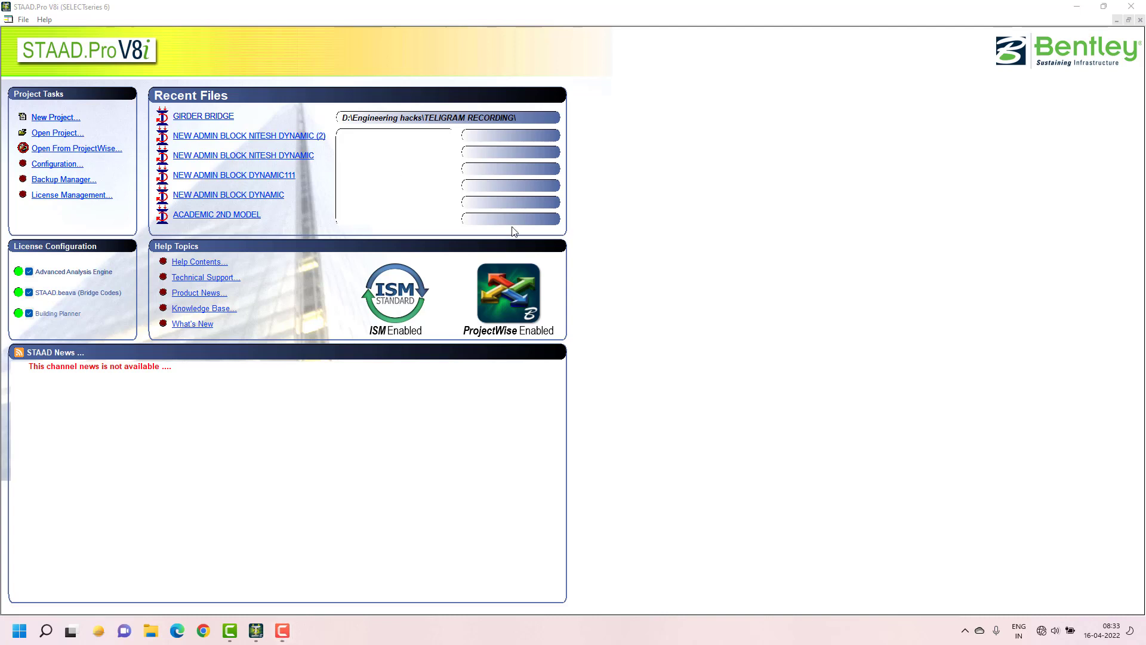
mouse_move(487, 224)
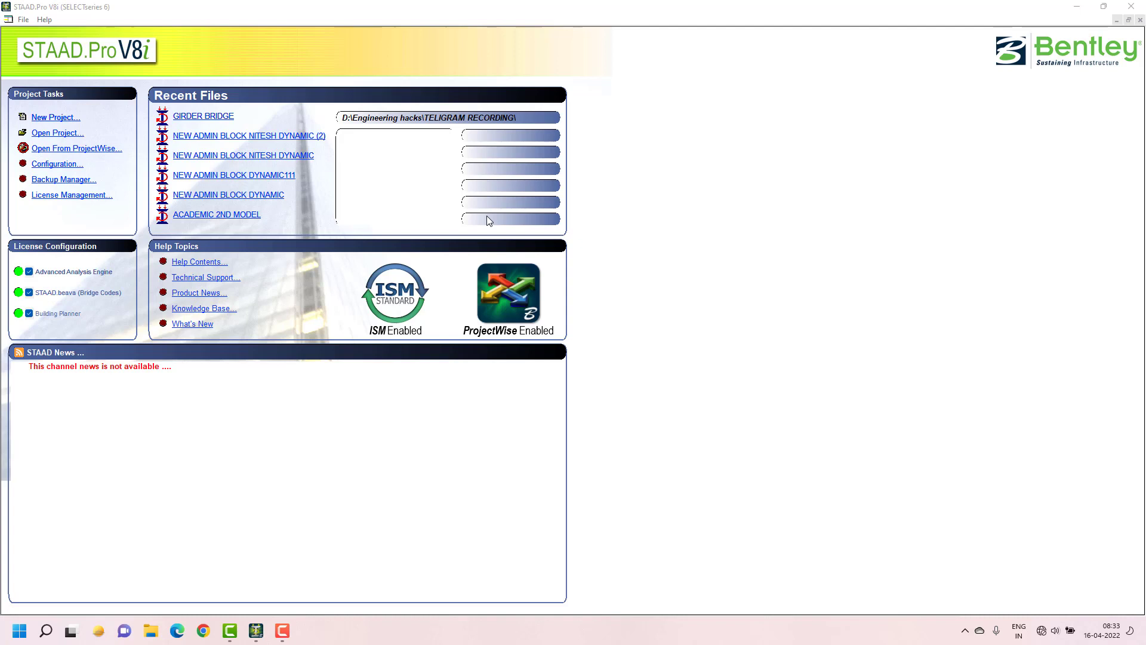
mouse_move(477, 234)
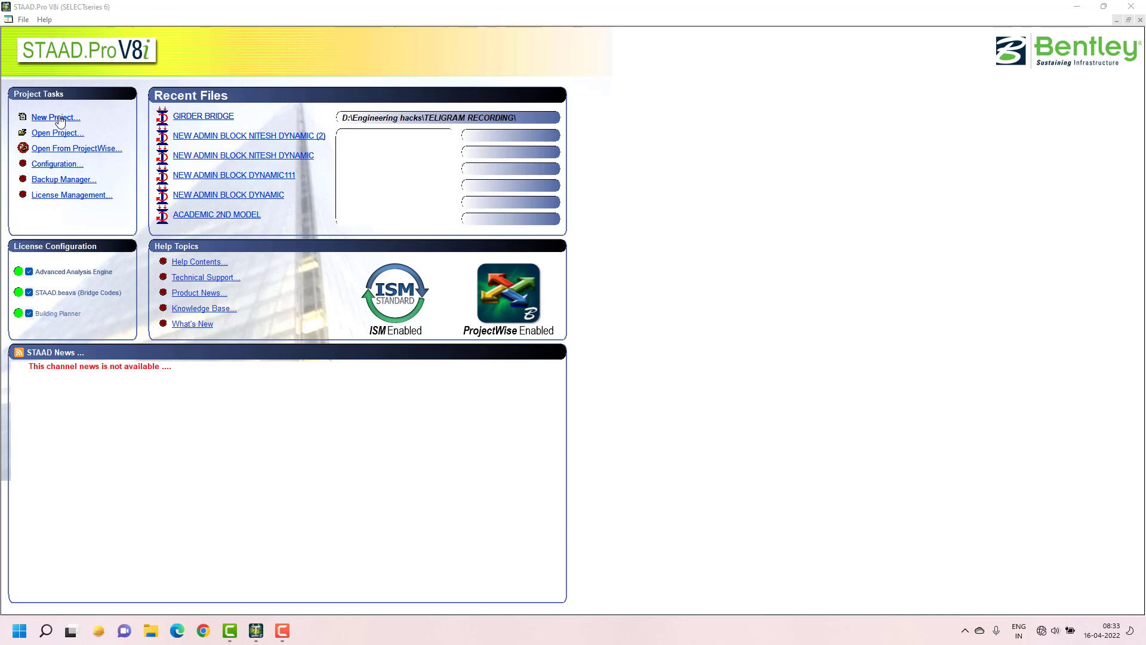
Create a new Space structure named GIRDER BRIDGE in metres and kilonewtons, keeping Add Beam.
click(55, 117)
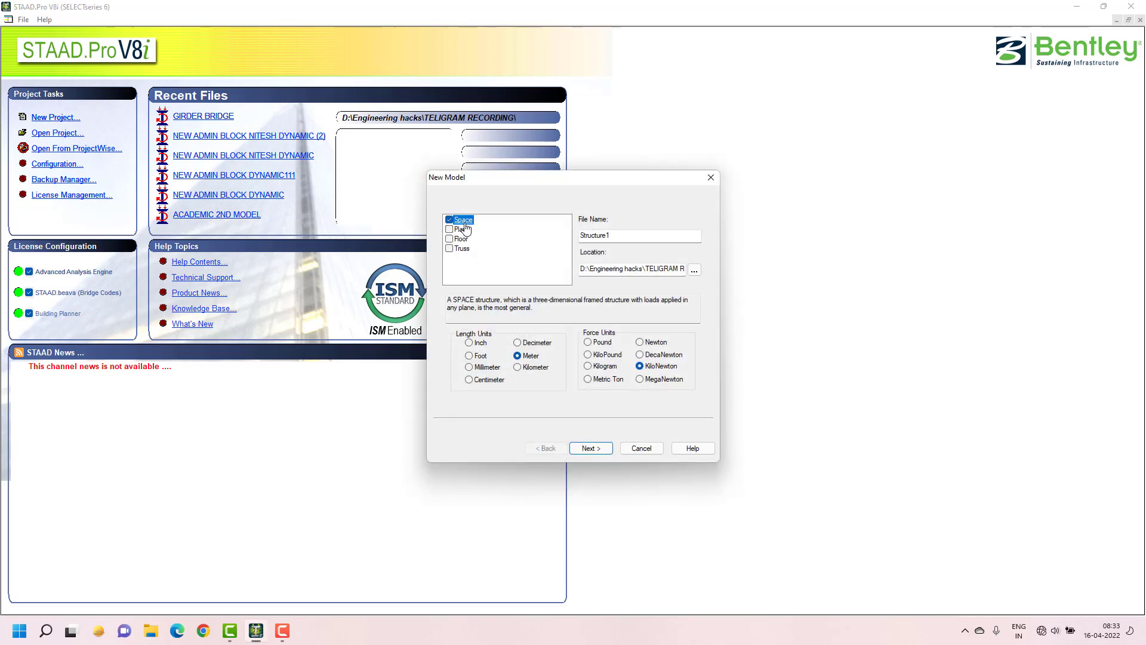
click(639, 235)
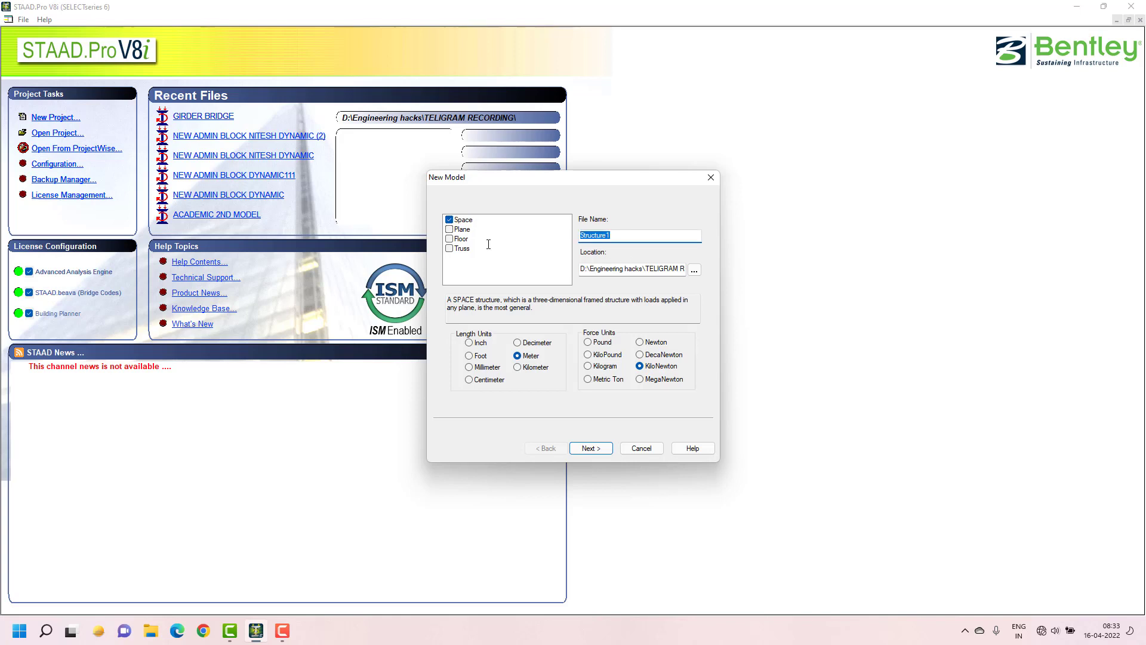
text(GIRDER BRIDGE)
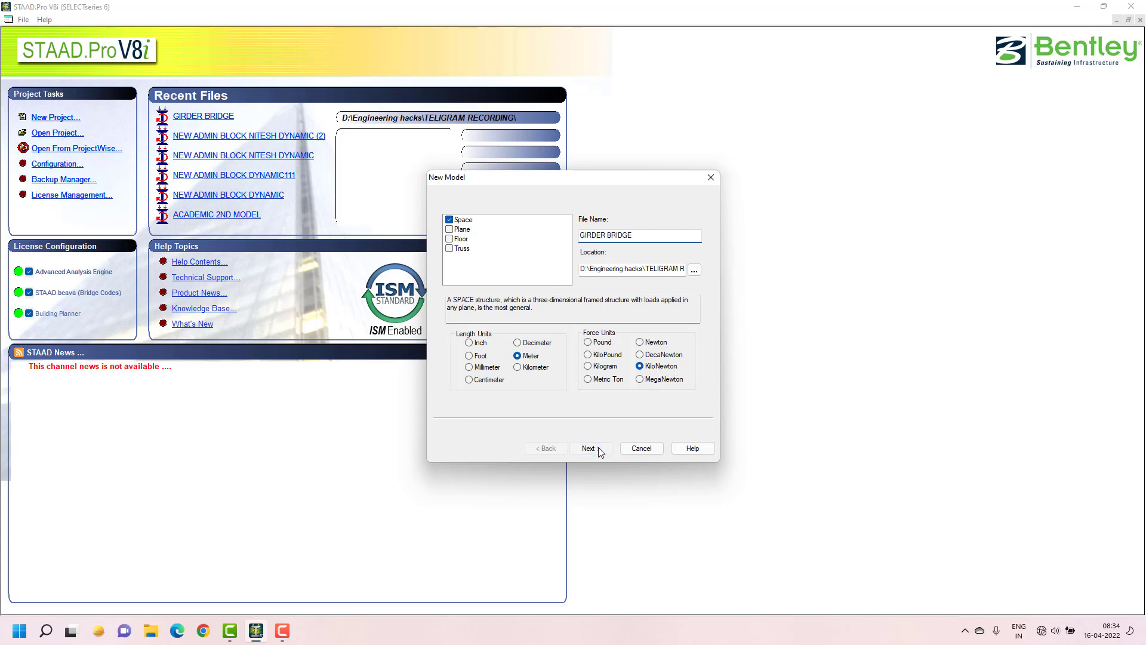
click(590, 448)
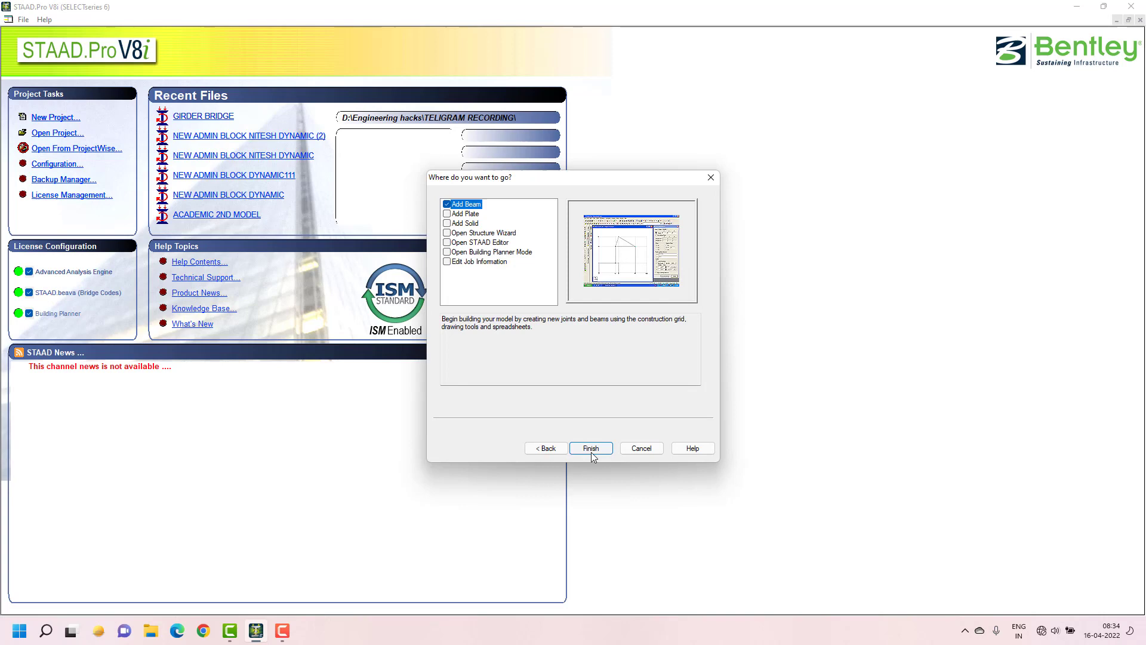
click(591, 448)
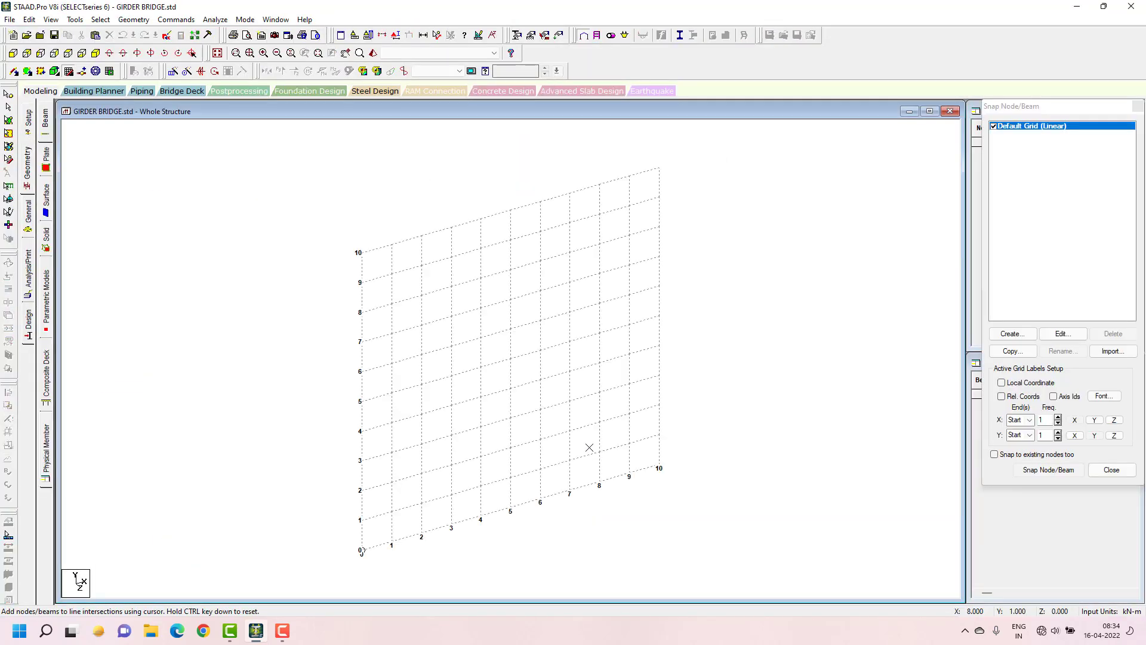
mouse_move(599, 451)
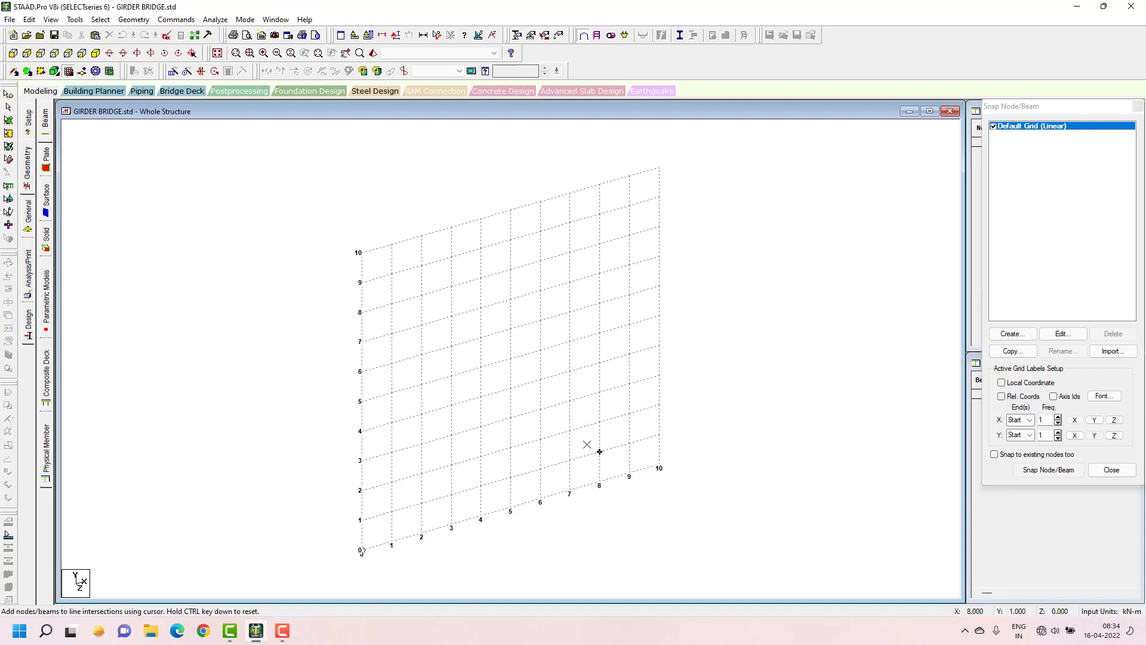
mouse_move(391, 303)
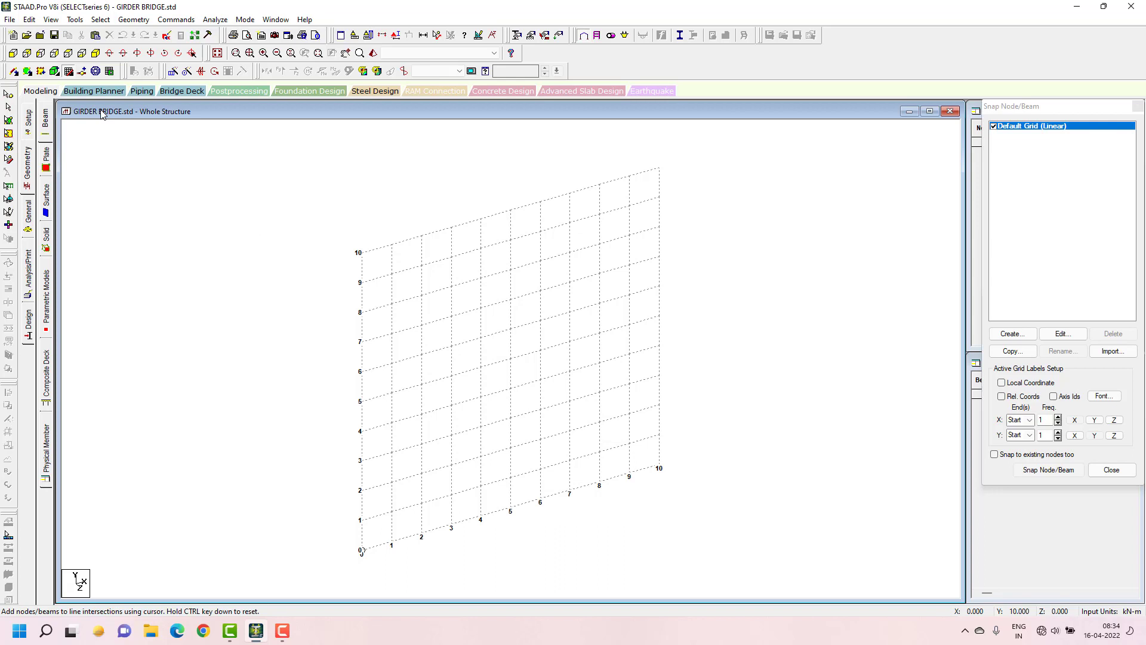
mouse_move(518, 502)
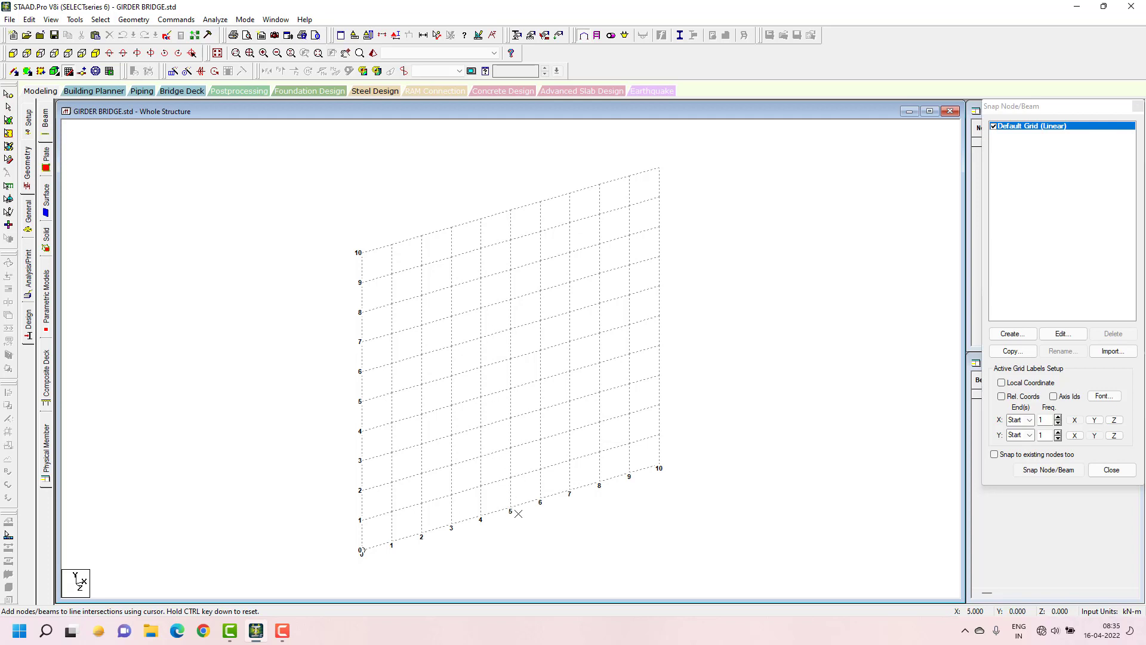
mouse_move(492, 530)
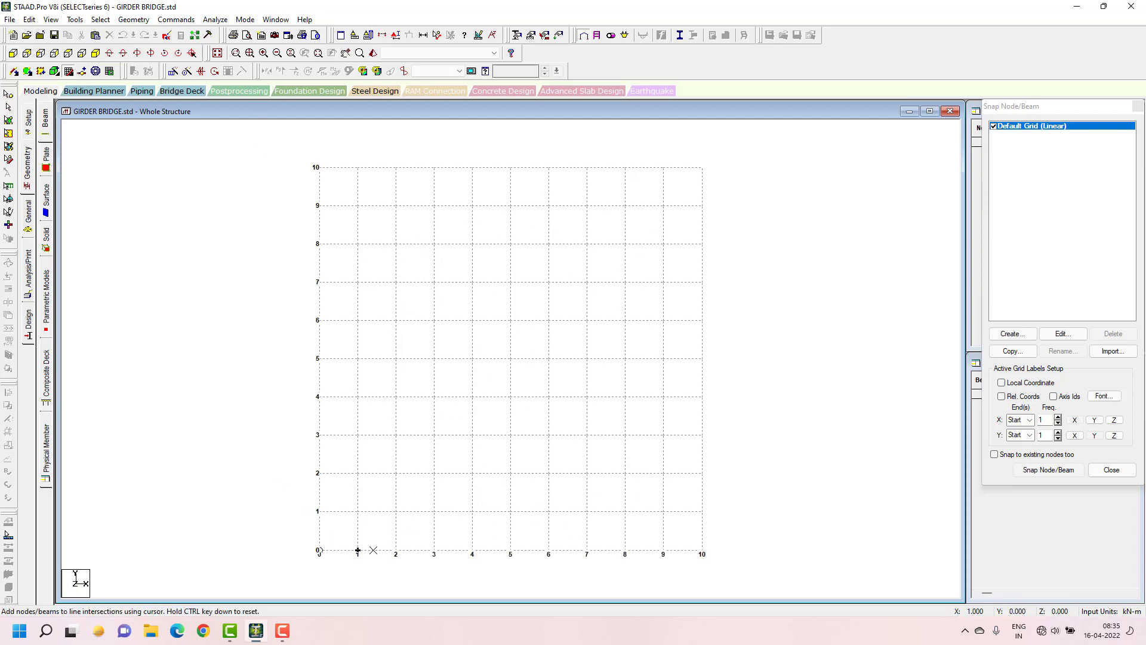
mouse_move(508, 567)
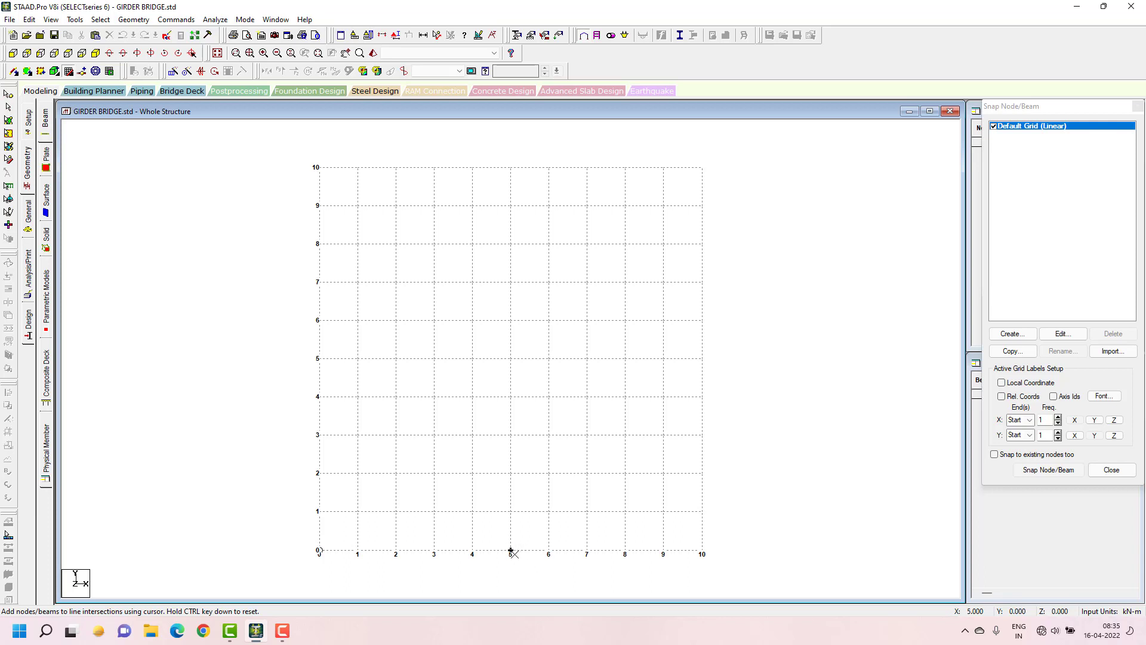
Draw a 6 m vertical column from grid point (5, 0, 0) to (5, 6, 0) and close the grid panel.
click(511, 554)
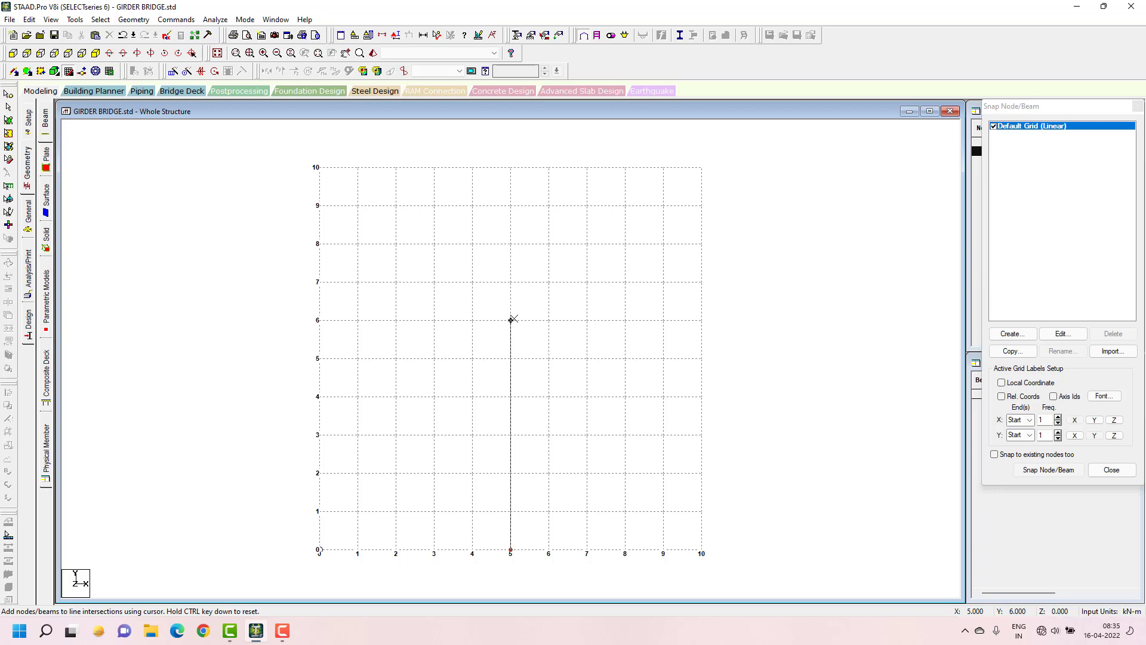
click(511, 282)
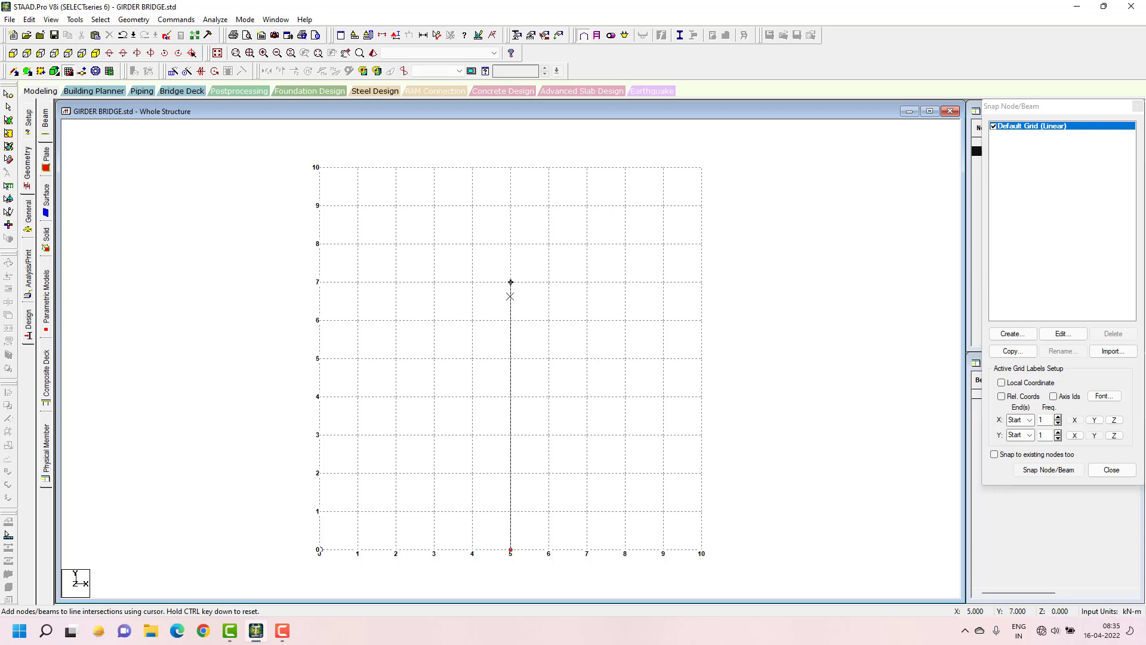
mouse_move(511, 328)
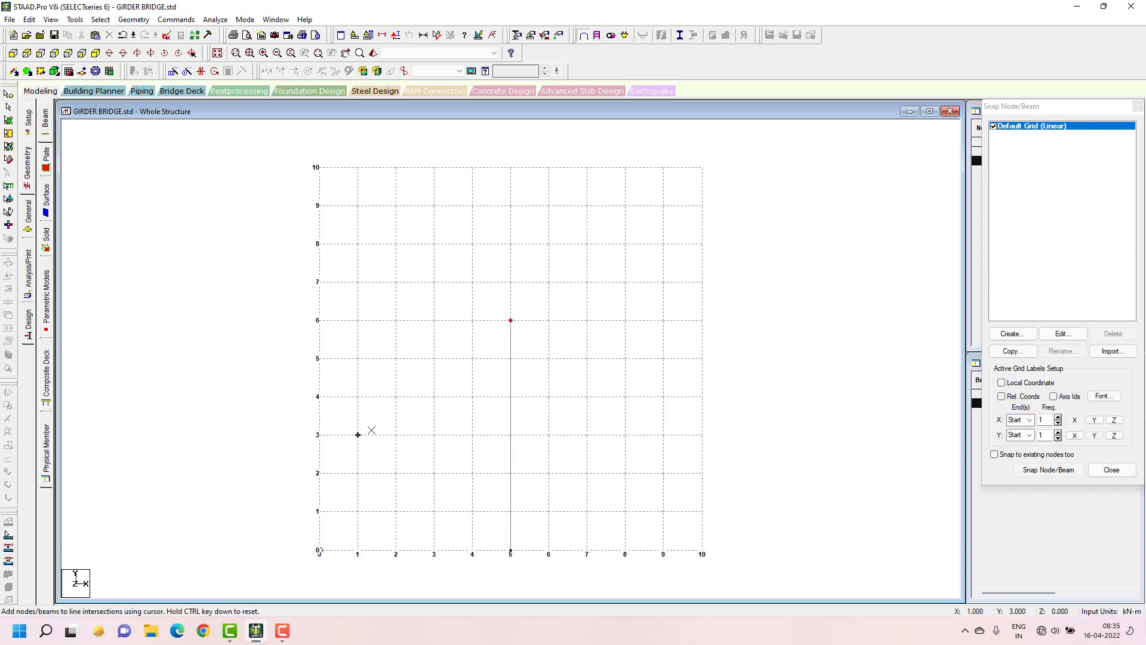
click(701, 244)
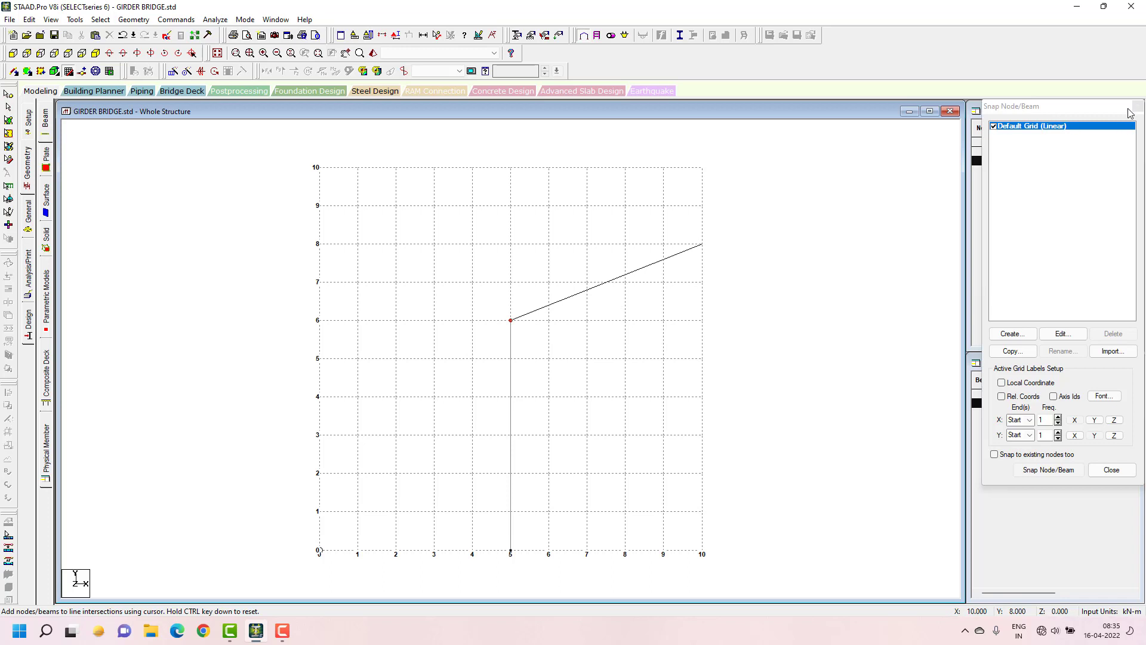
click(1112, 471)
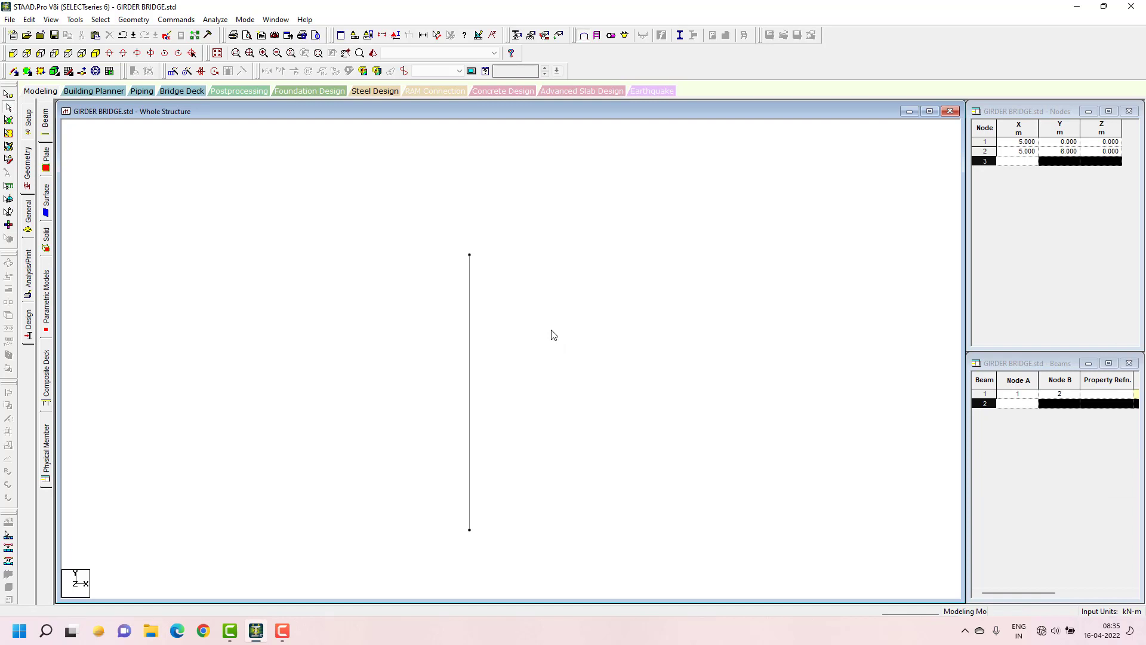
mouse_move(667, 273)
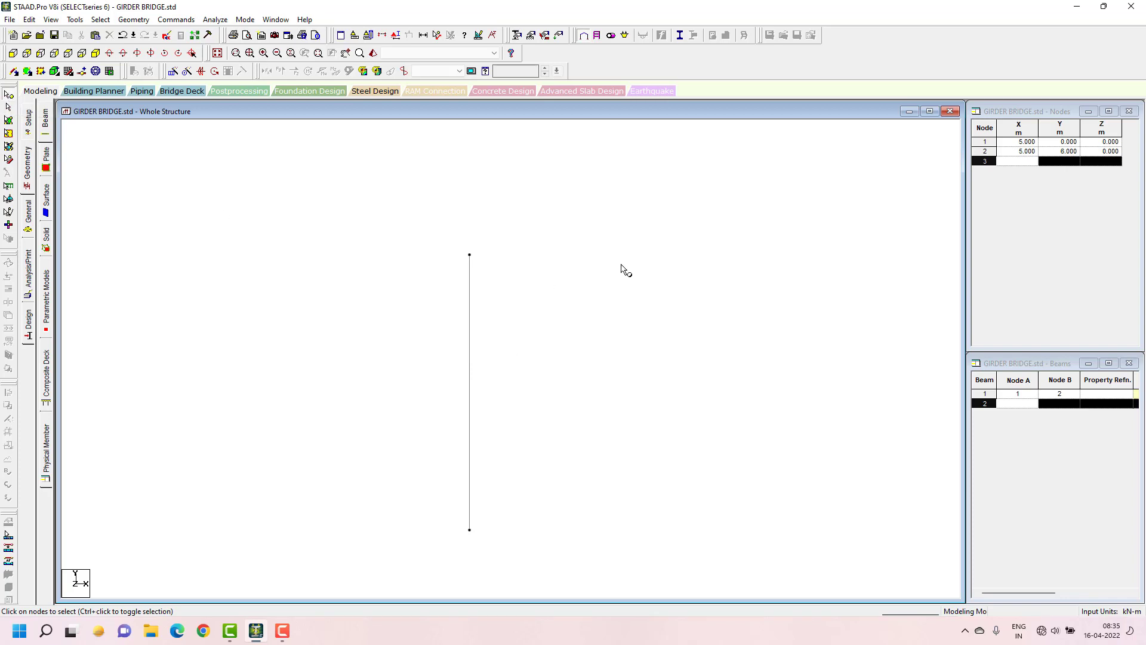
Copy the column top node 3 m along X in both directions, creating nodes at (8, 6, 0) and (2, 6, 0).
click(469, 255)
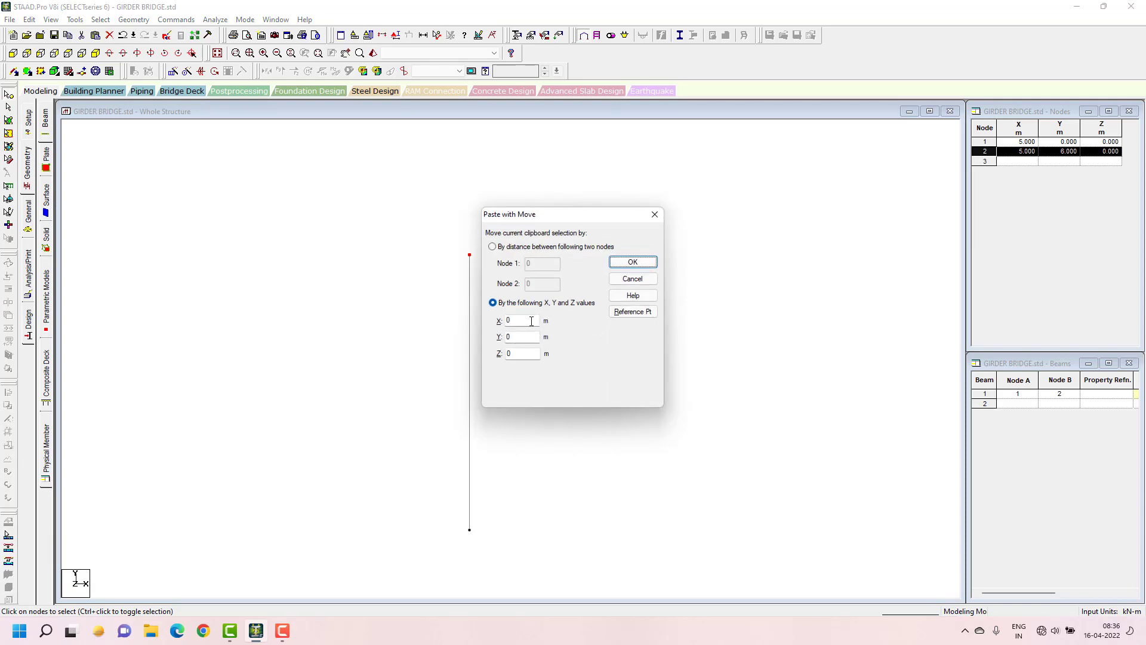
click(521, 320)
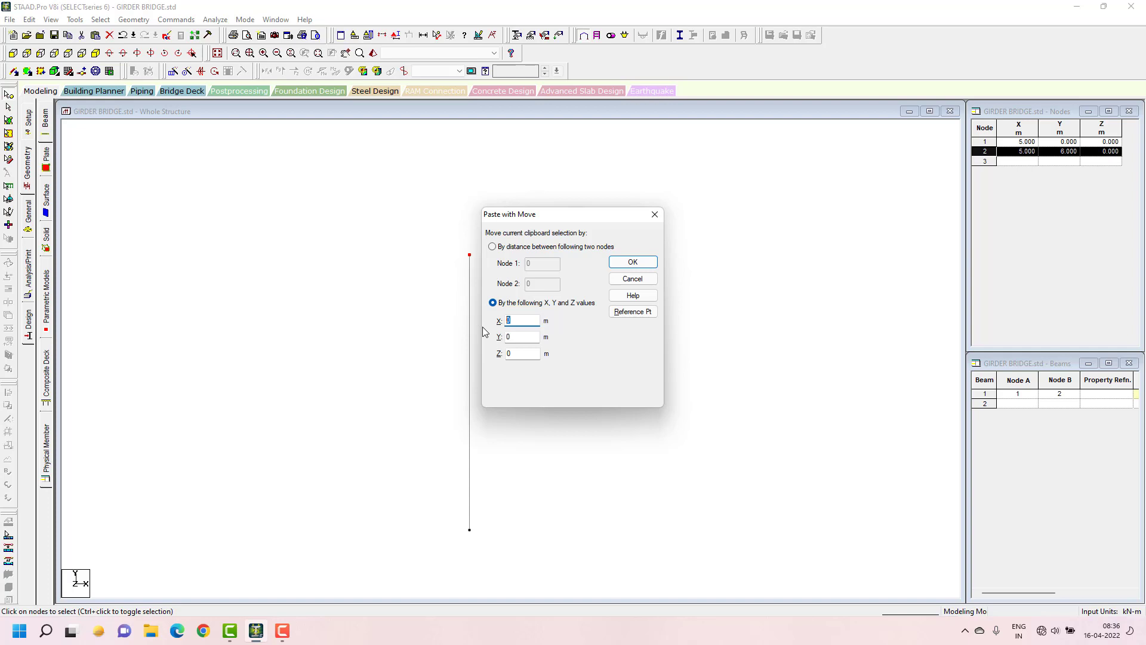
text(3)
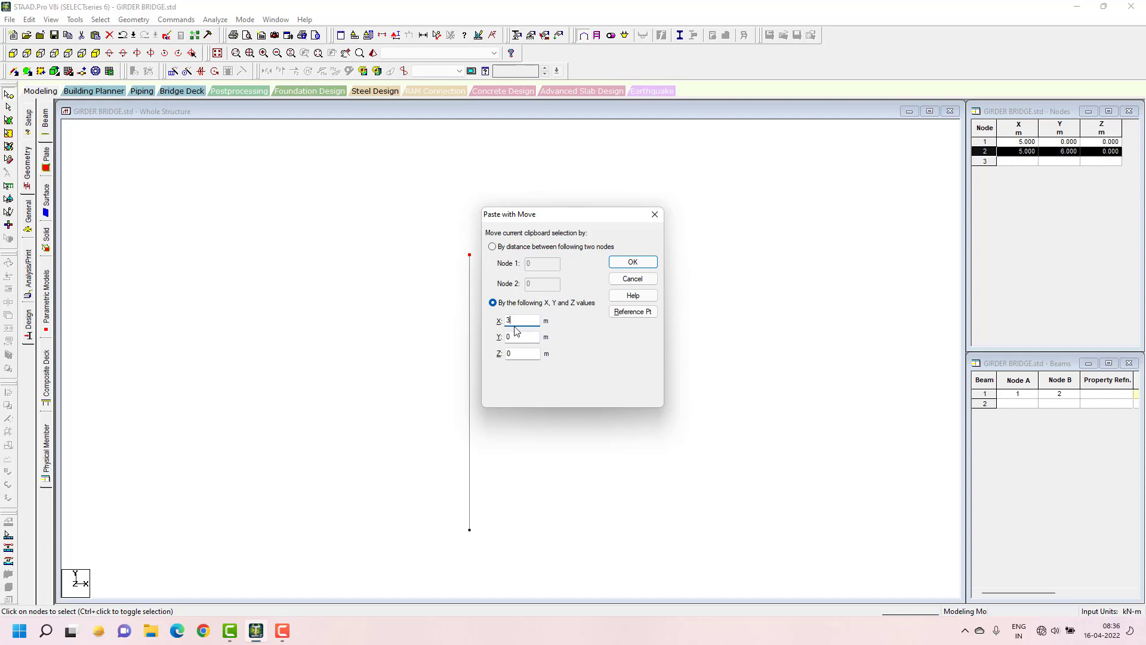
mouse_move(622, 263)
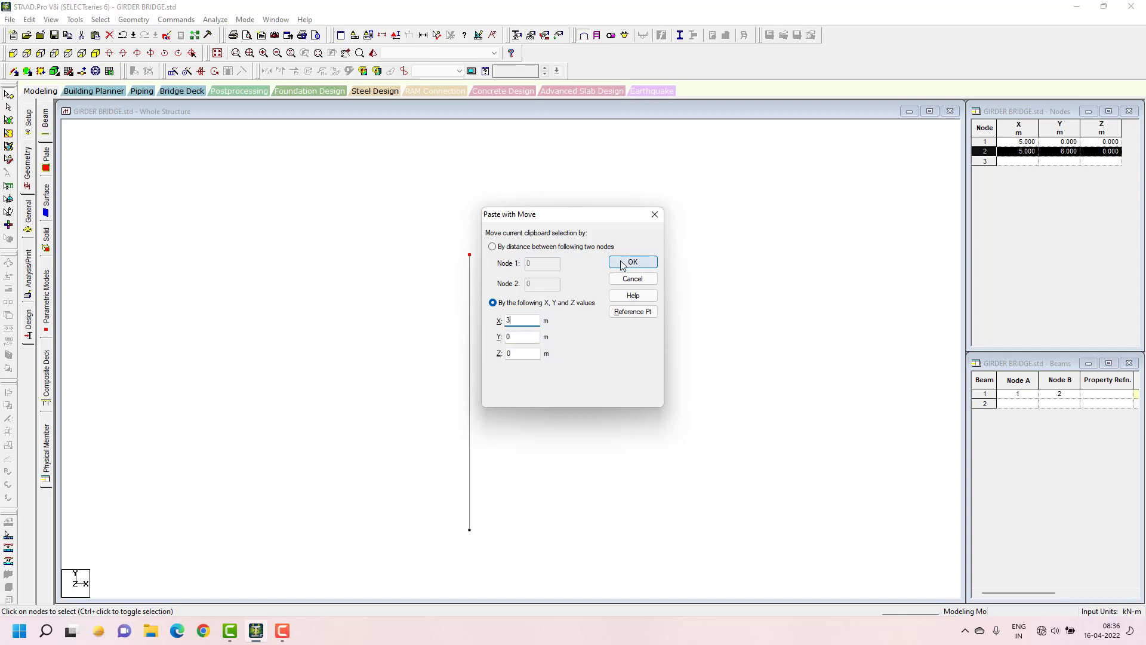
click(632, 261)
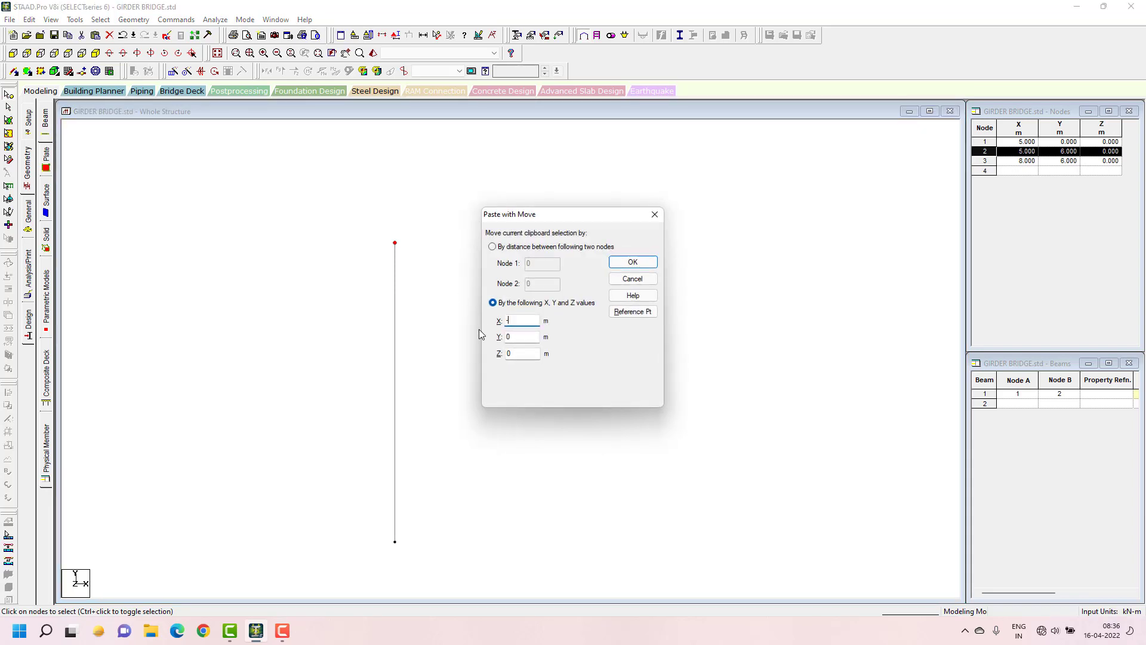
click(633, 261)
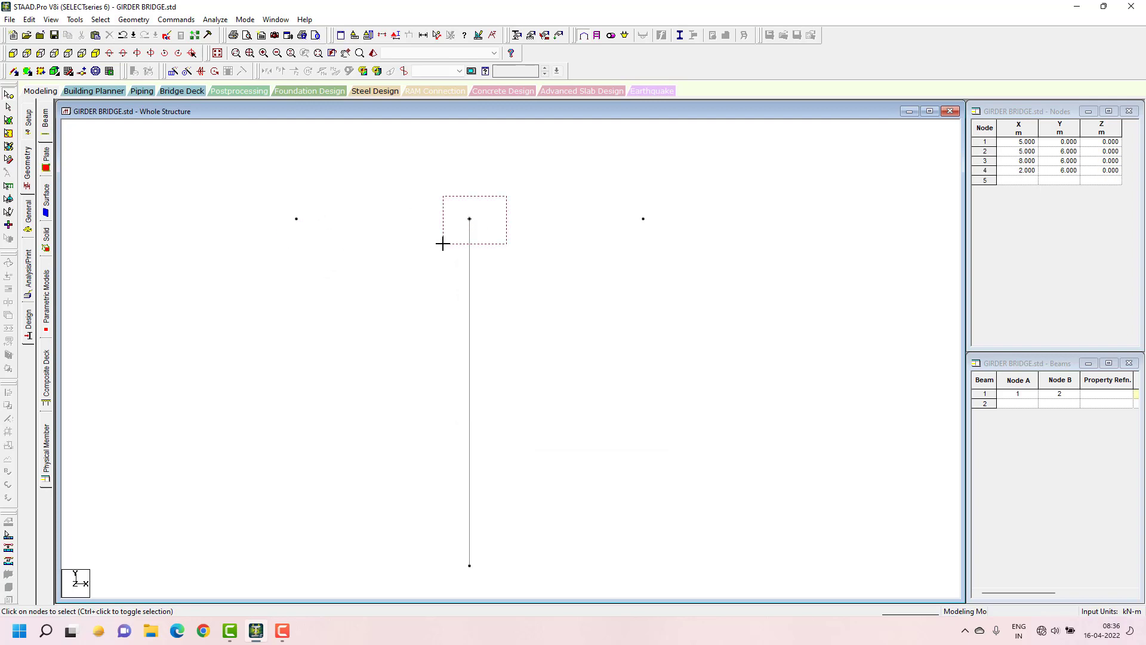
Join the left deck node to the column top with a beam.
click(469, 218)
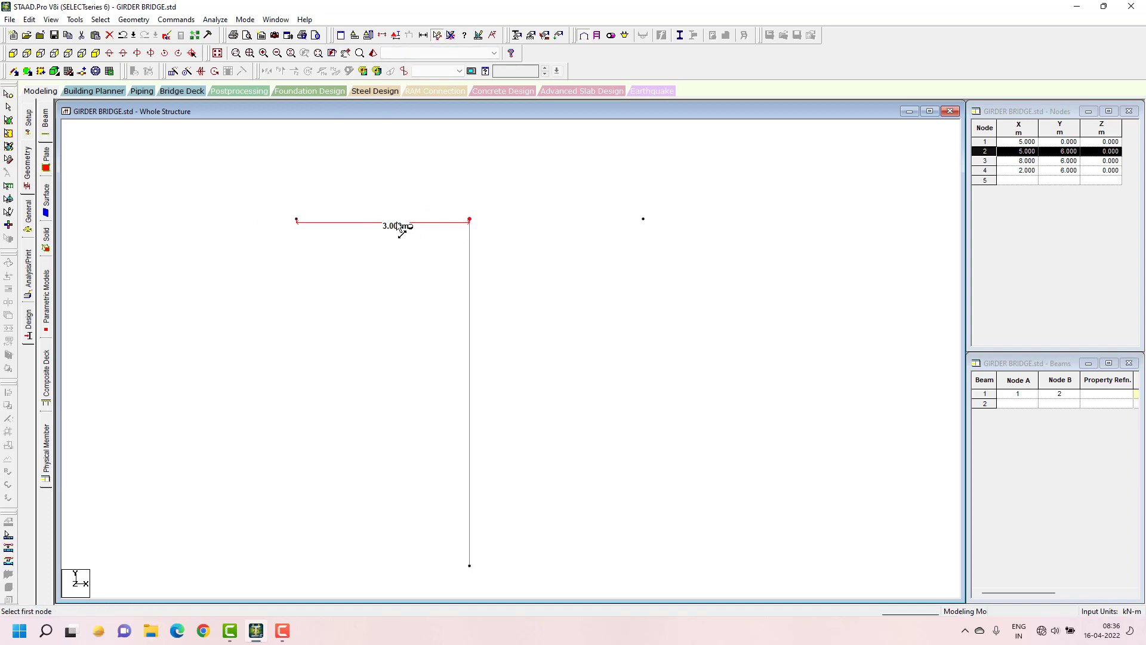
click(642, 219)
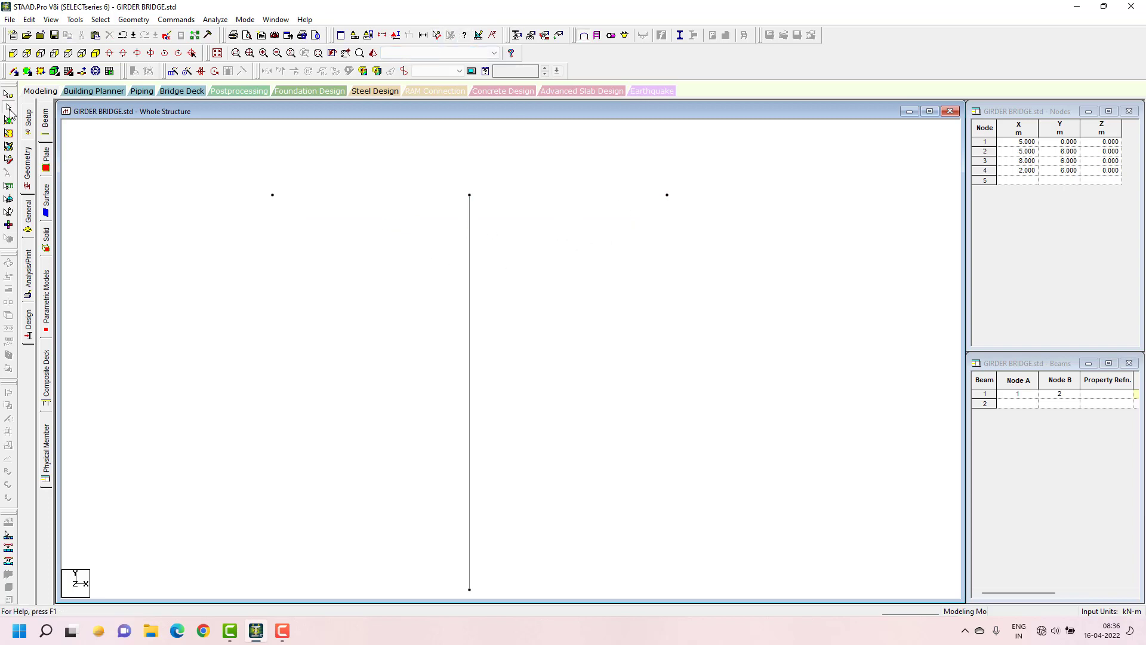
mouse_move(12, 72)
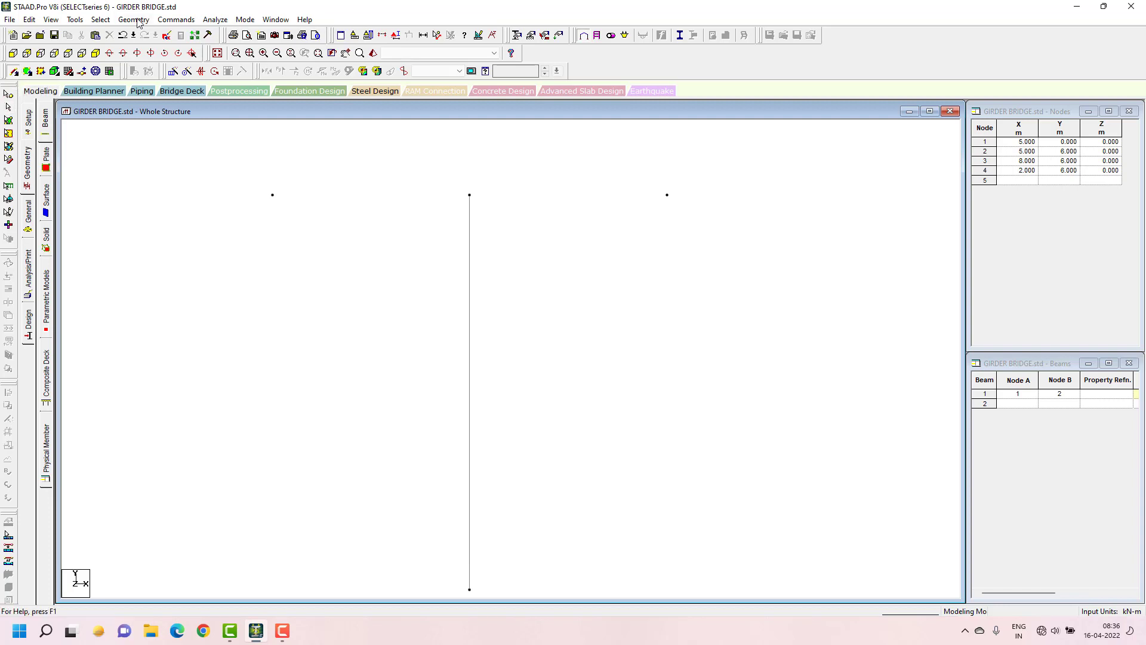
Add point-to-point girder beams between nodes 4–2 and 2–3 and select them.
click(134, 20)
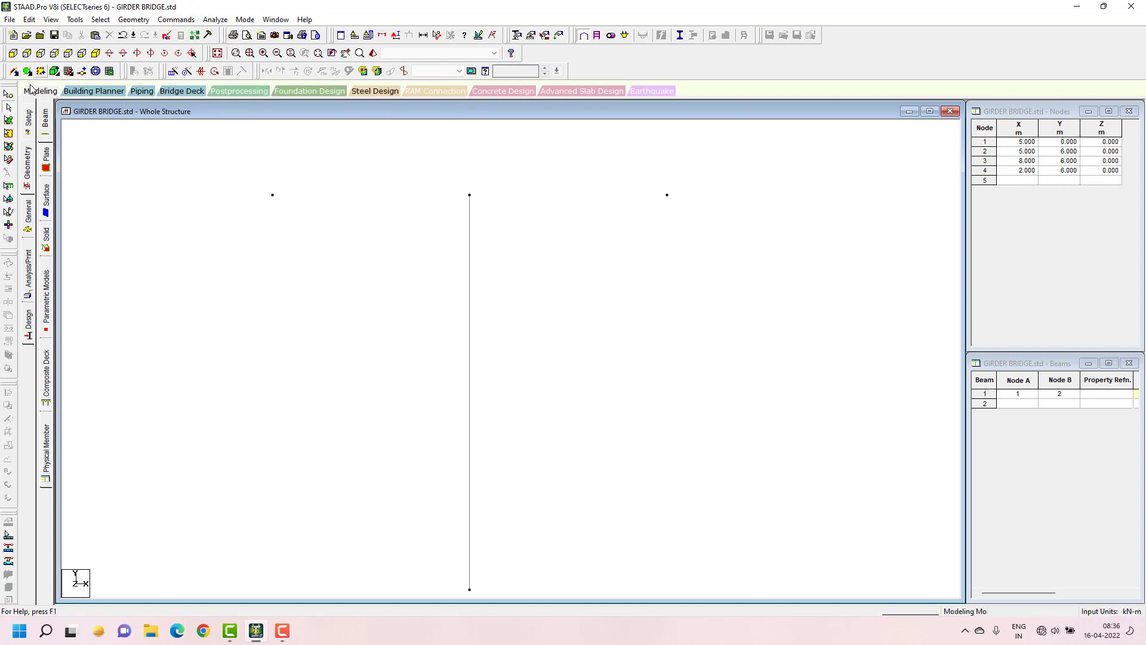
click(134, 19)
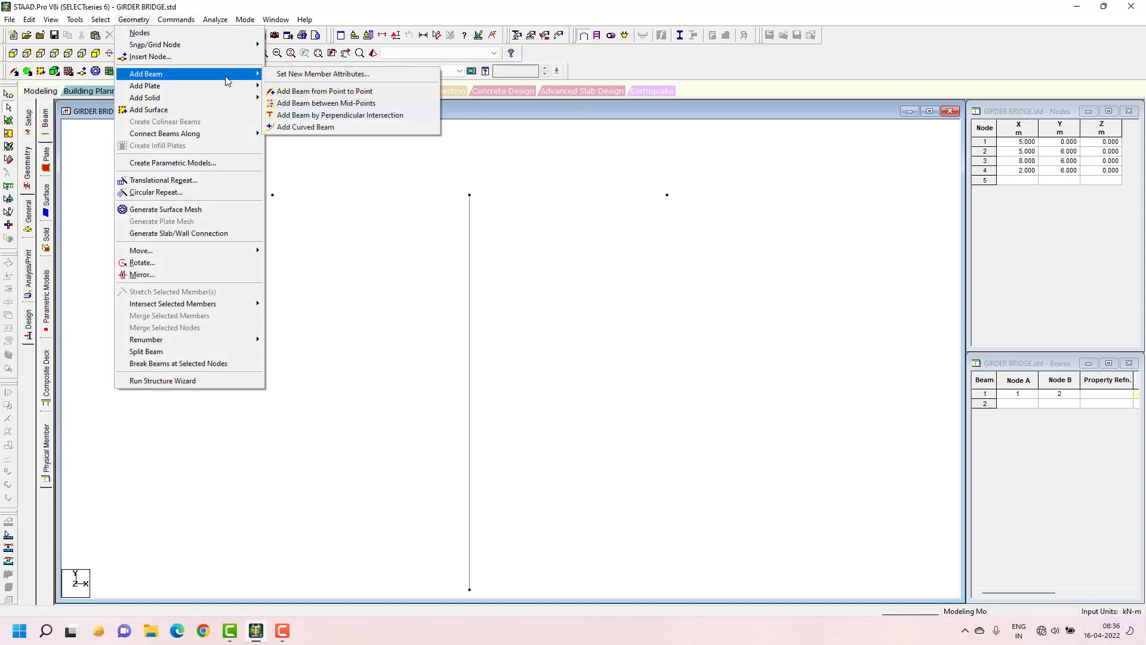
click(324, 91)
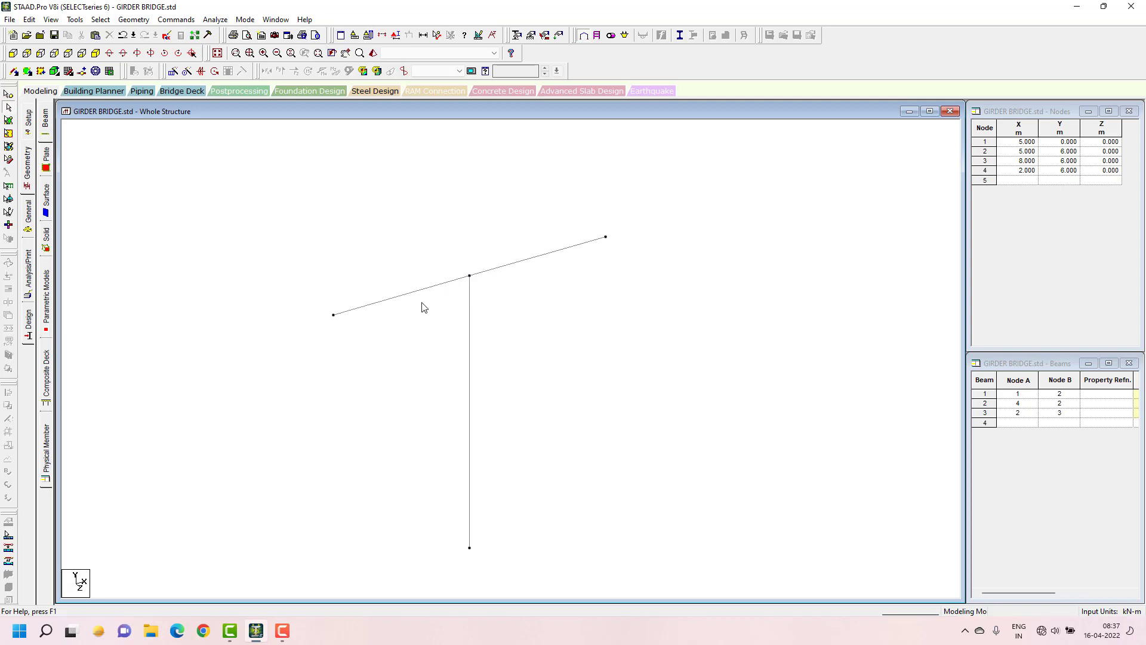
click(401, 295)
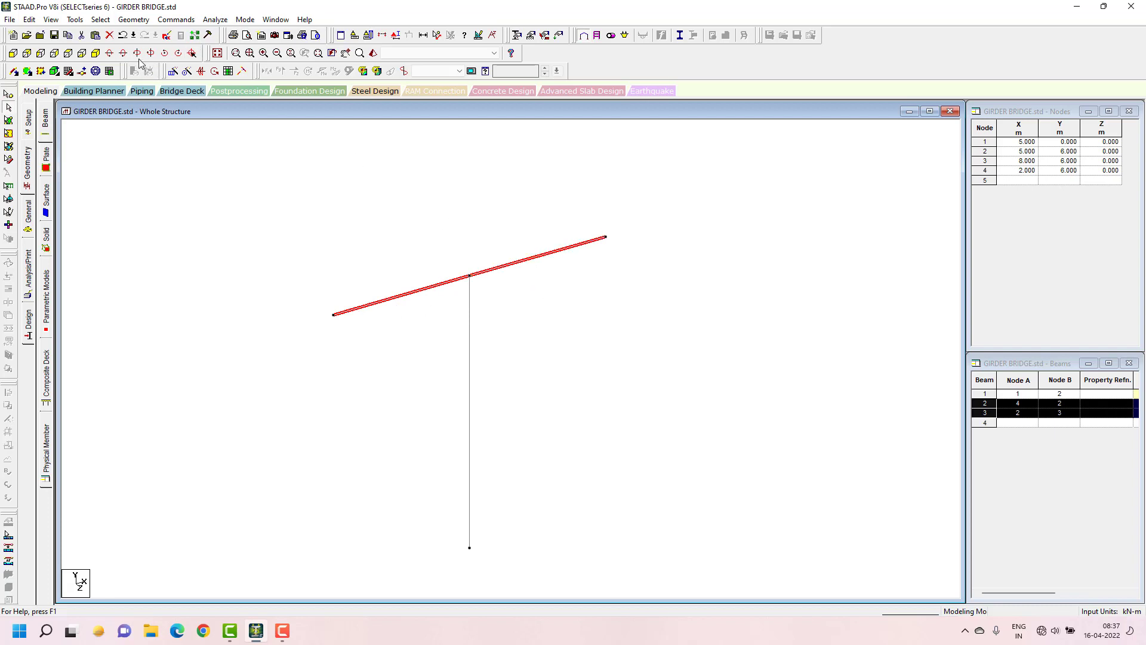
Insert 2 equally spaced nodes into each selected girder beam, giving nodes 5–8 and seven beams.
click(134, 19)
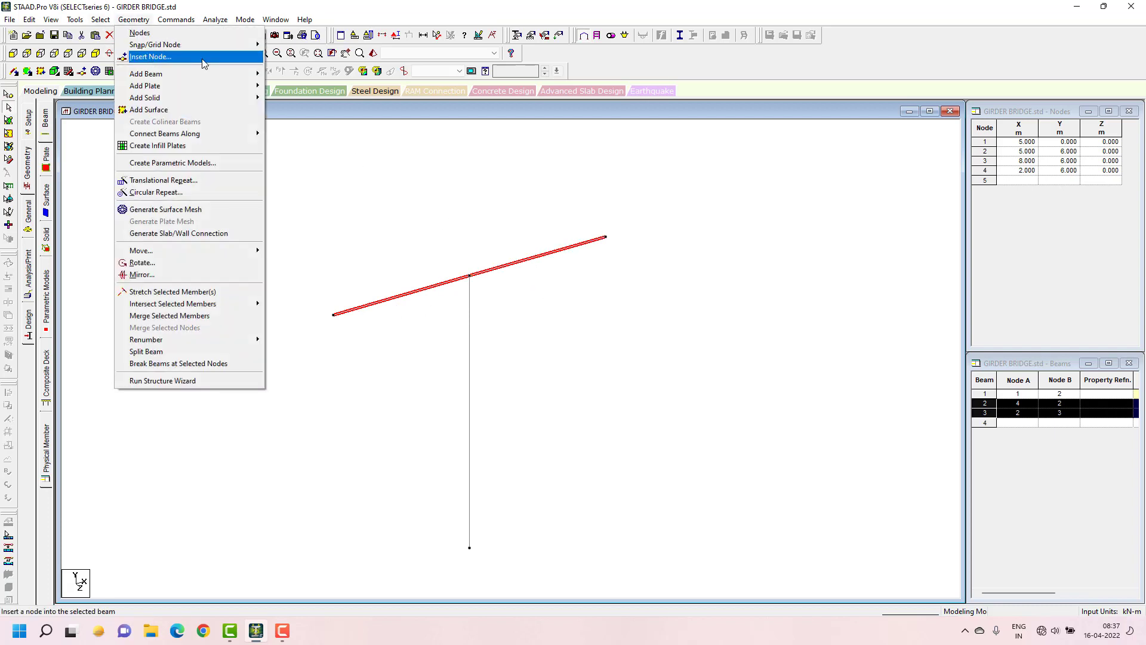
click(150, 57)
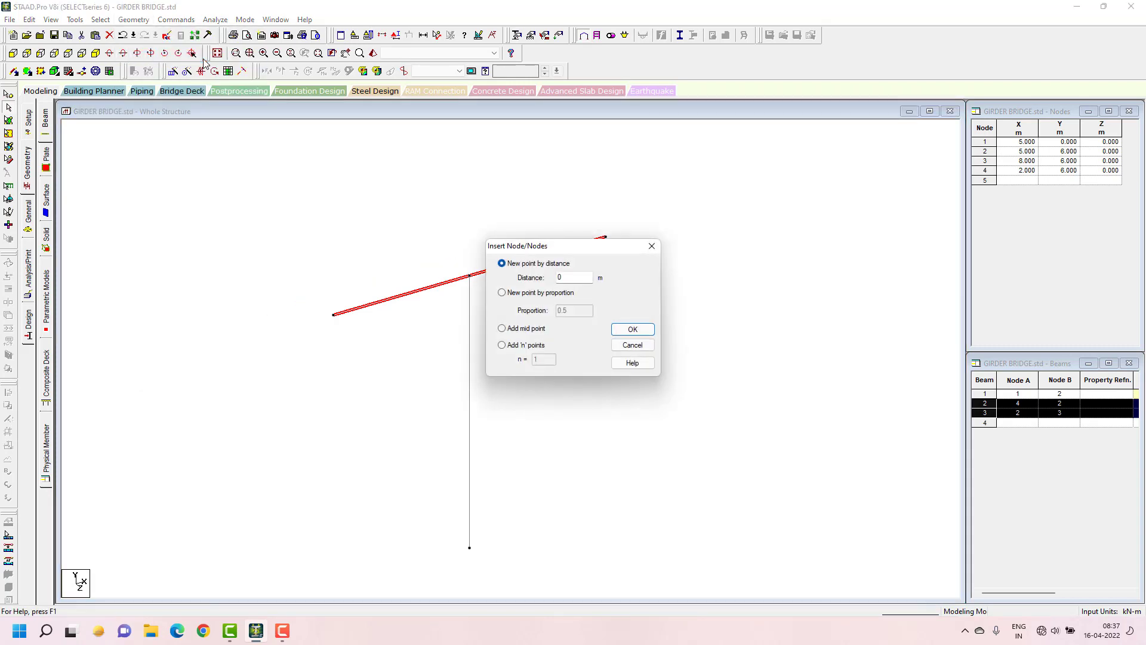
mouse_move(525, 347)
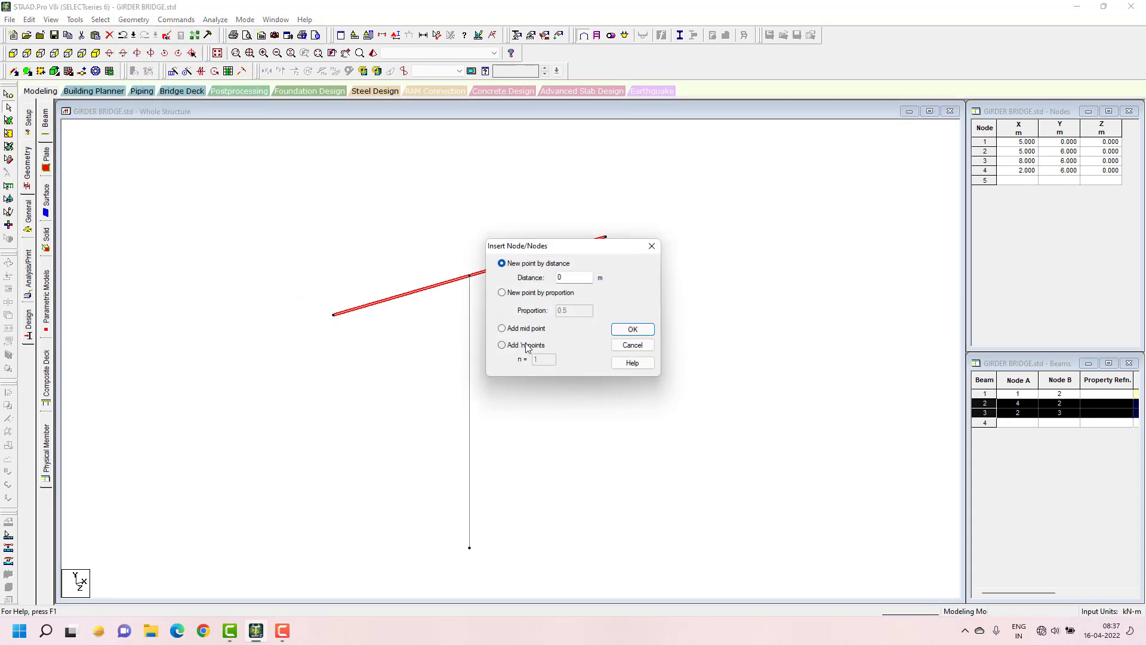
click(501, 345)
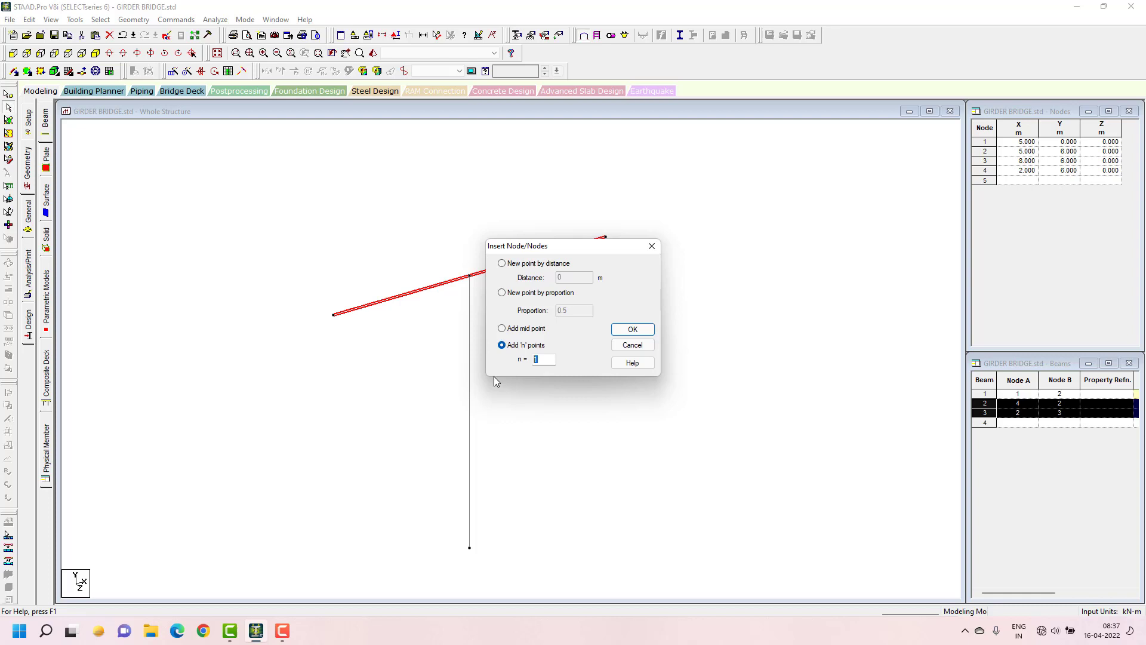
text(2)
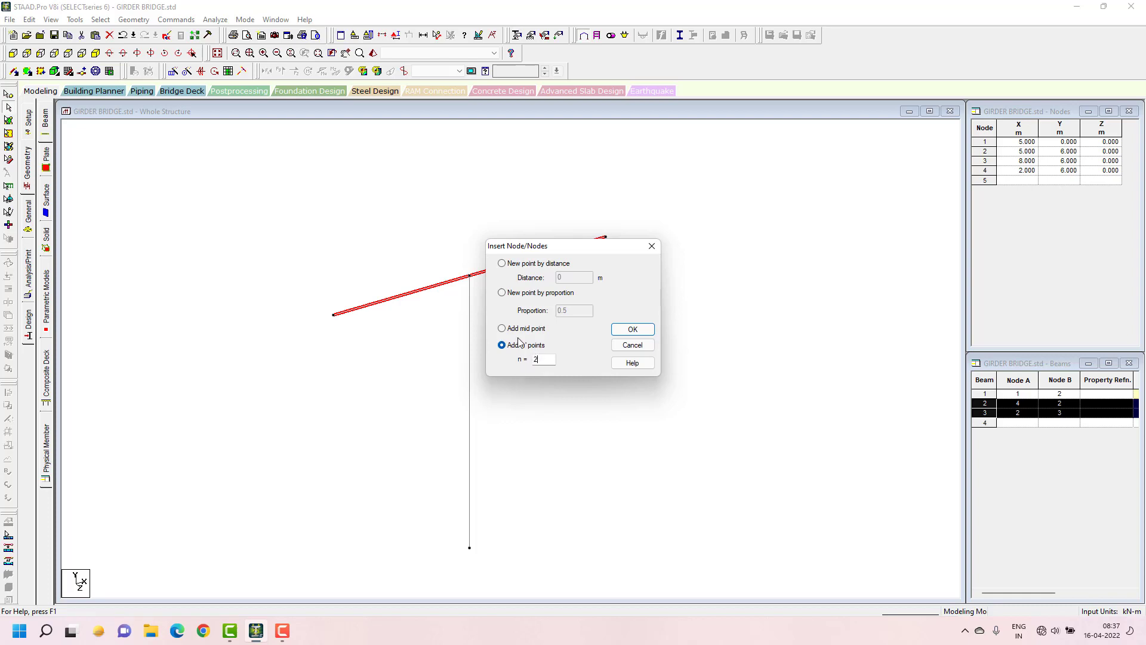
mouse_move(538, 336)
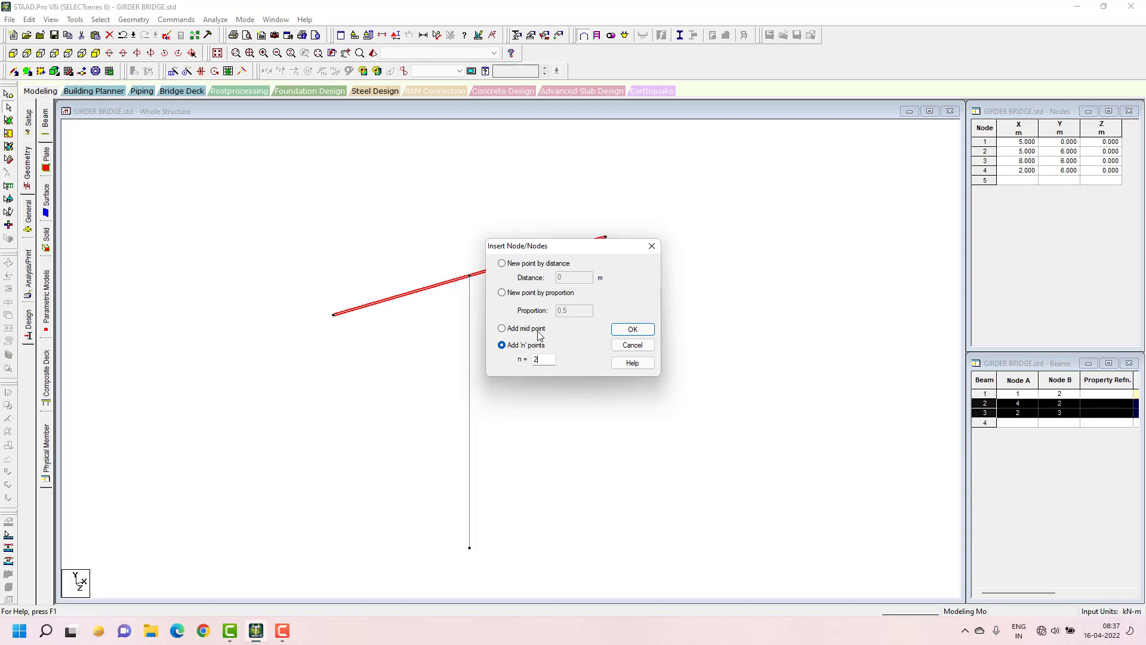
click(632, 330)
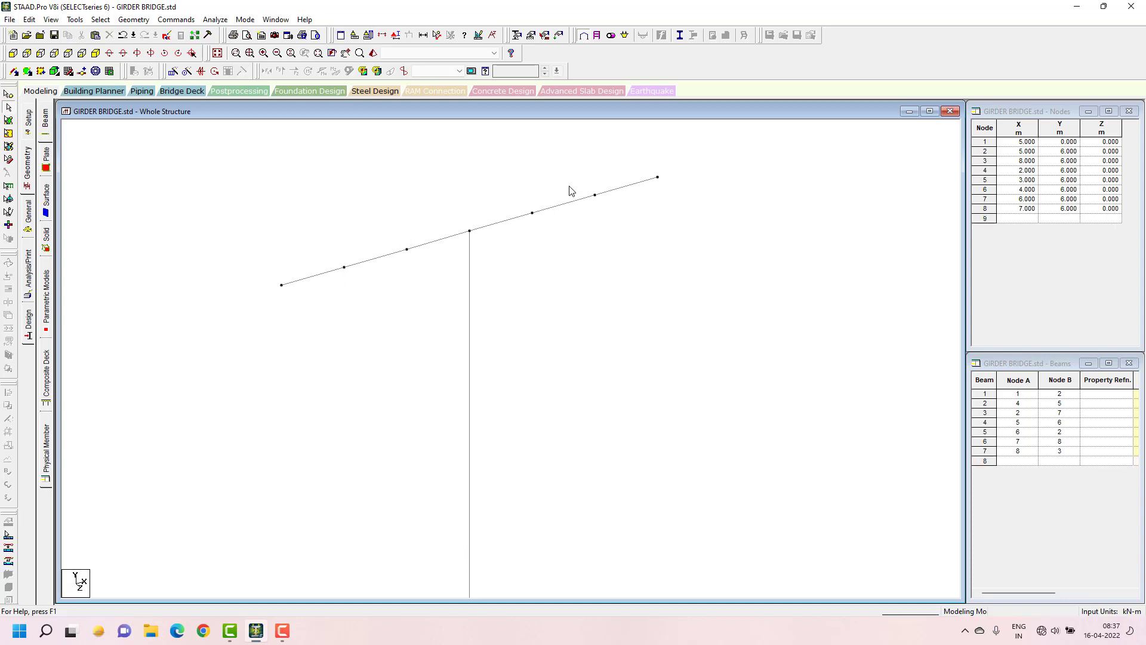
mouse_move(394, 272)
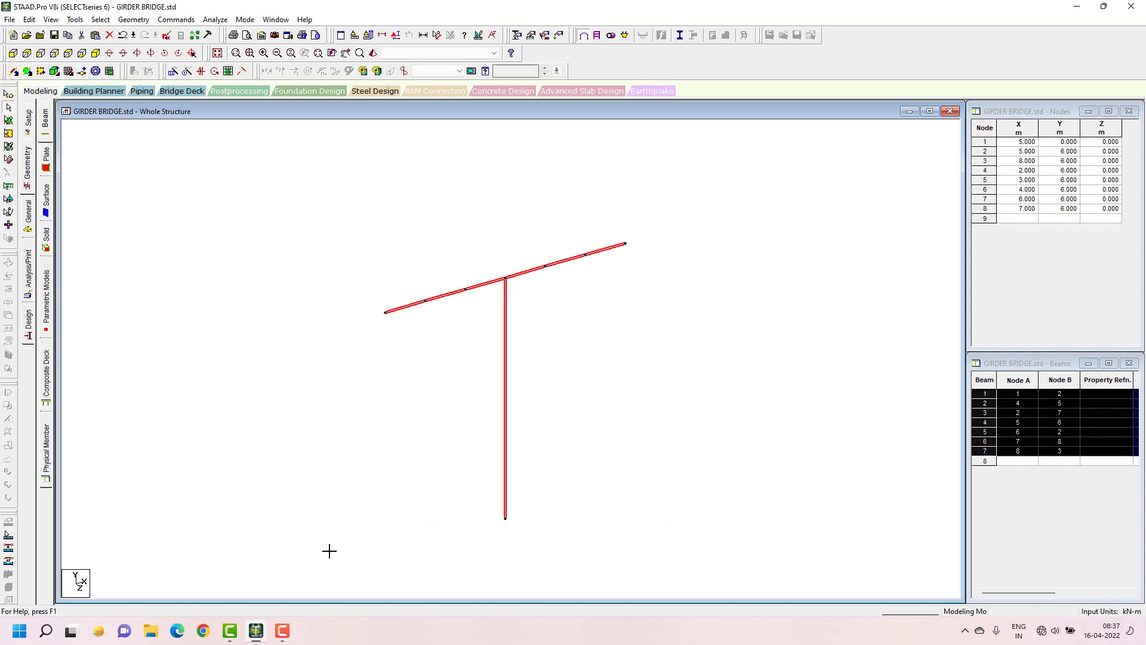
mouse_move(468, 287)
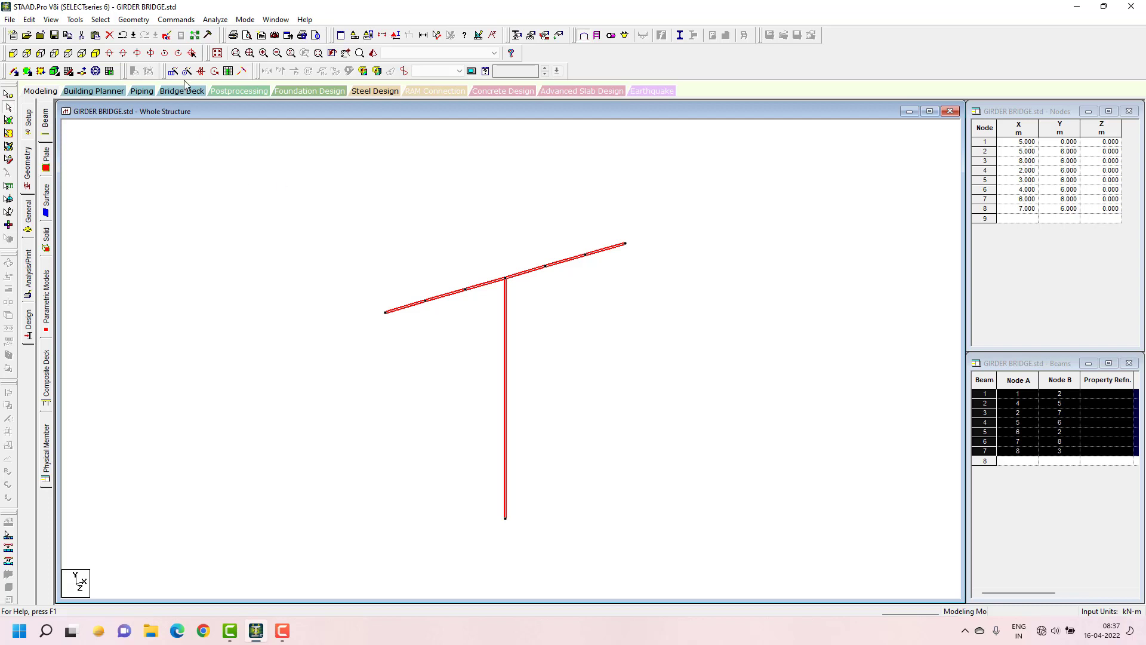
mouse_move(173, 71)
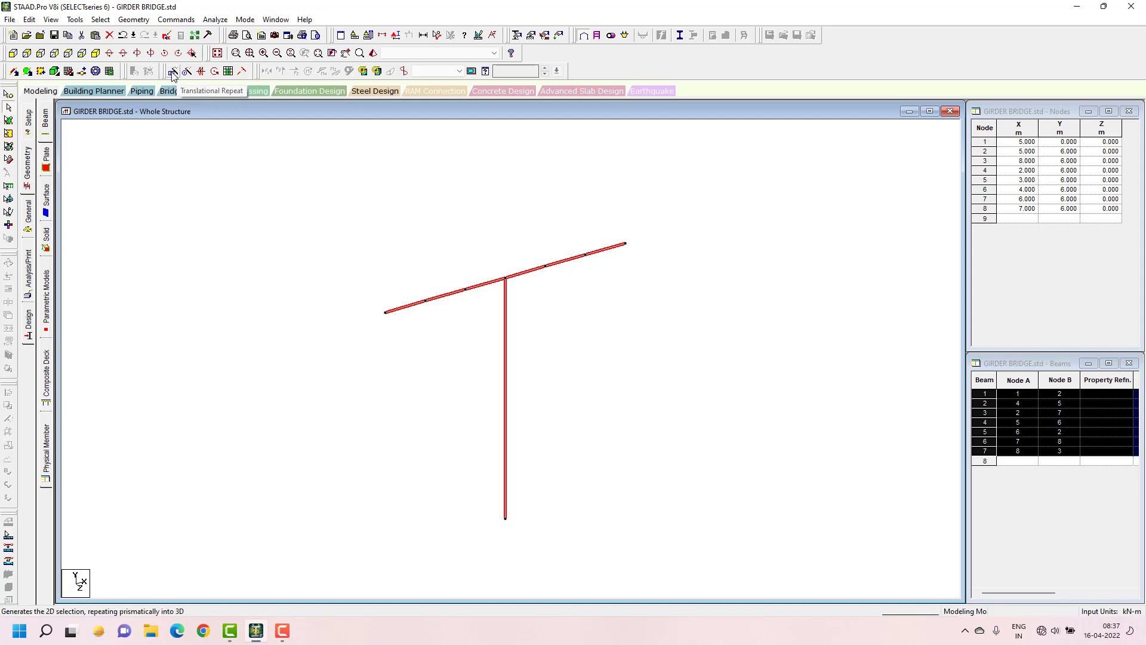
Translationally repeat the frame along Z with 2 steps at 15 m spacing and linked steps.
click(173, 70)
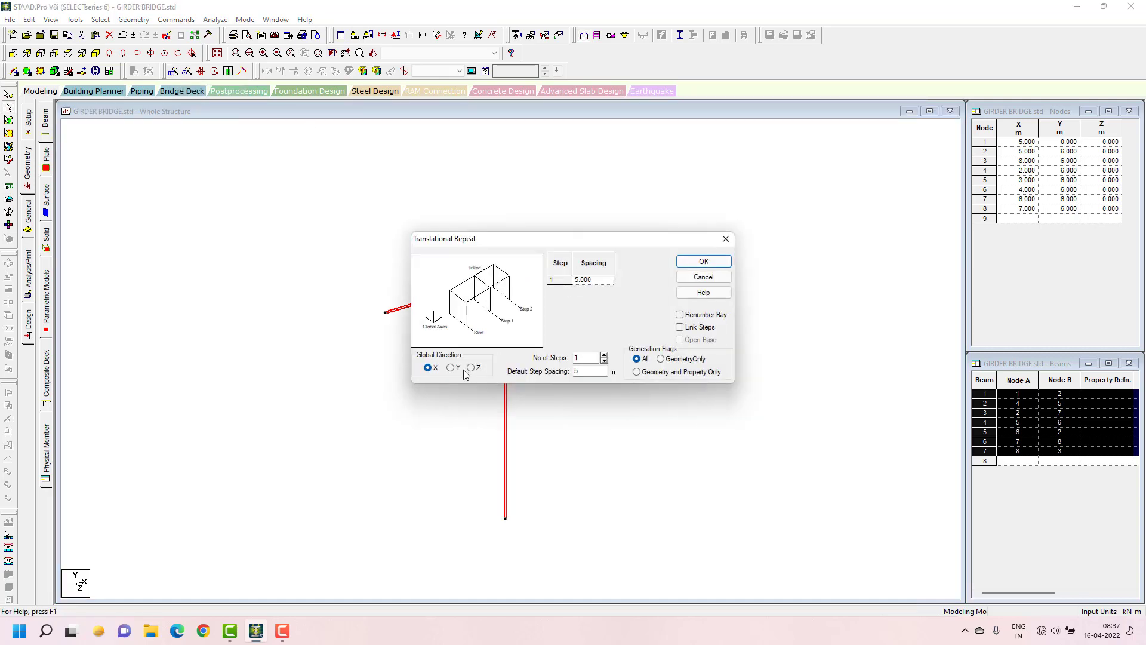
click(470, 367)
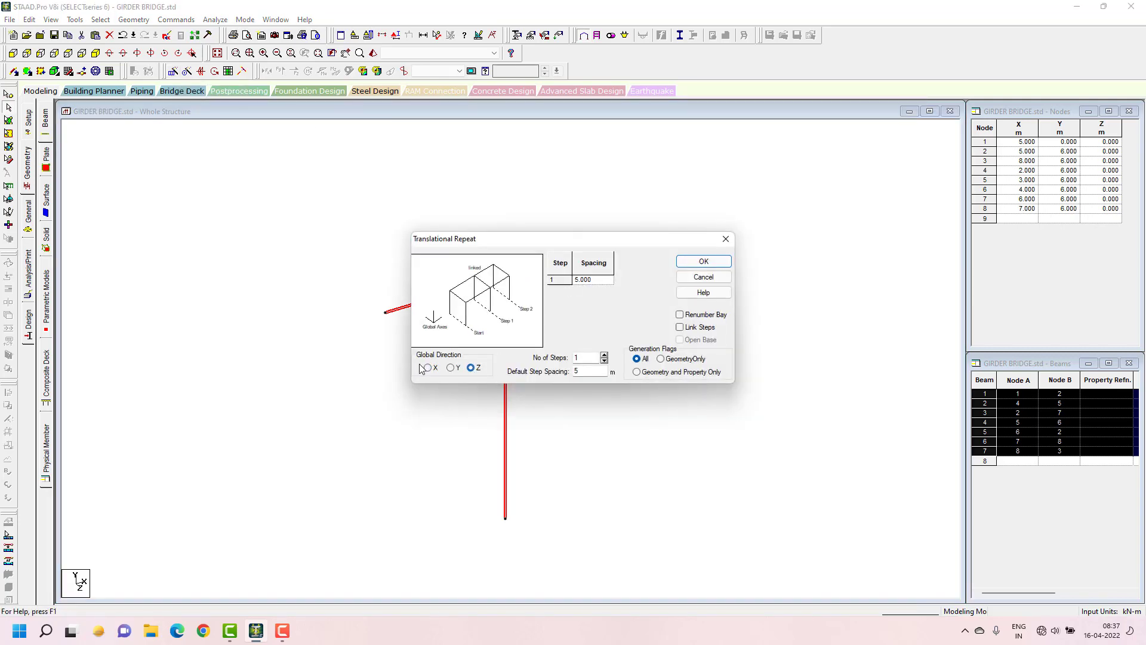
click(467, 367)
text(3)
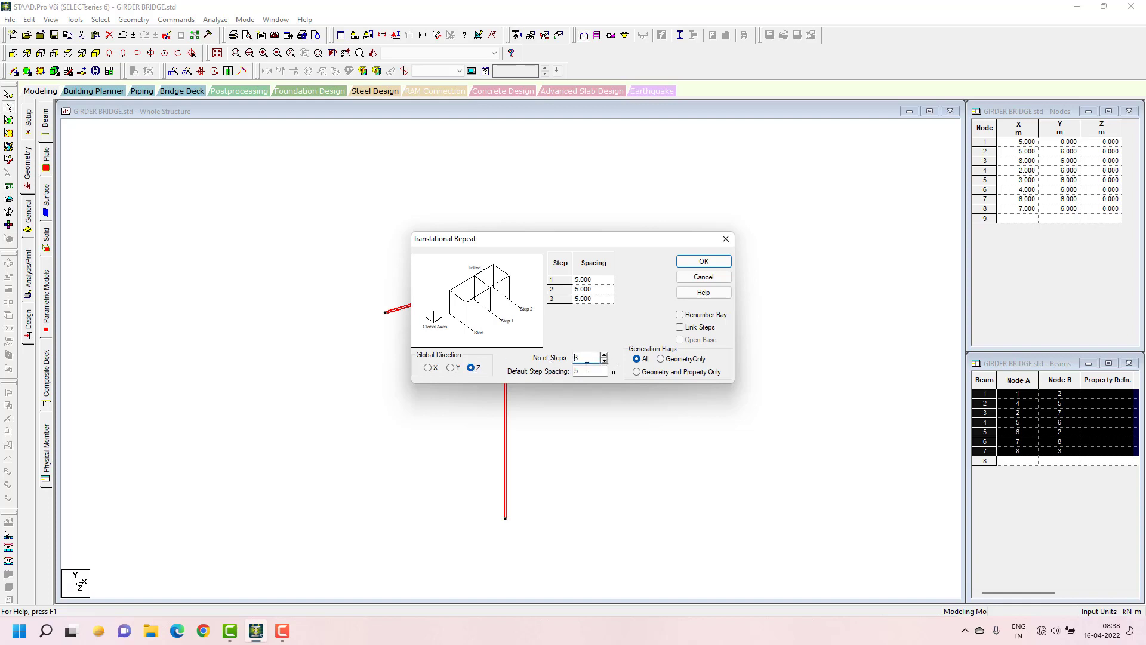
click(604, 360)
text(15)
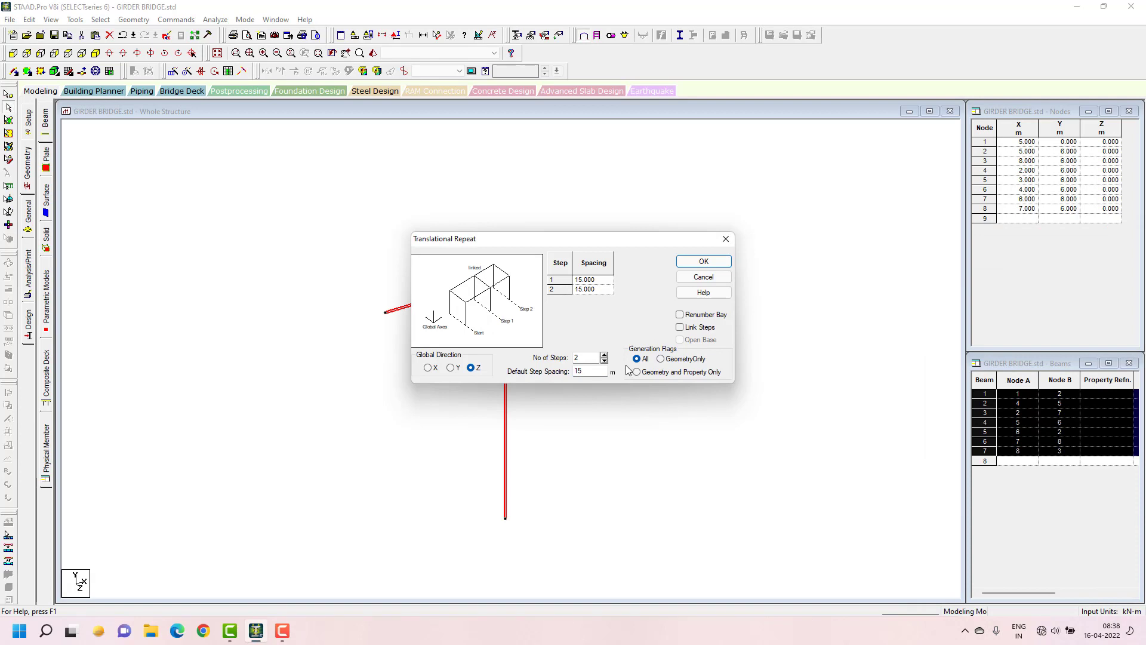
mouse_move(616, 368)
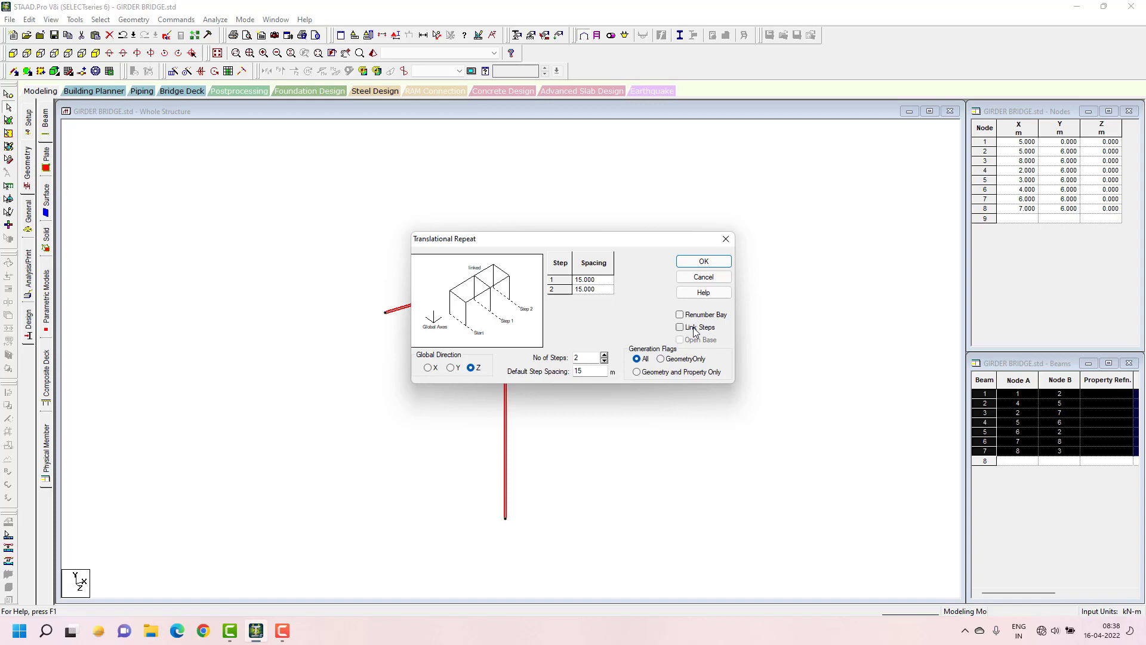
click(679, 327)
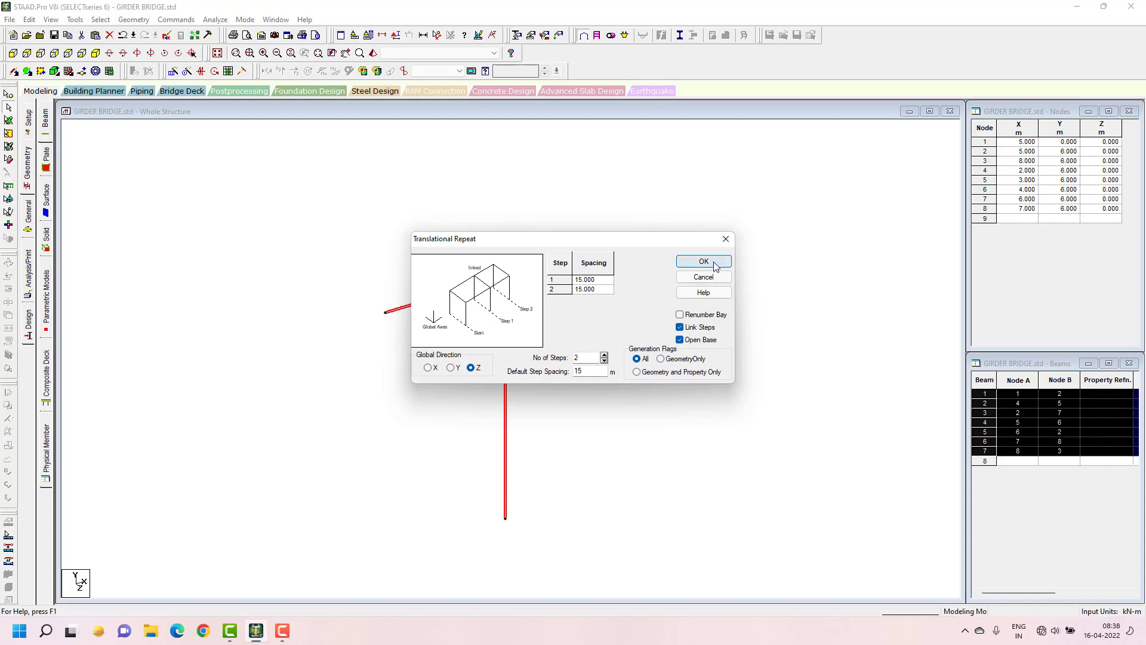
click(704, 261)
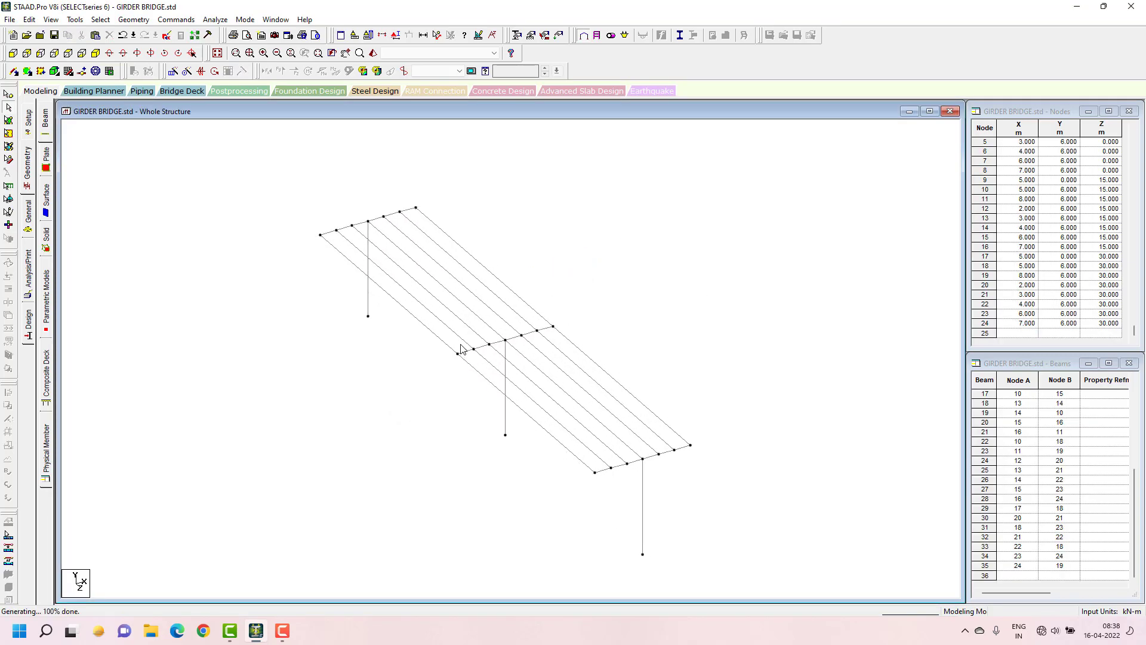
mouse_move(572, 389)
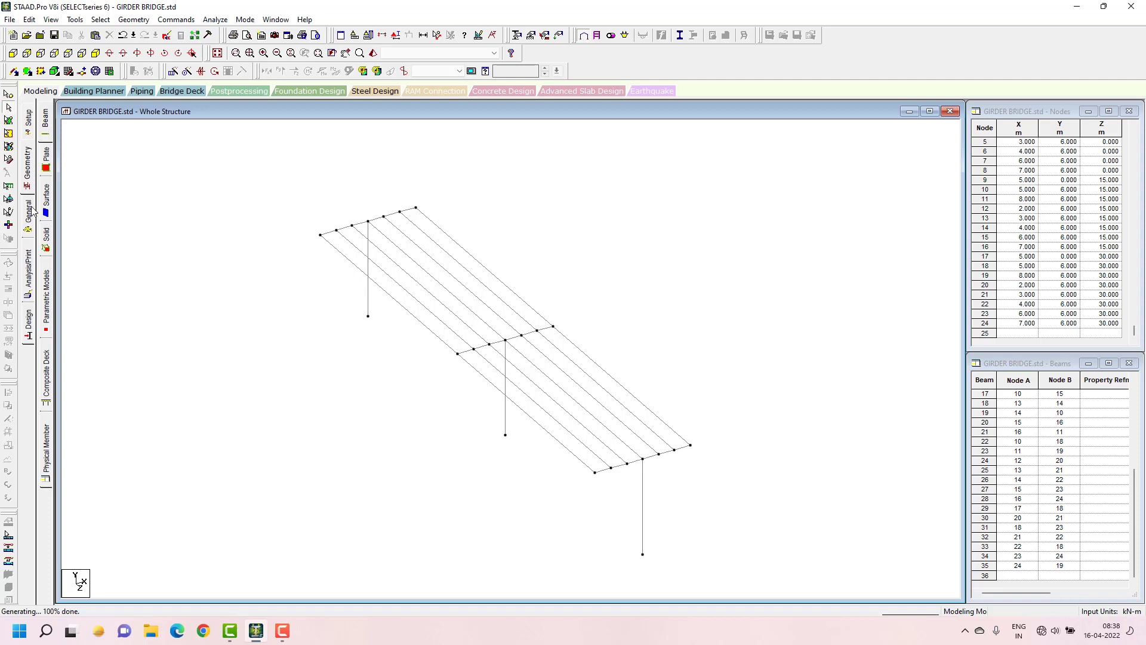
mouse_move(43, 216)
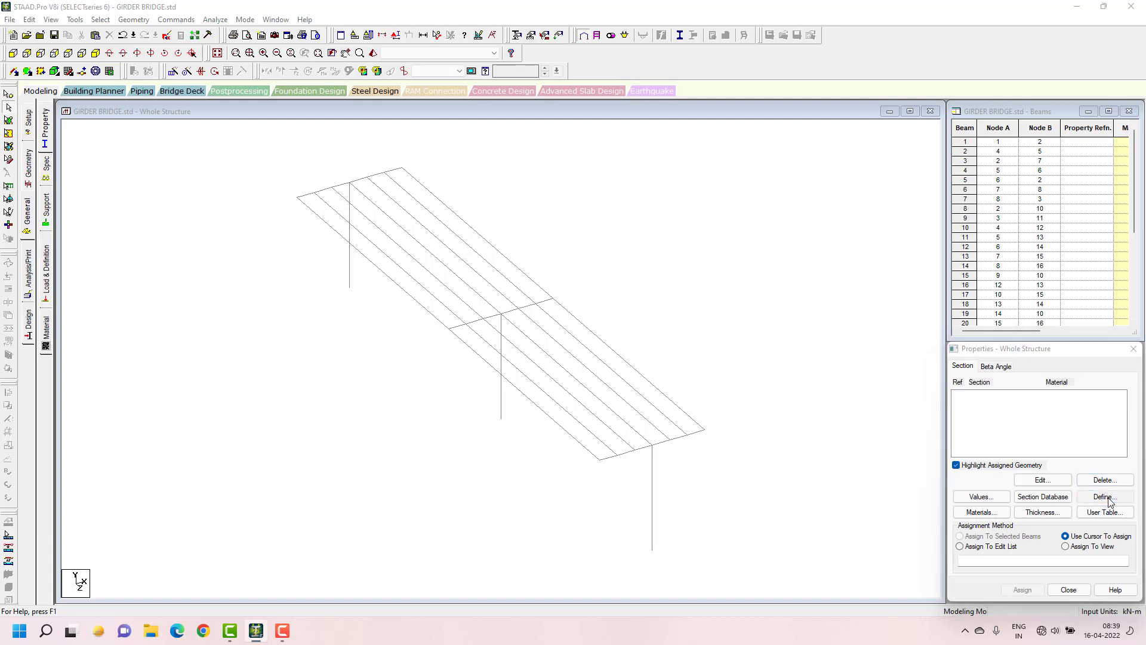
Define a circular concrete section with YD = 1 m and add it to the section list as Cir 1.00.
click(1104, 497)
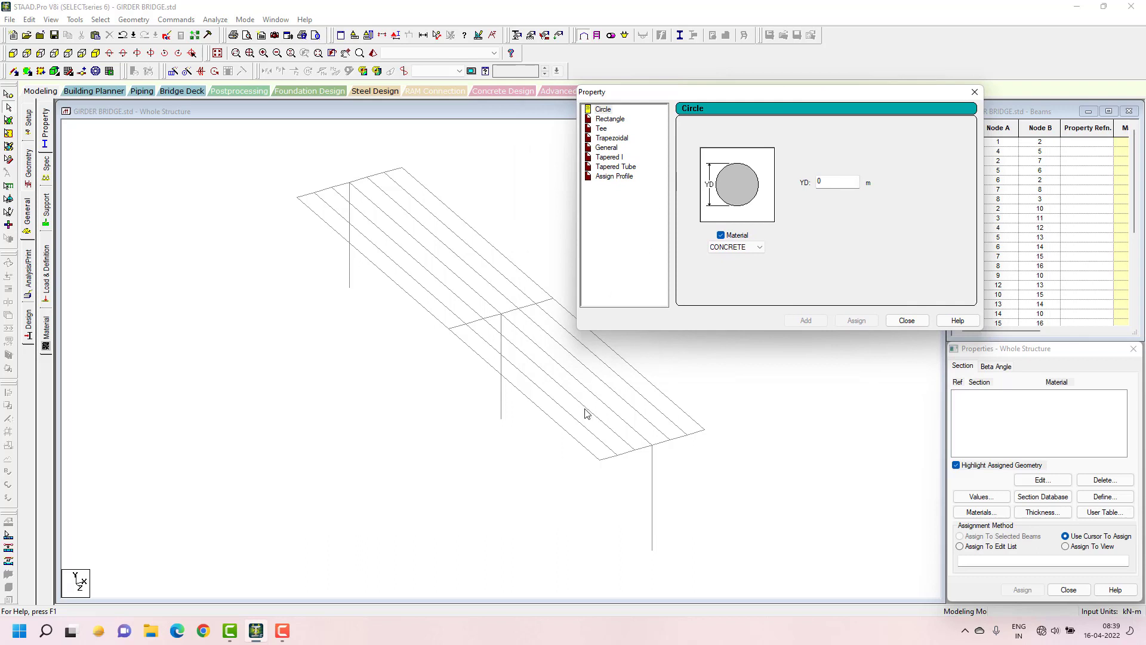
mouse_move(603, 109)
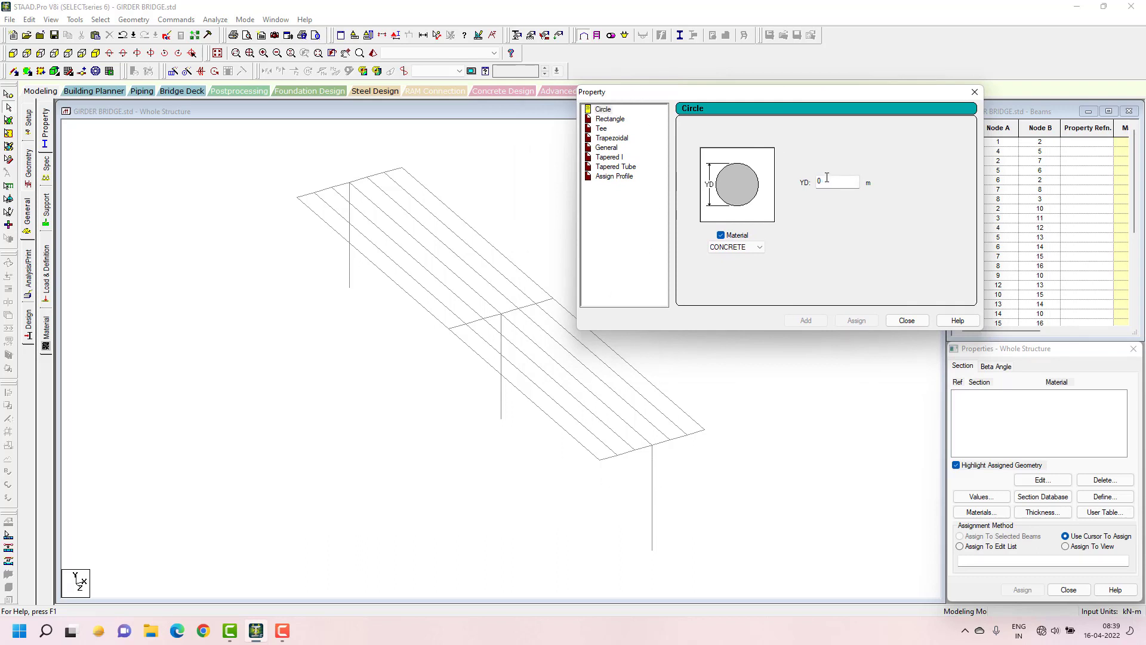
text(1)
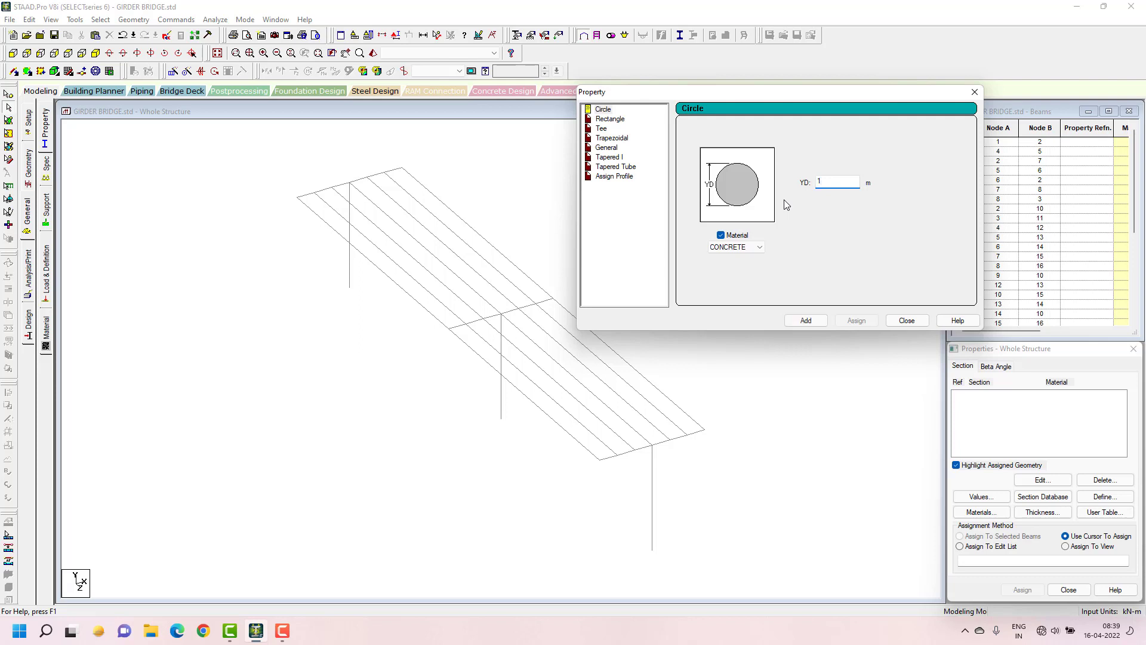
click(838, 182)
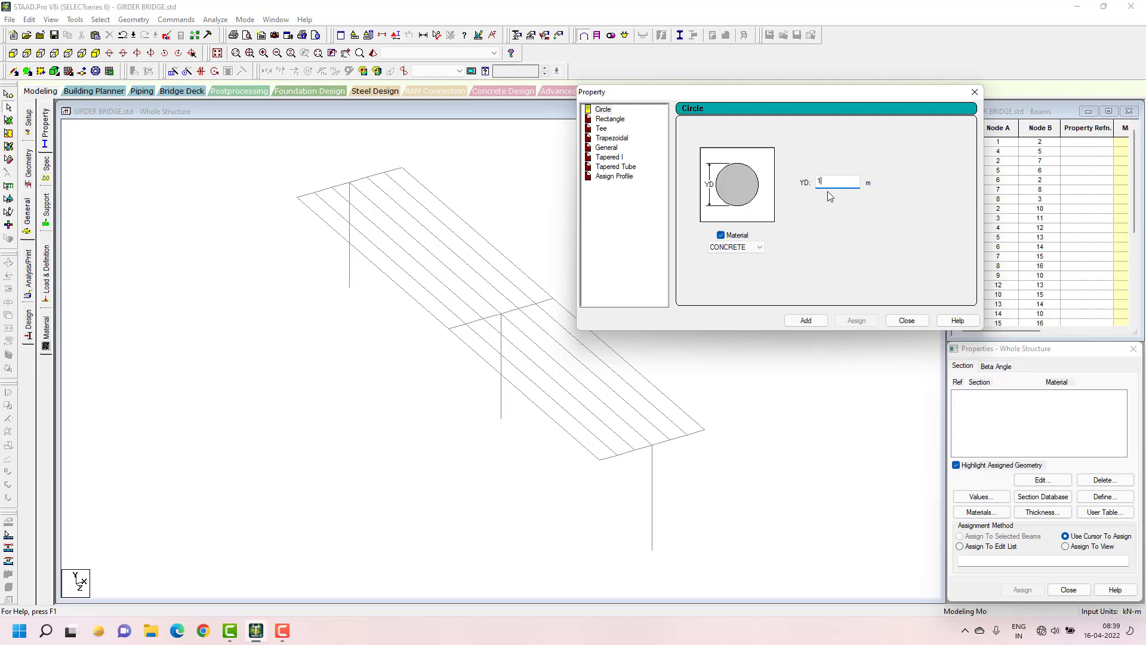
mouse_move(623, 124)
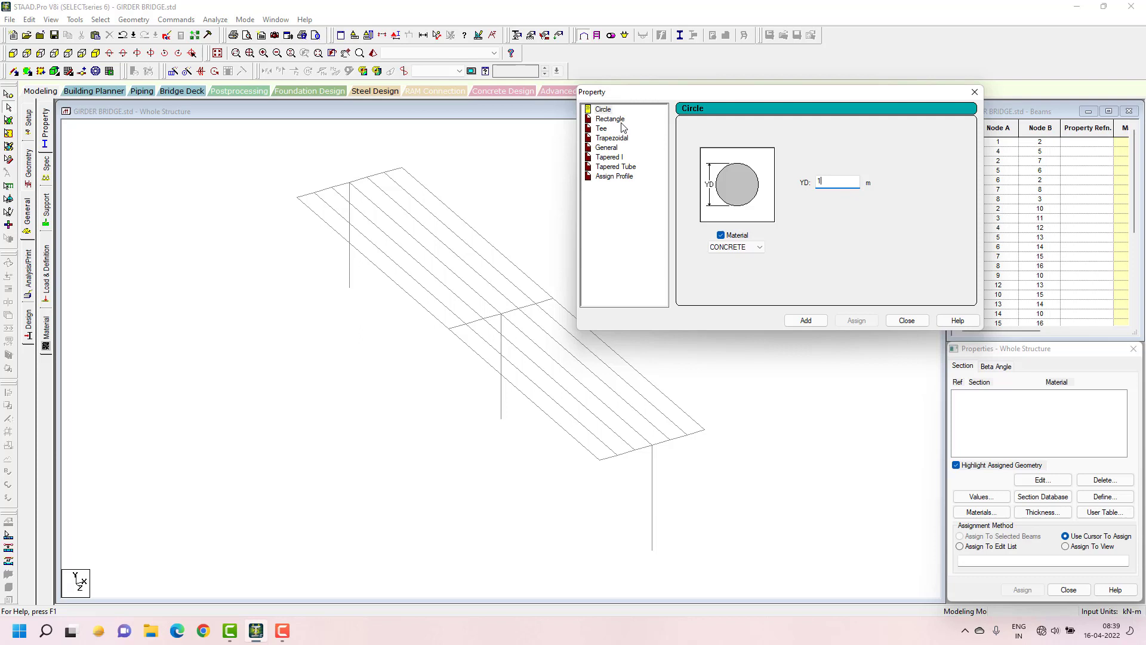
mouse_move(869, 187)
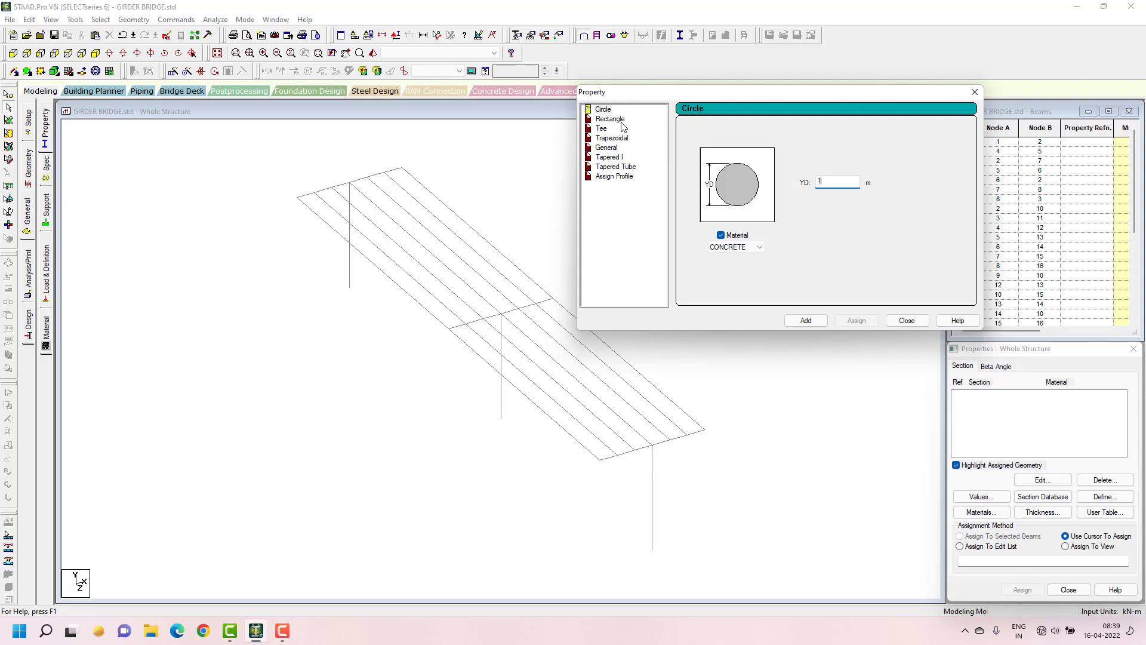
click(610, 118)
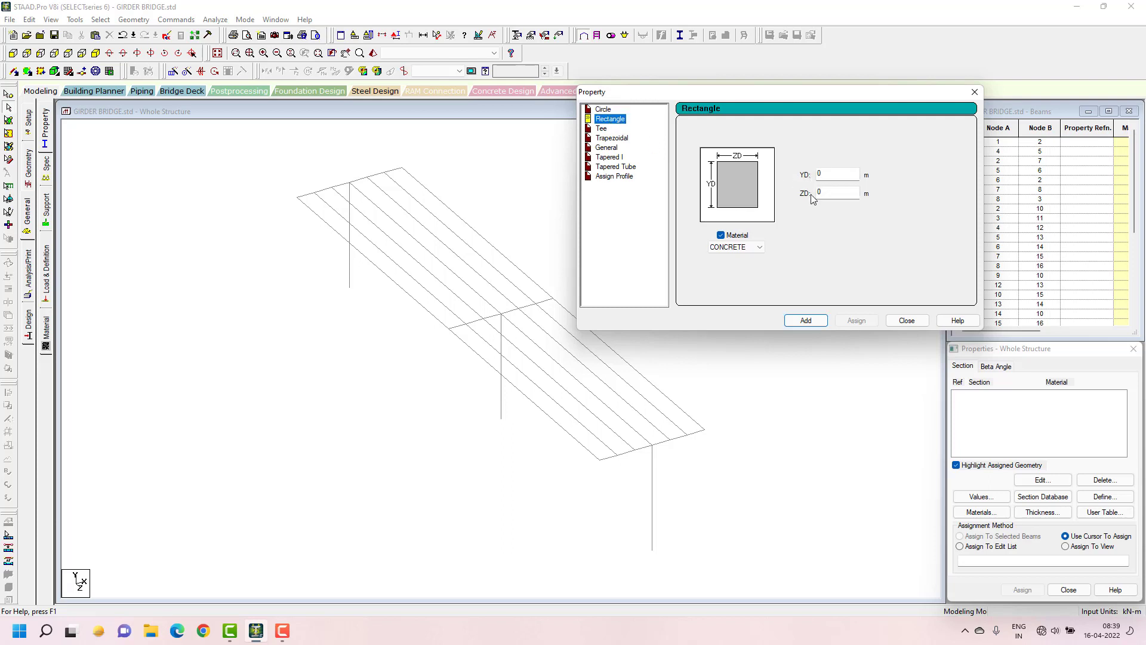
click(603, 108)
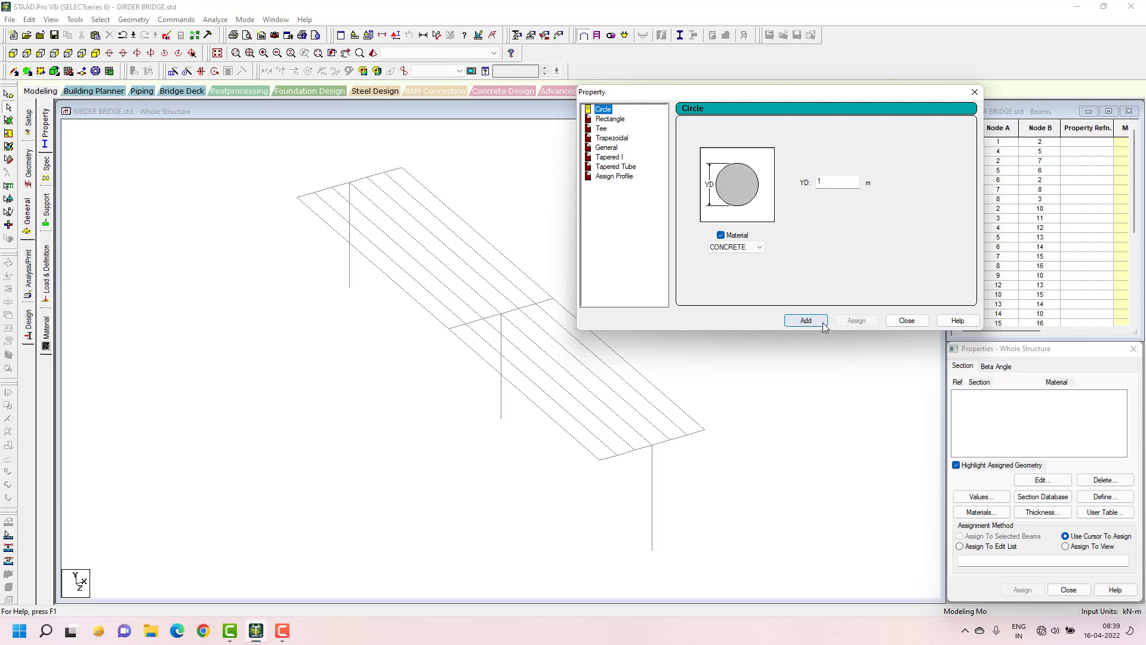
click(805, 320)
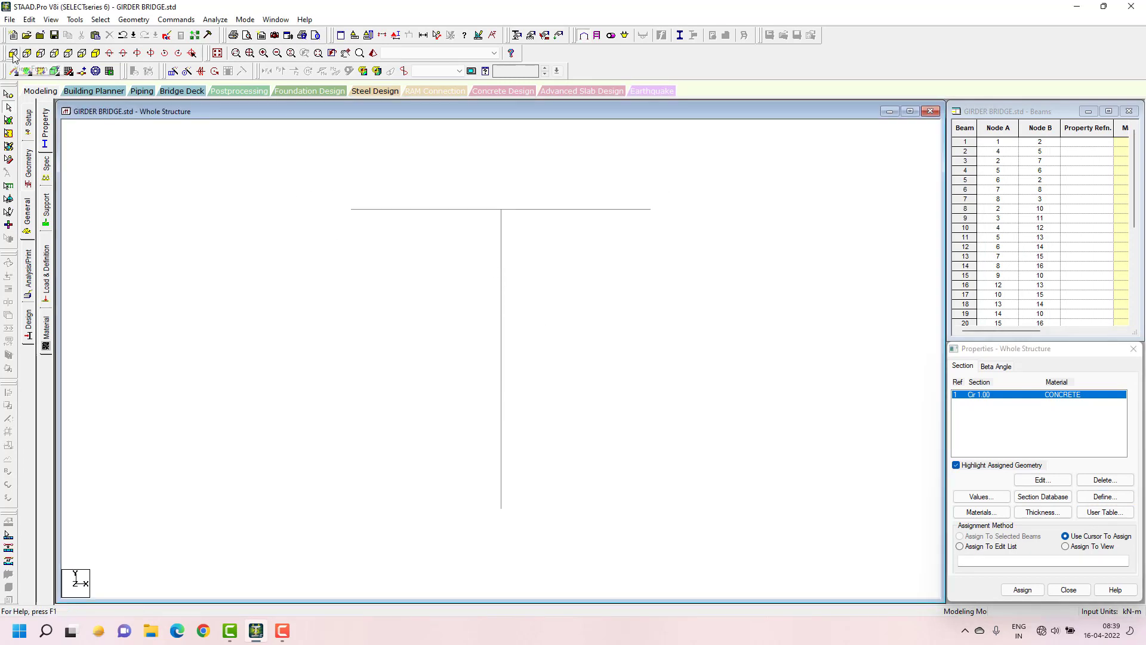
mouse_move(336, 439)
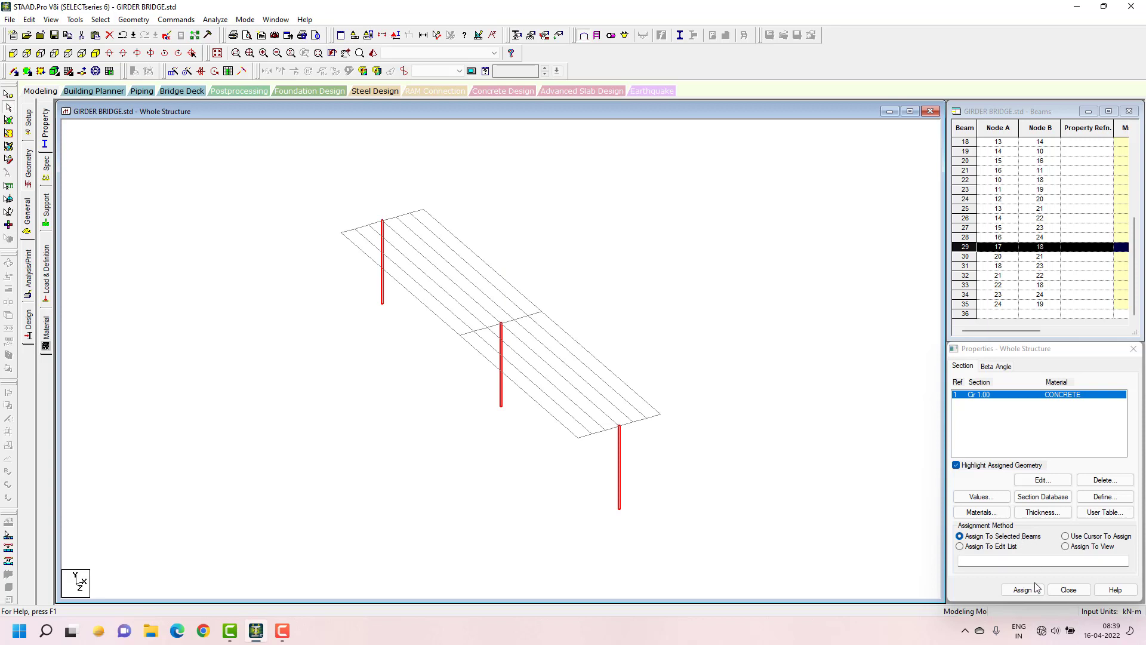
Assign the Cir 1.00 concrete section to the three pier columns 1, 15 and 29.
click(1022, 590)
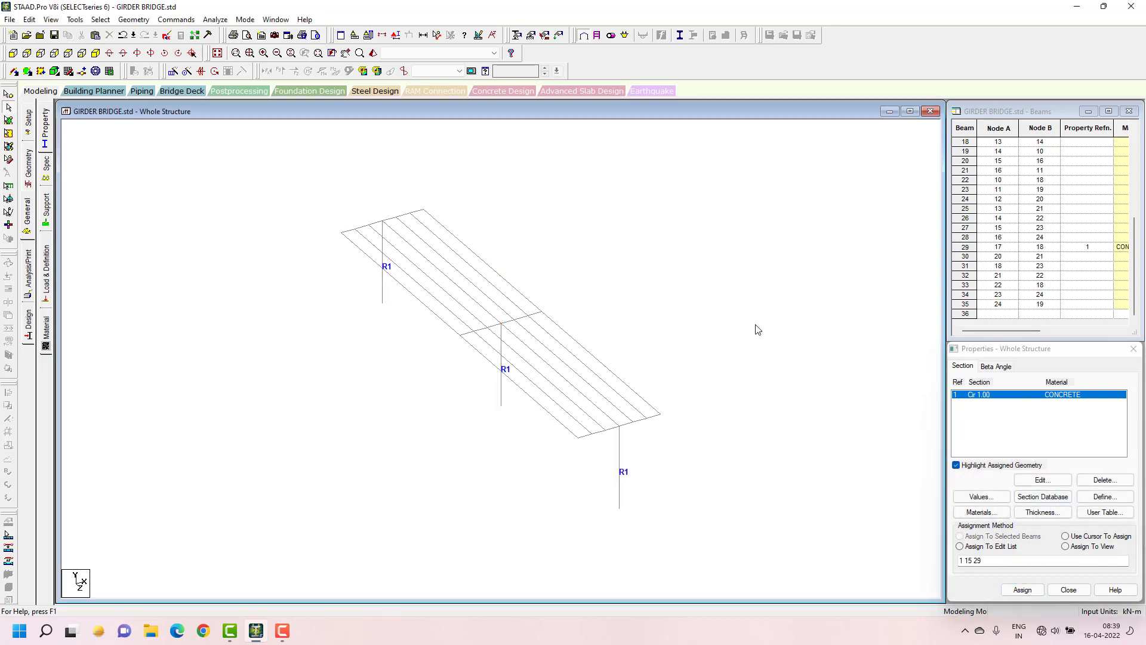
click(1062, 536)
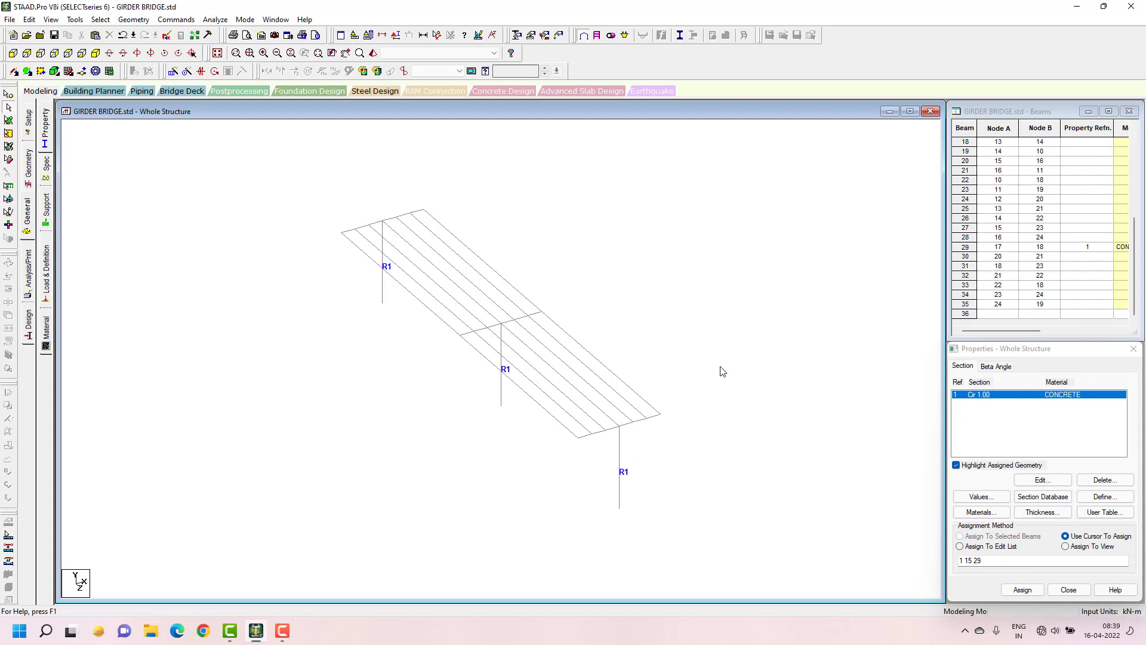
mouse_move(857, 381)
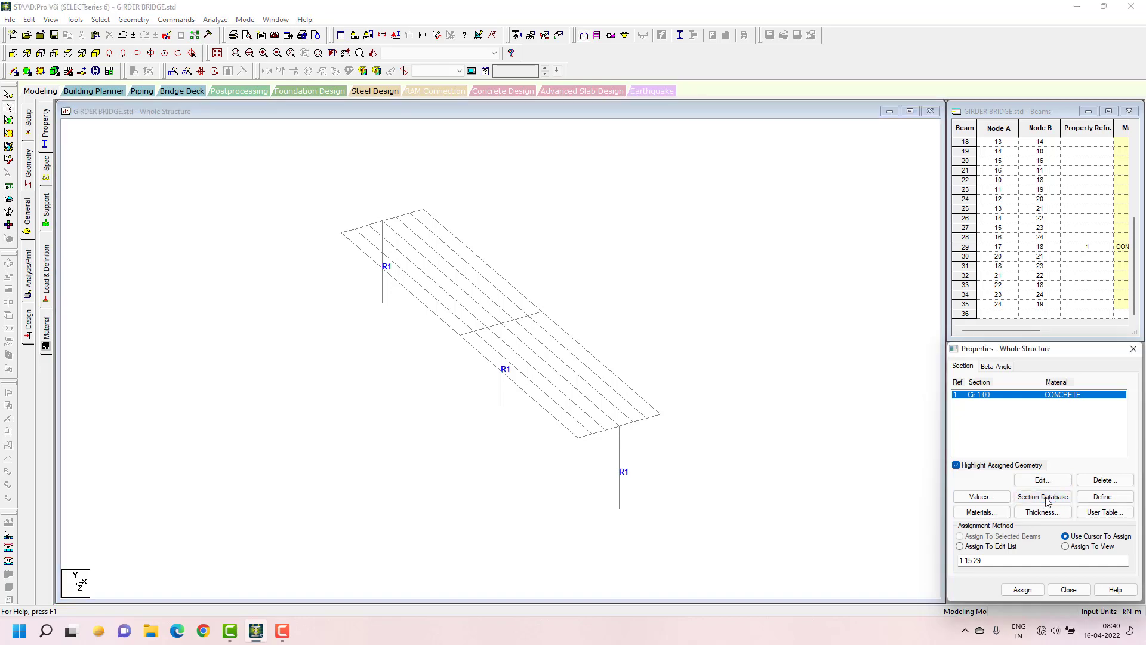
Browse the section database to the Indian I-shape profile table.
click(1042, 495)
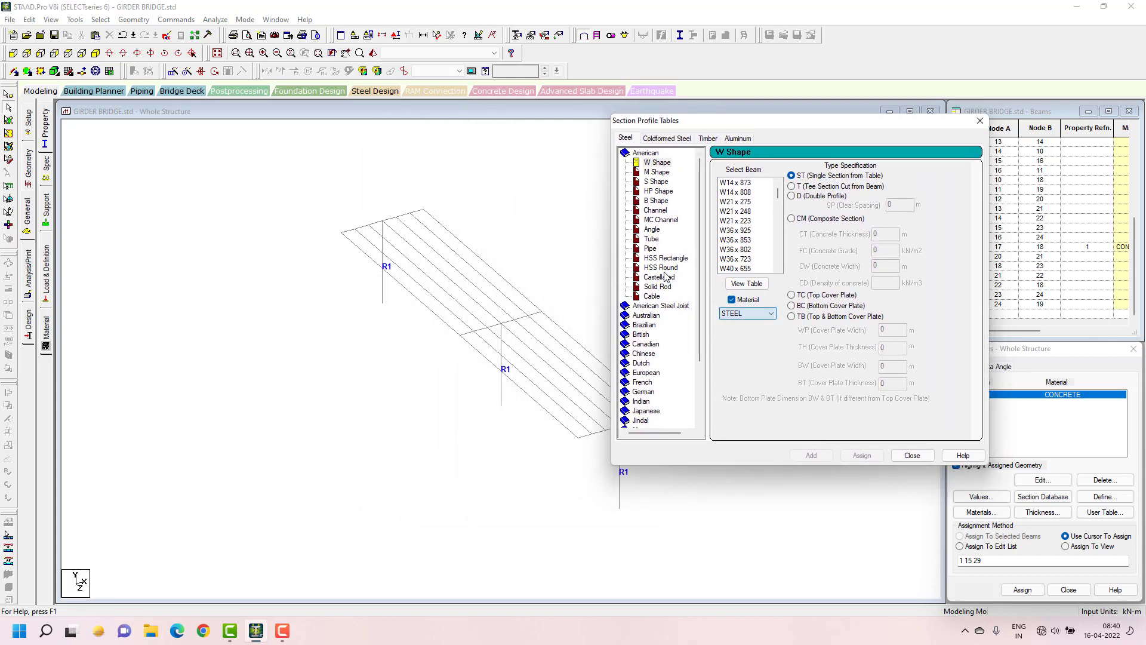
mouse_move(649, 325)
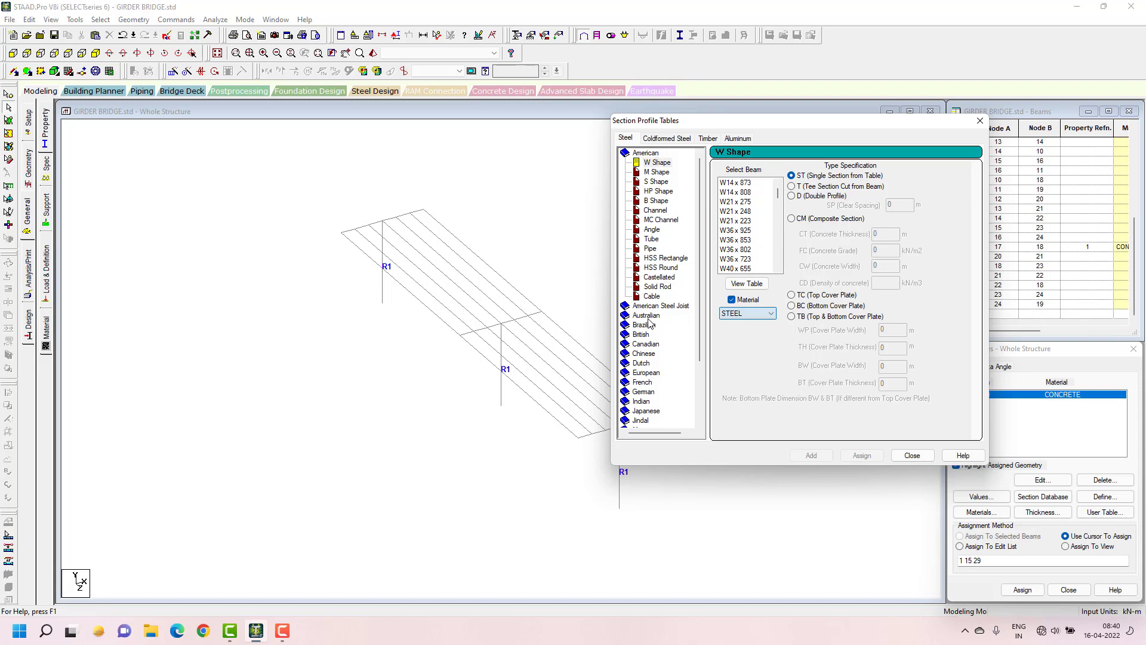
mouse_move(638, 363)
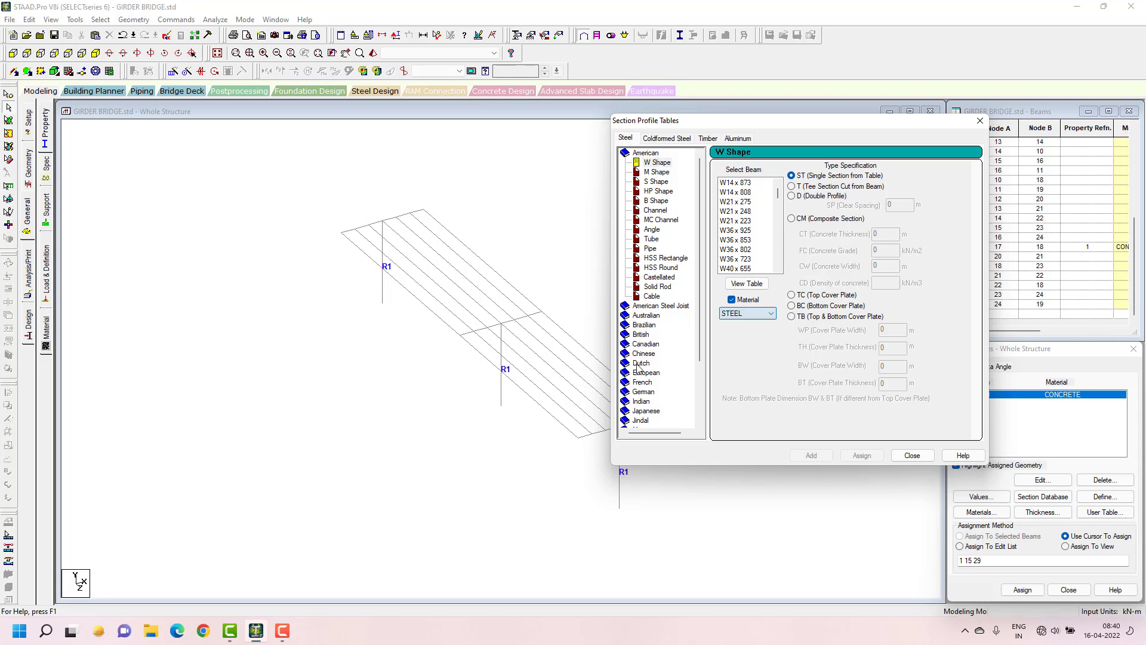
scroll(down, 3)
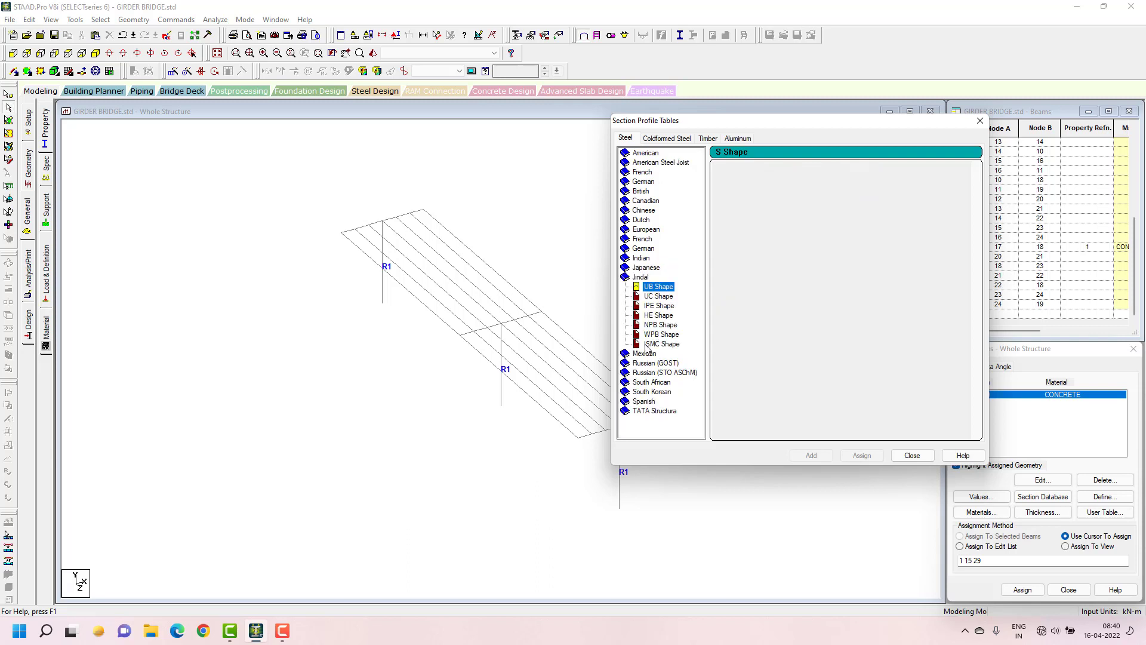
click(659, 287)
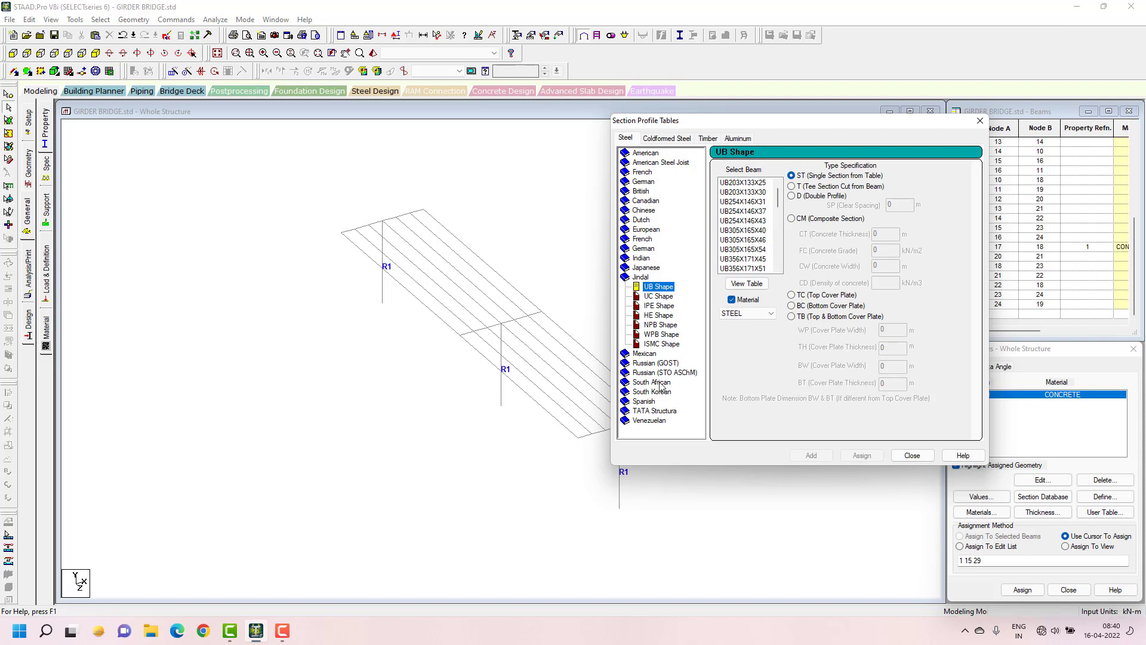
mouse_move(646, 260)
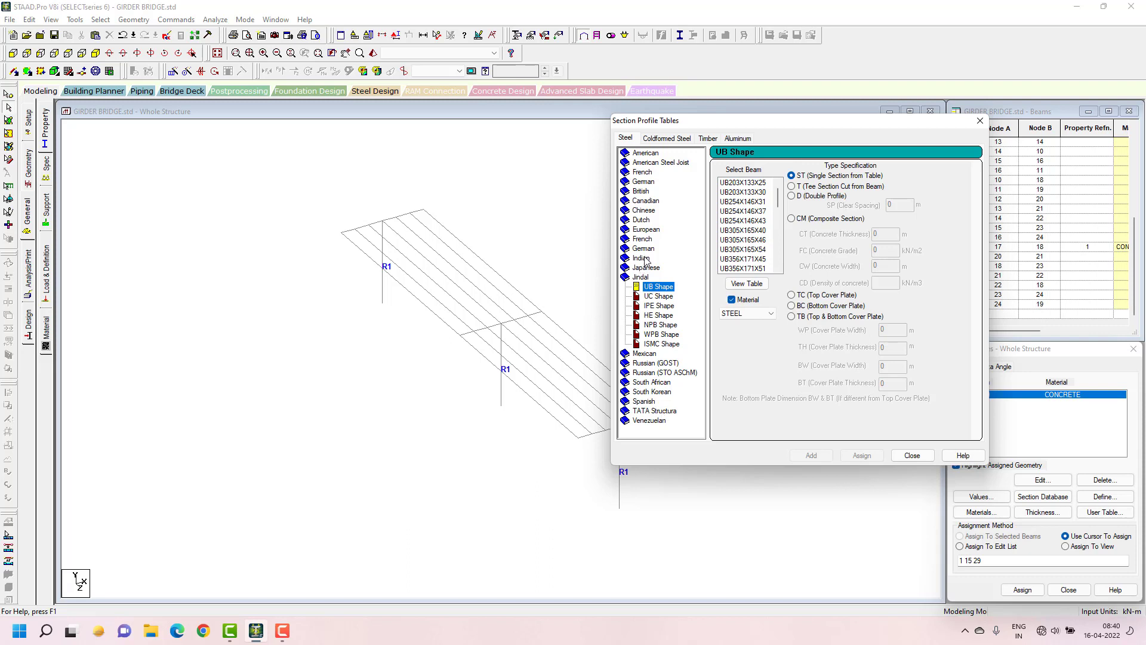
click(640, 258)
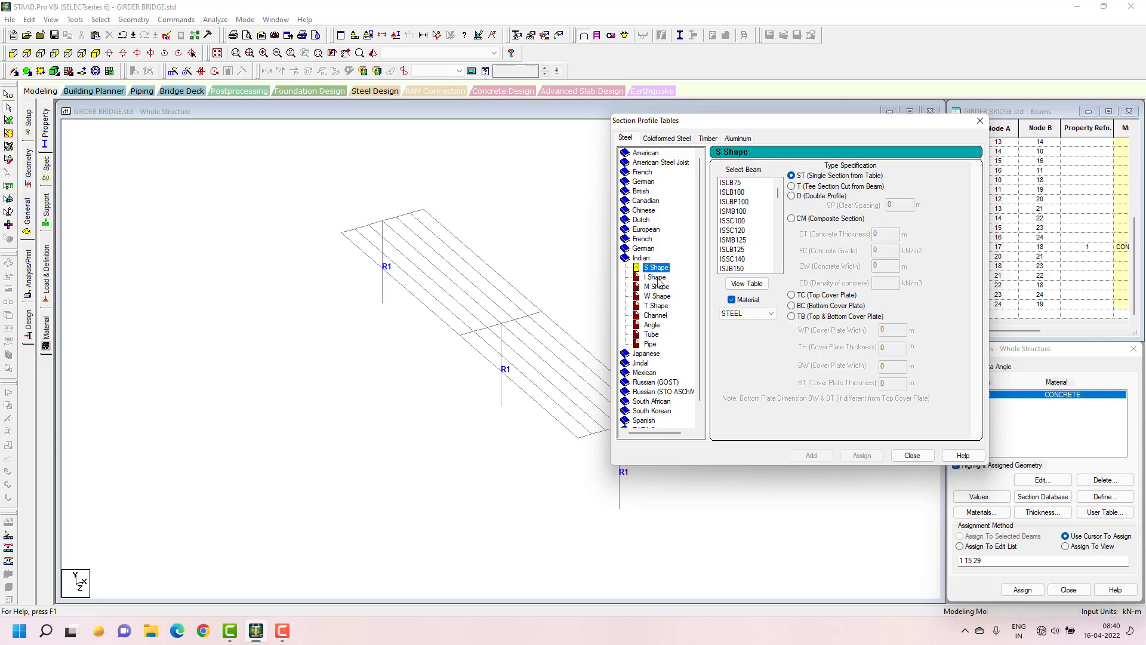
click(654, 276)
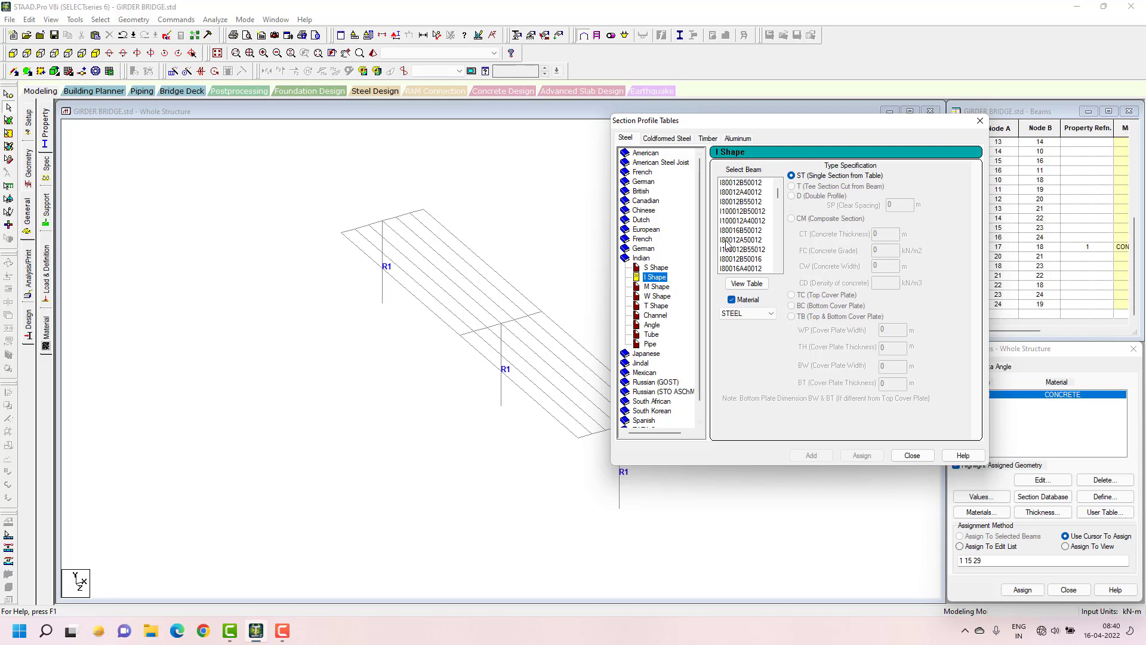
Add two Indian I-sections, I80012B50012 and I80012B55012, to the section list.
click(742, 182)
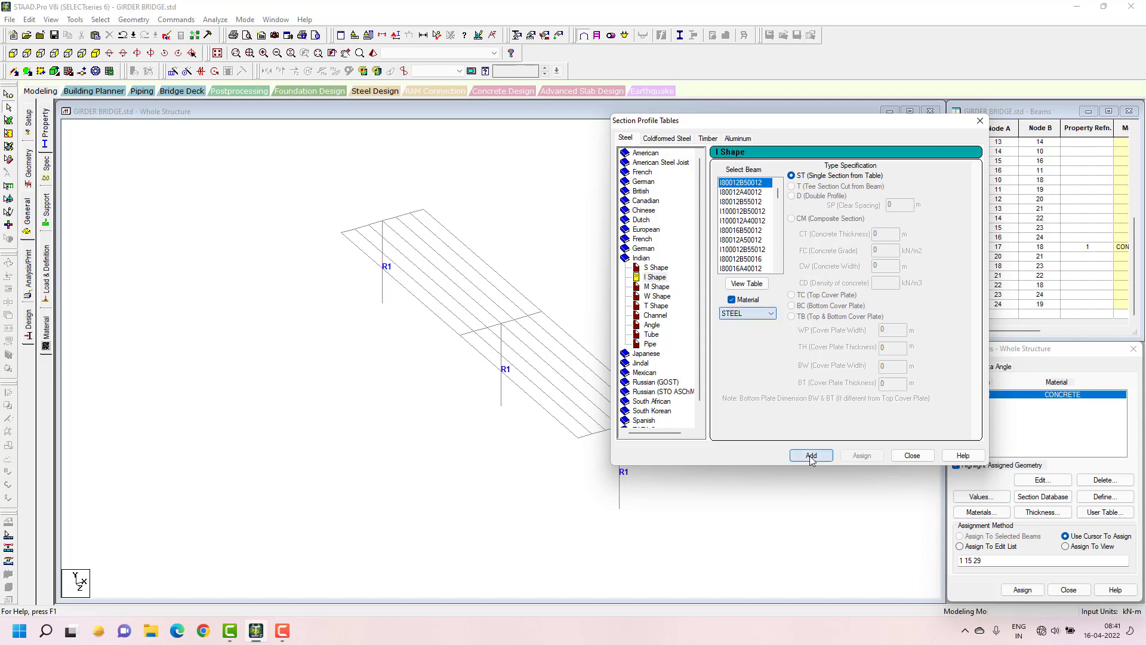
click(811, 454)
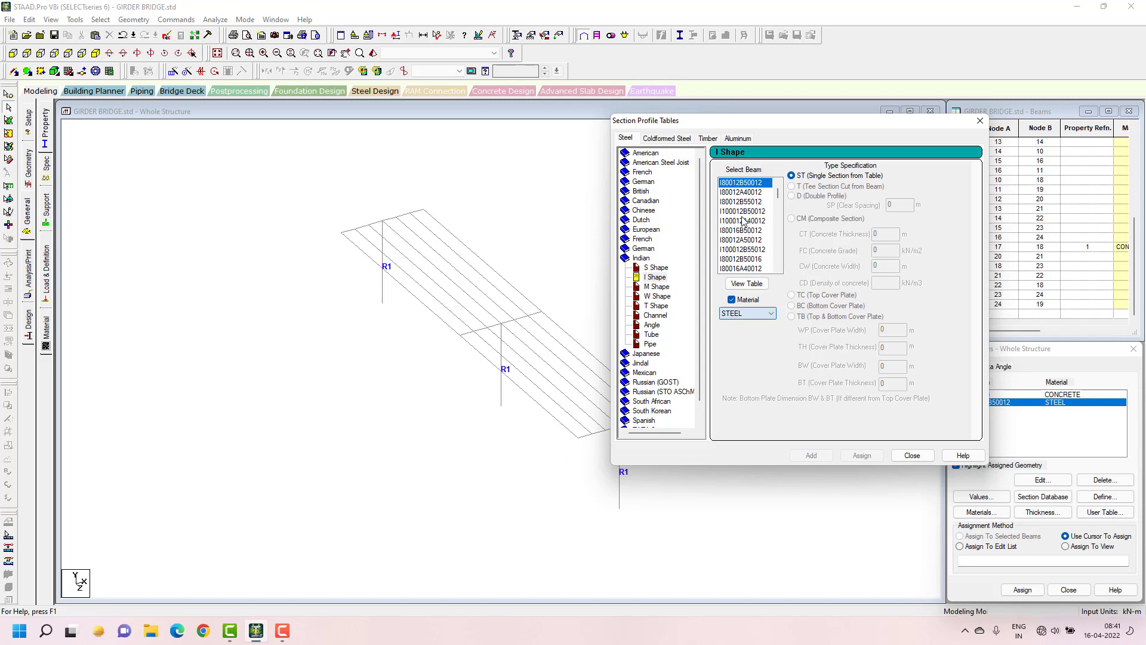
mouse_move(748, 189)
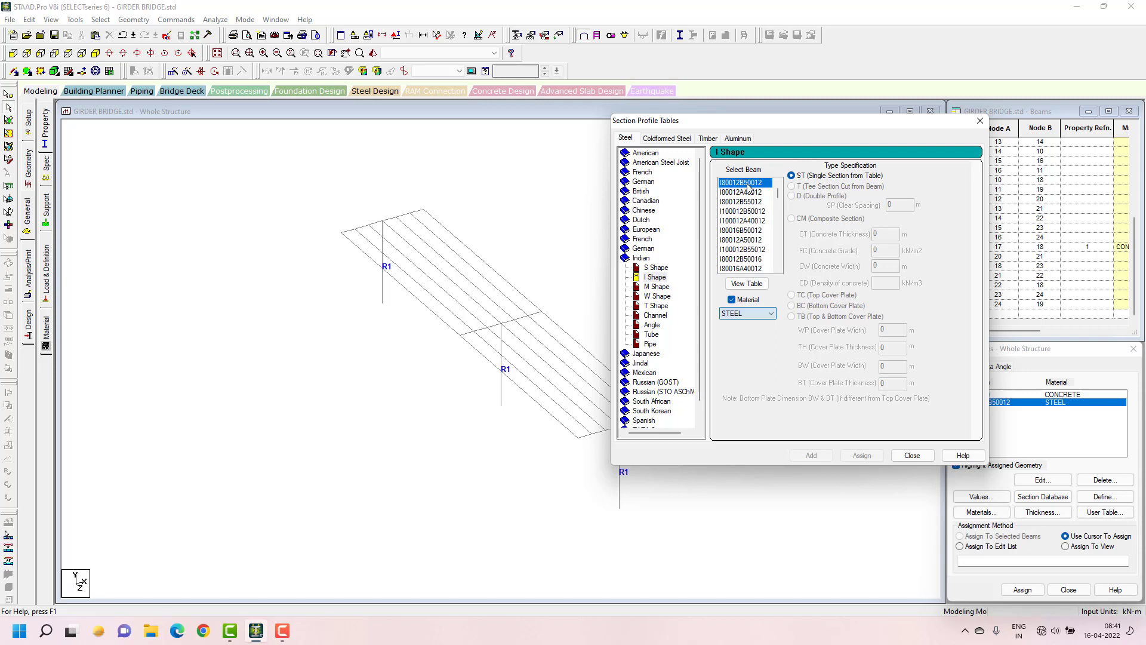
click(744, 192)
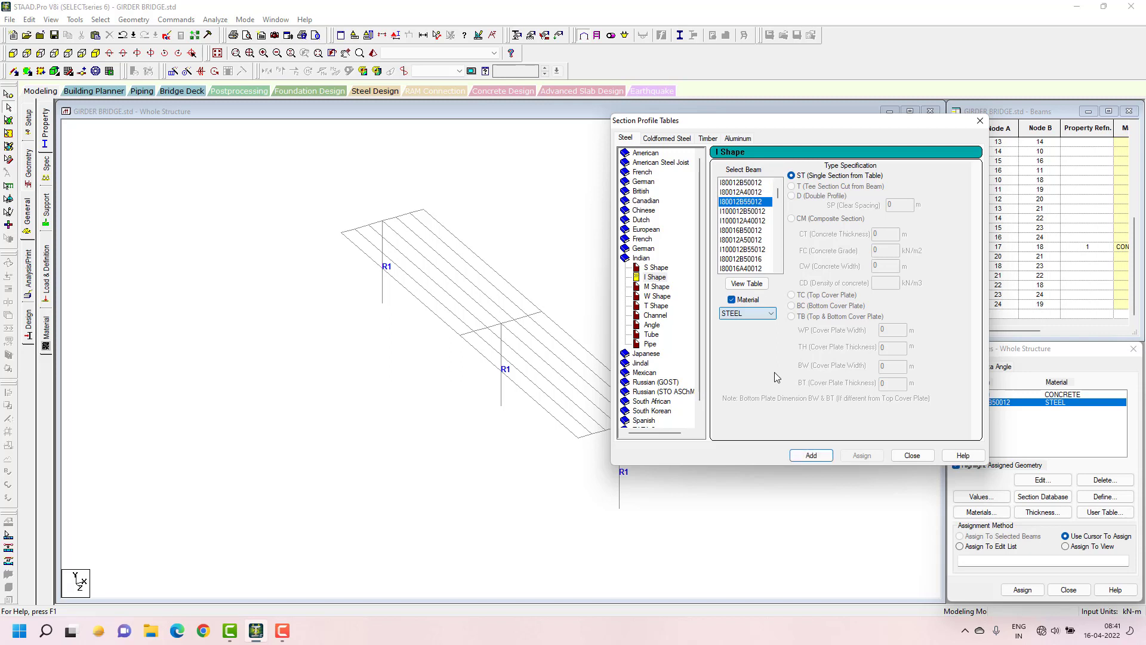
click(912, 454)
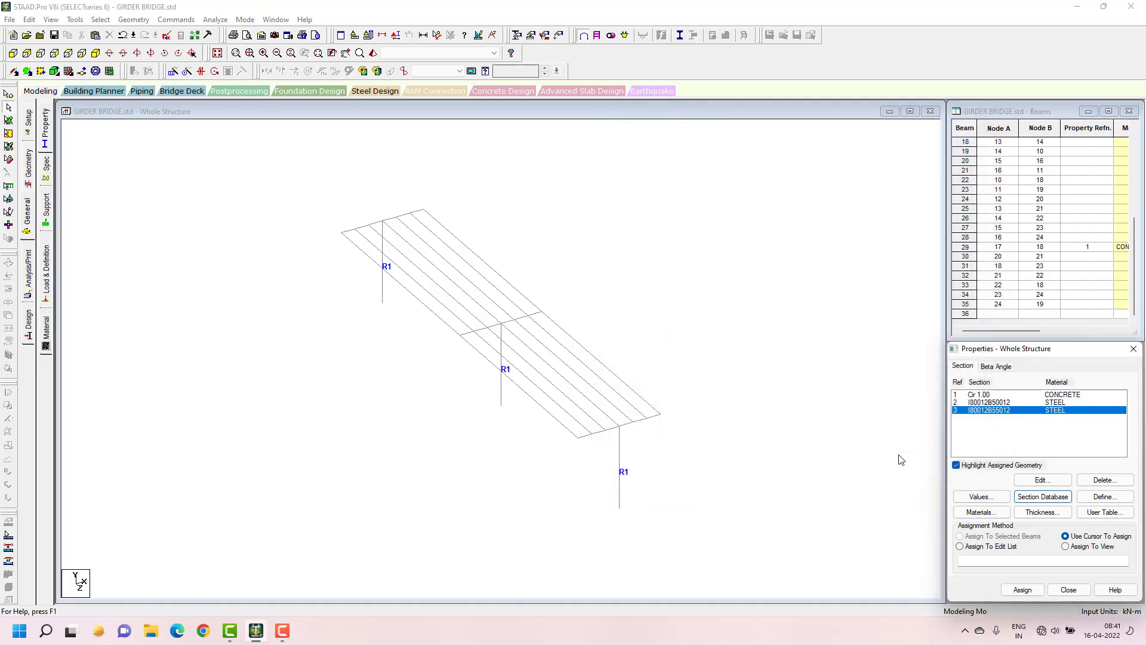
Select all beams parallel to Y and assign steel section 2 (I80012B50012) to girders 8–14 and 22–28.
click(988, 401)
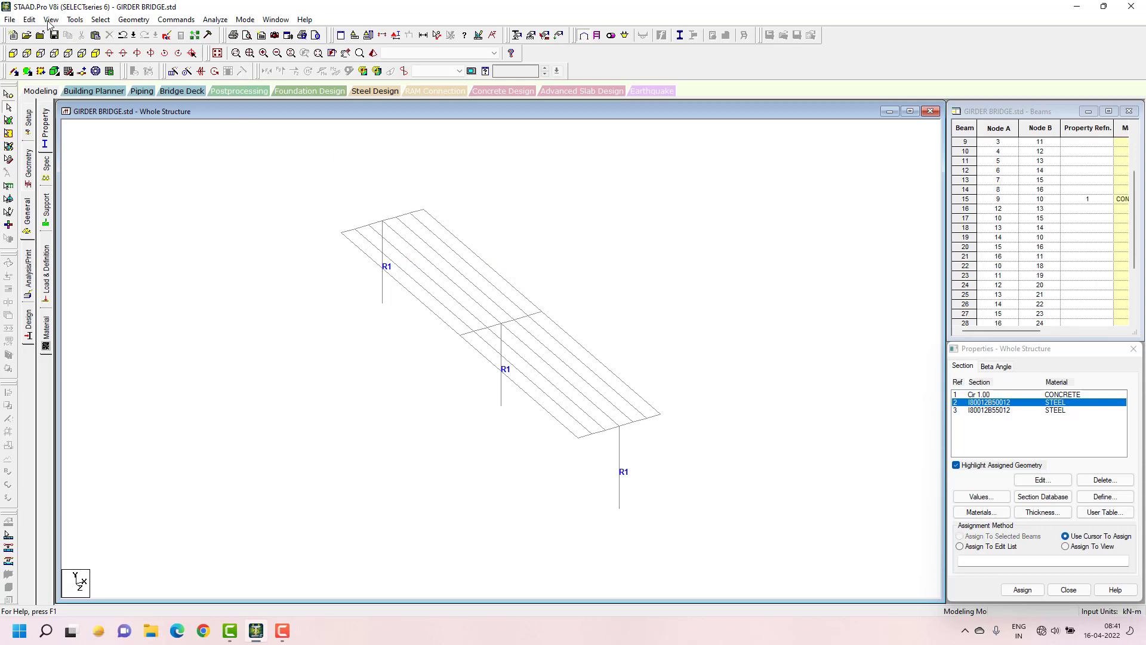
click(100, 19)
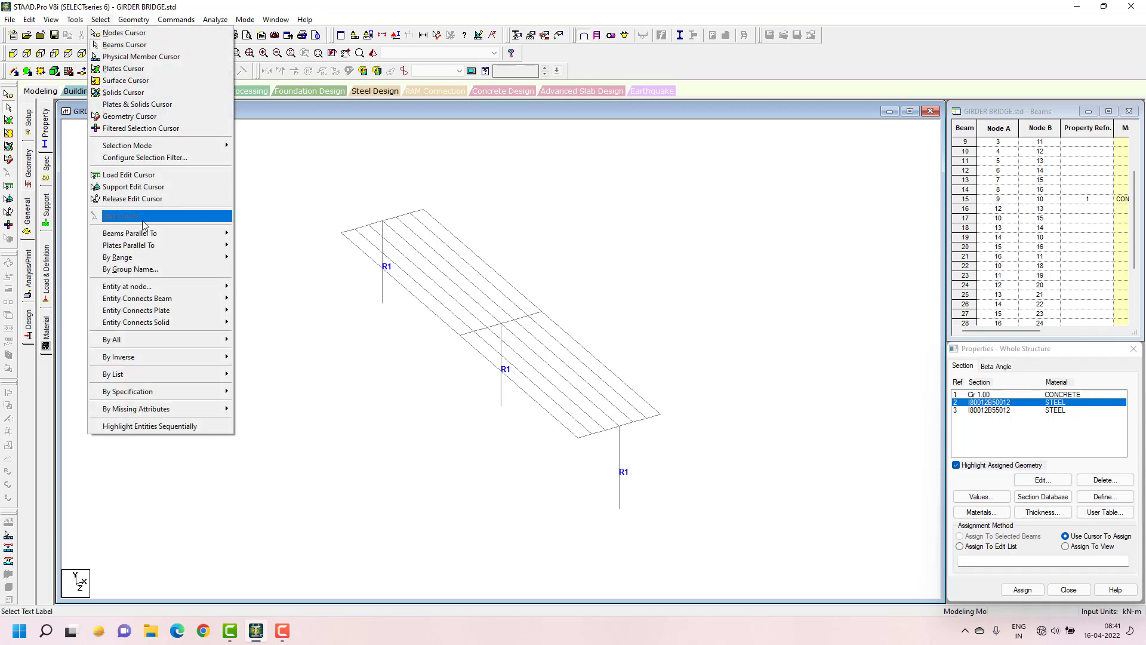
mouse_move(129, 233)
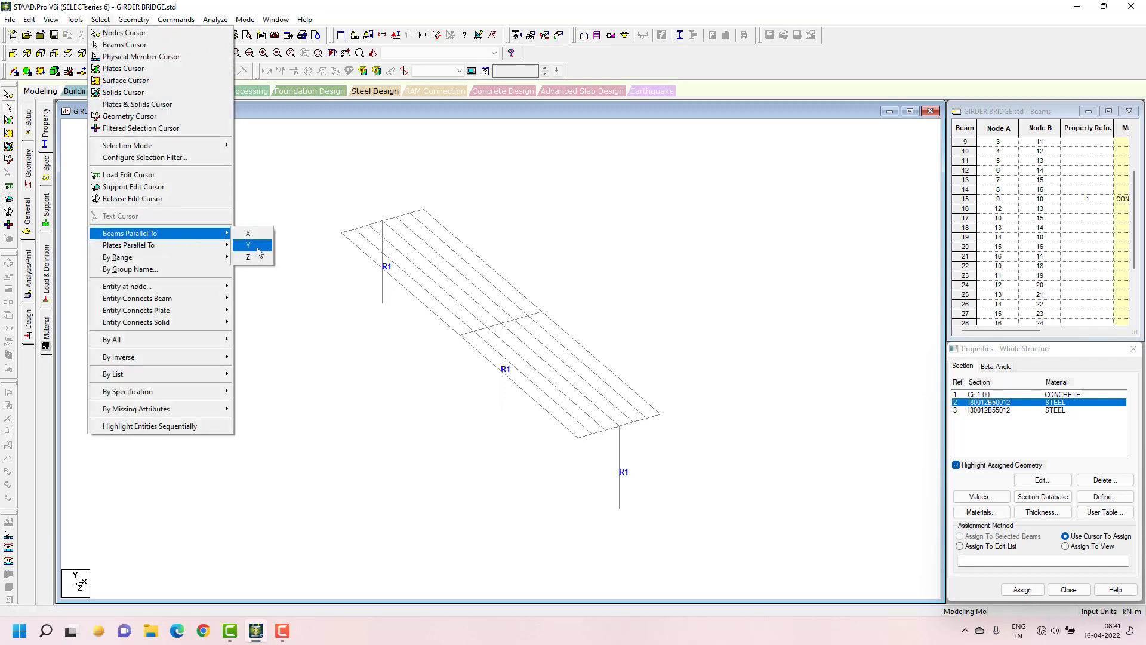
click(247, 257)
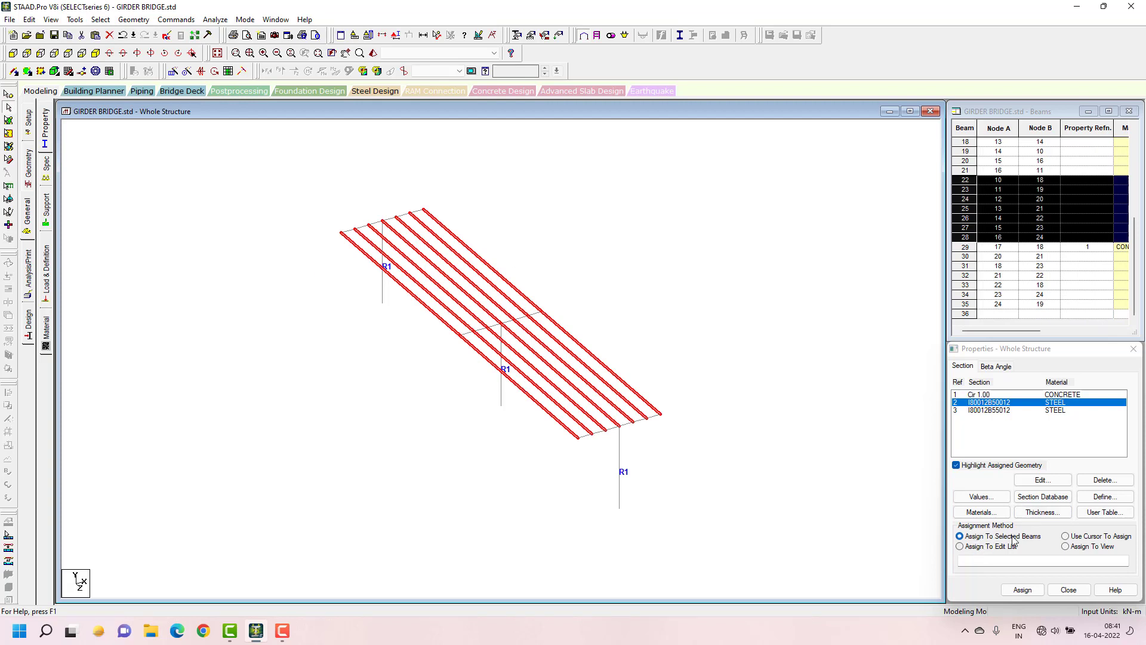
click(1021, 590)
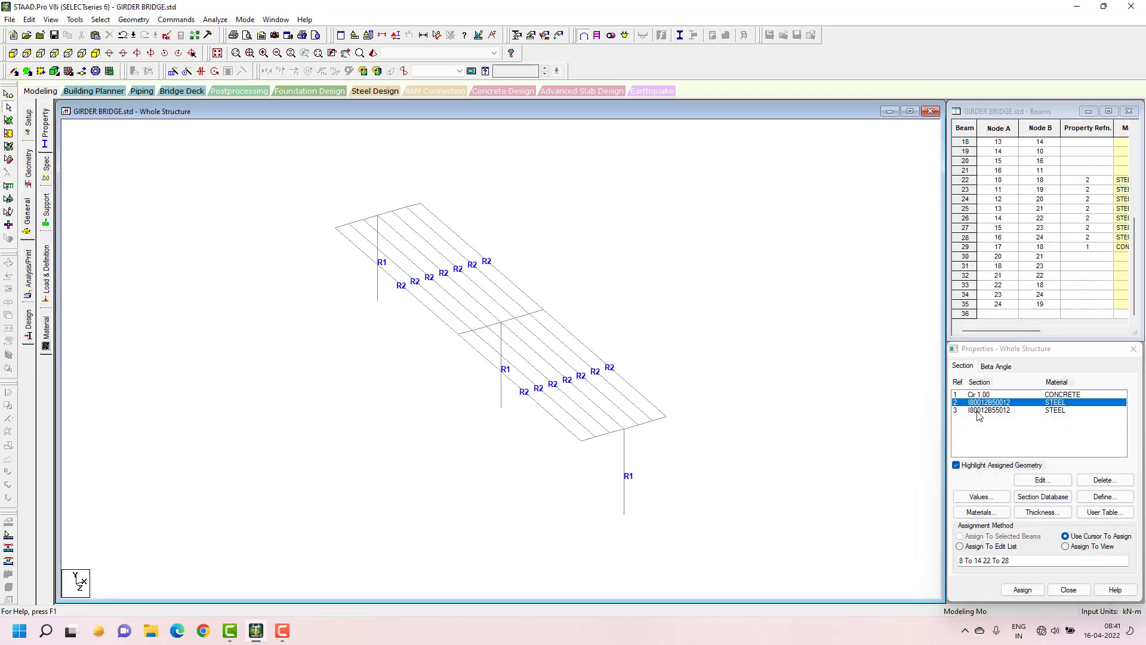
click(1015, 411)
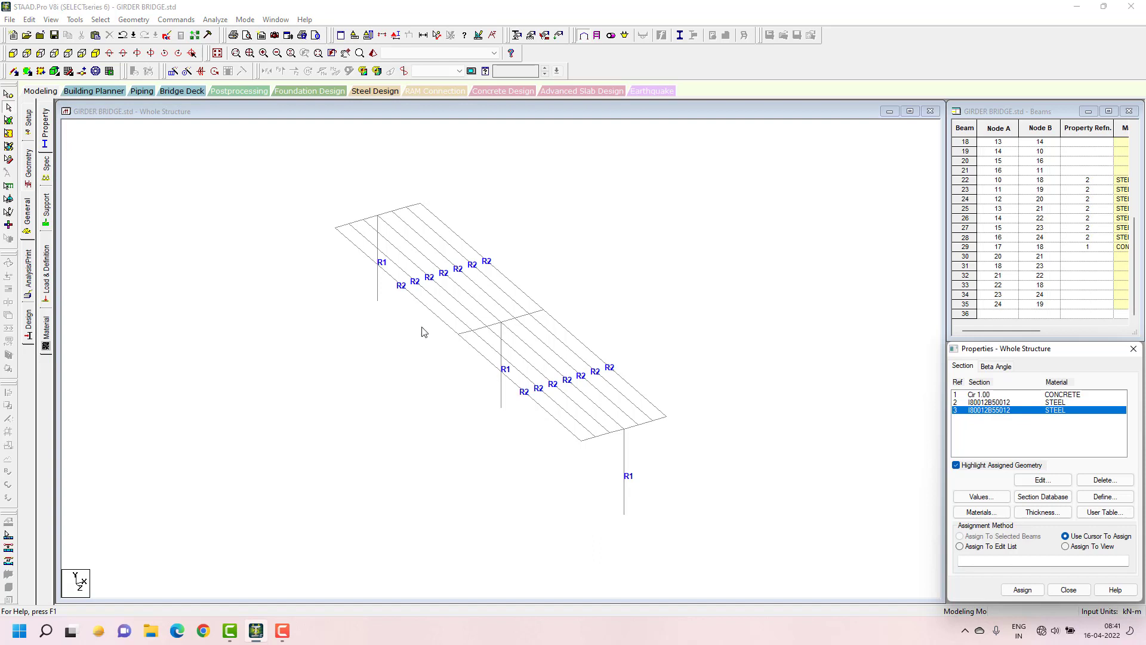
Select all beams parallel to Z — the transverse cross-girders 16–21 and 30–35.
click(100, 19)
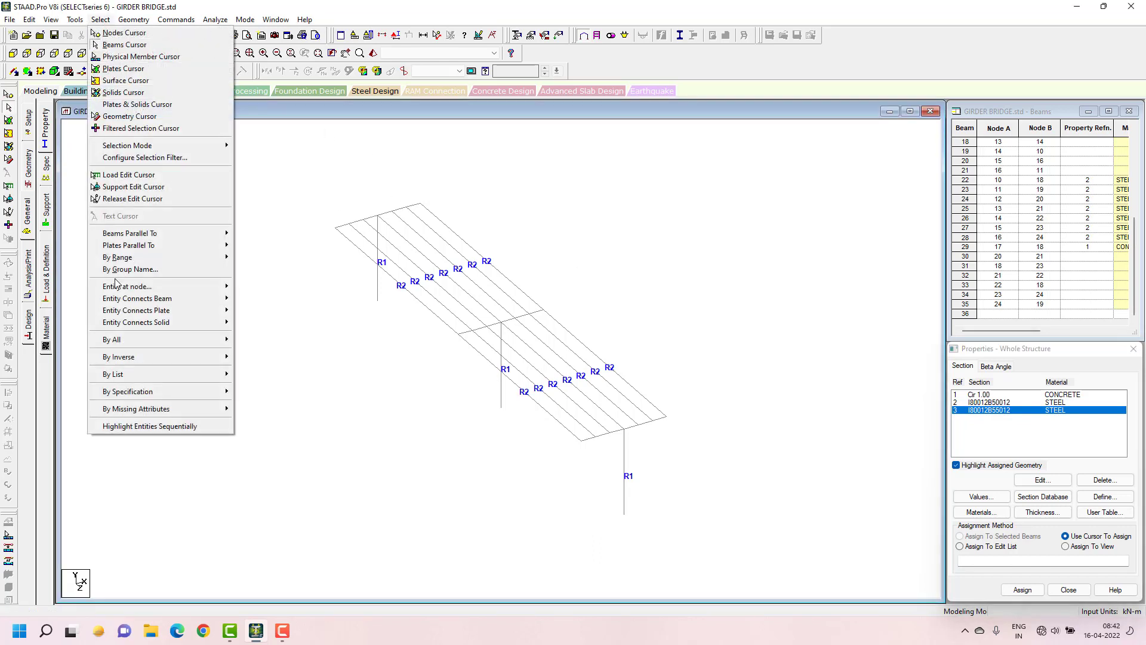
mouse_move(129, 232)
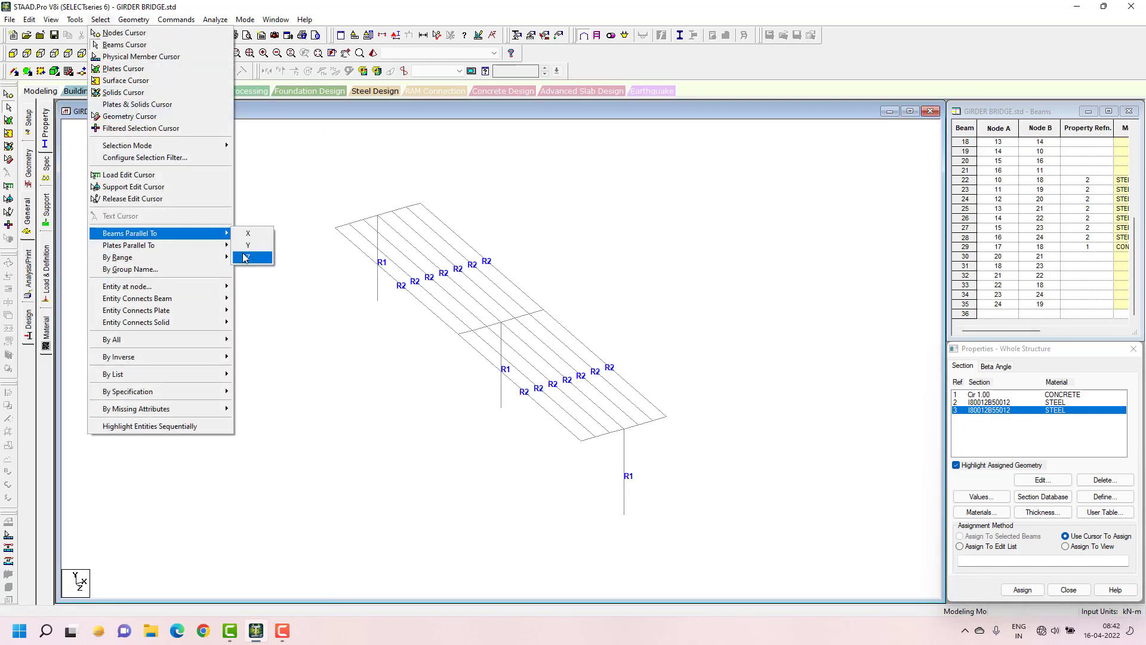
click(248, 257)
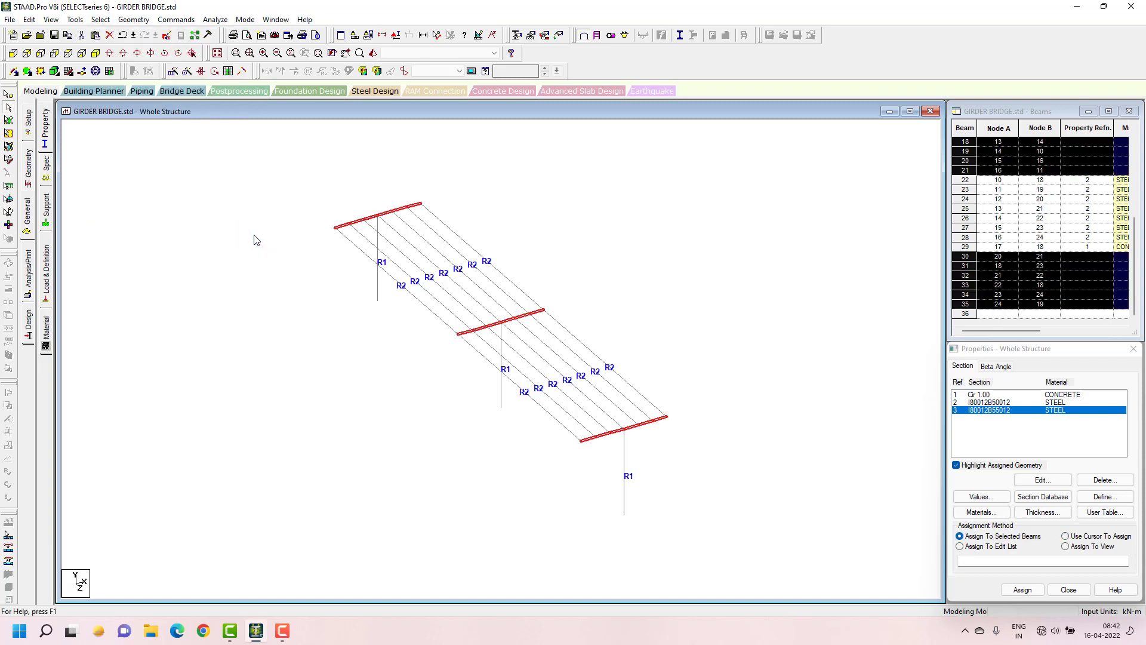
mouse_move(299, 243)
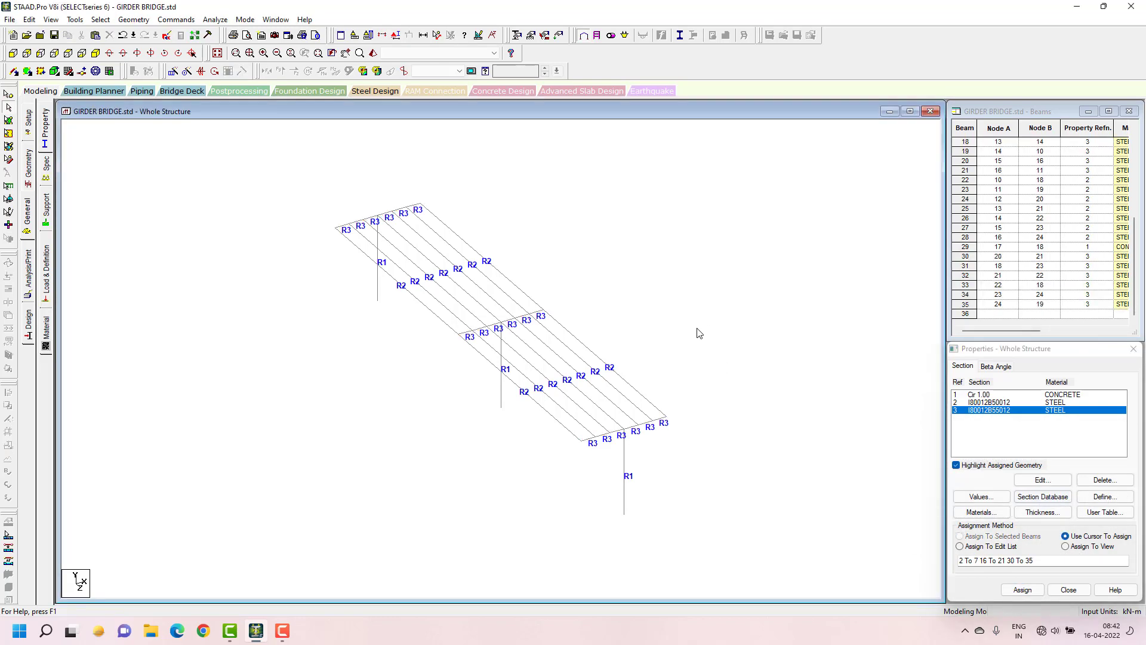
mouse_move(650, 294)
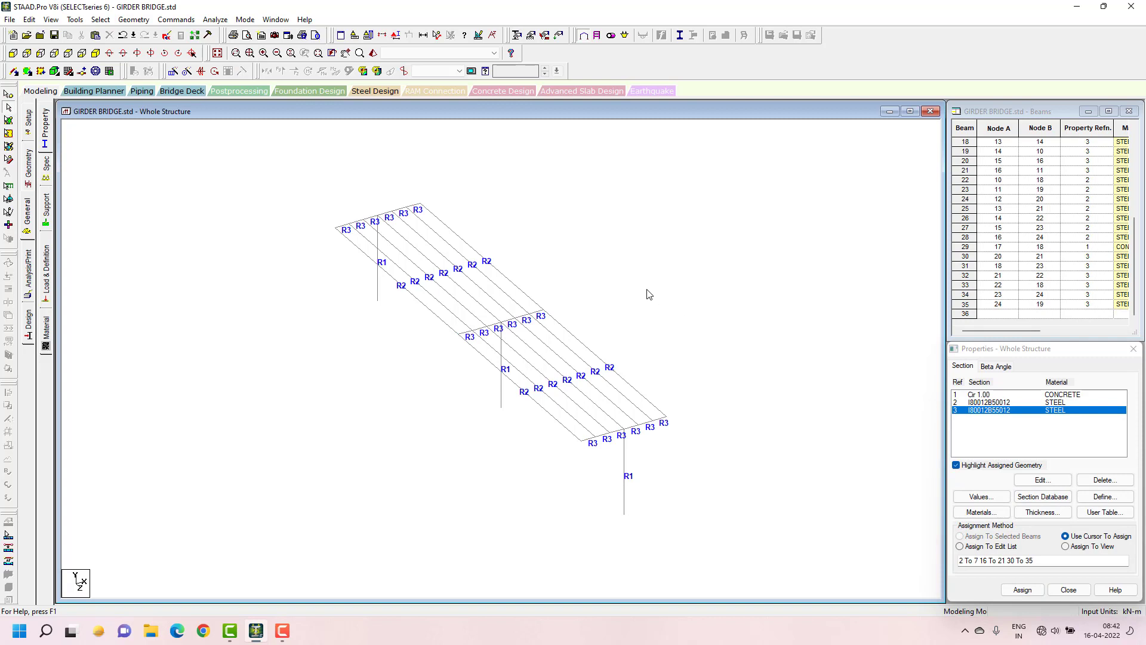
mouse_move(619, 240)
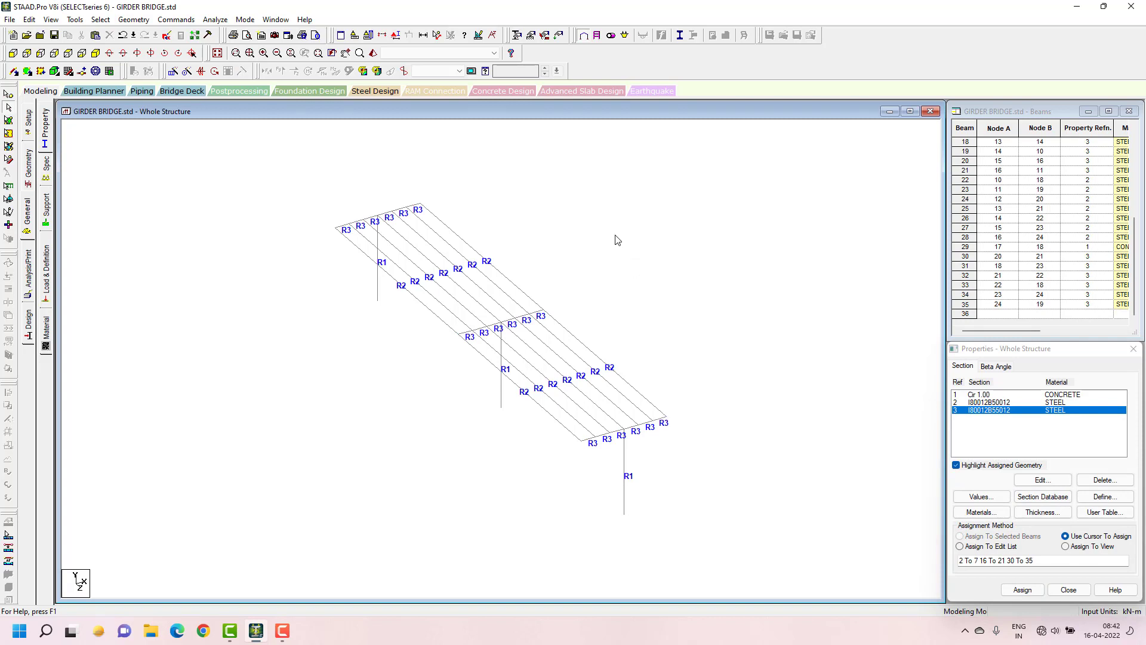
mouse_move(472, 196)
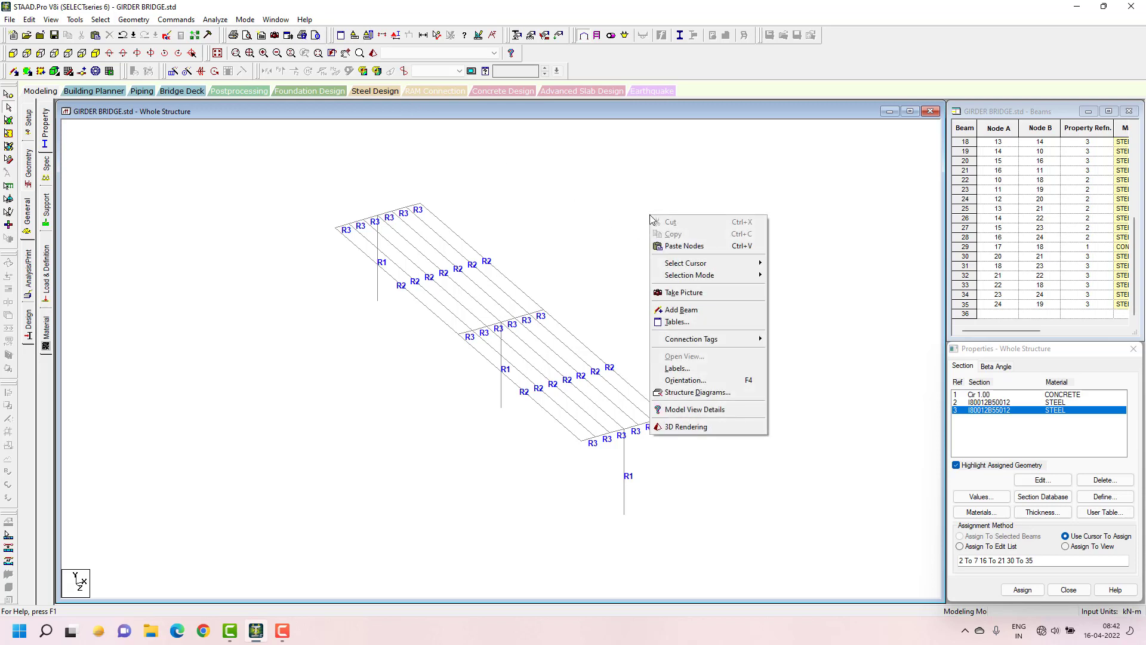
mouse_move(709, 426)
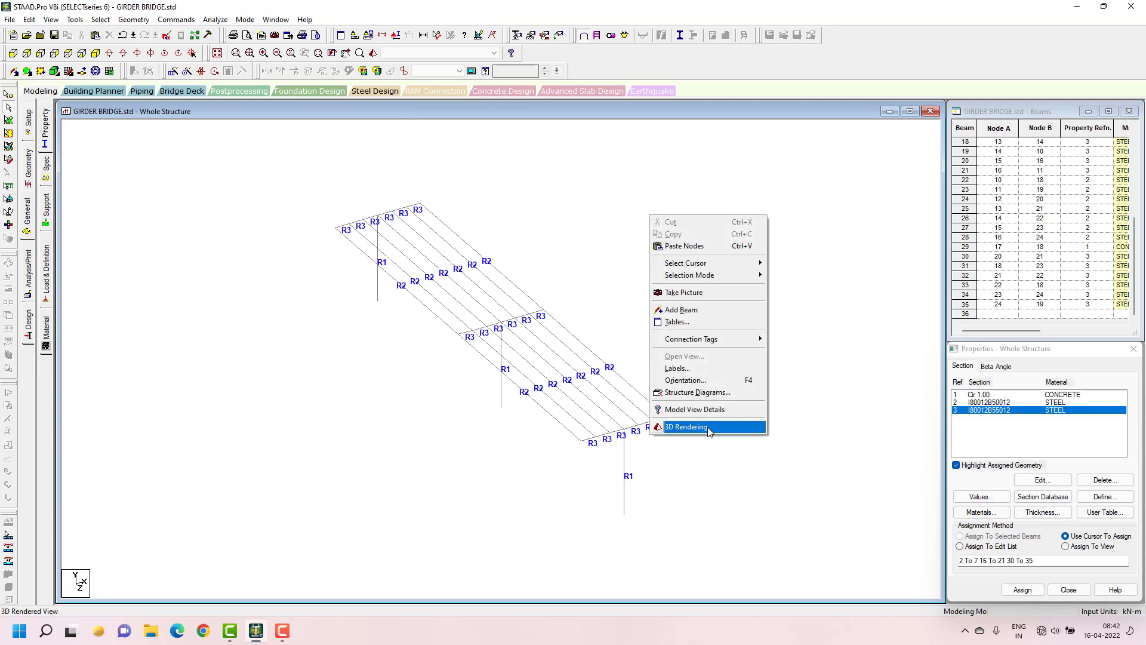
click(686, 426)
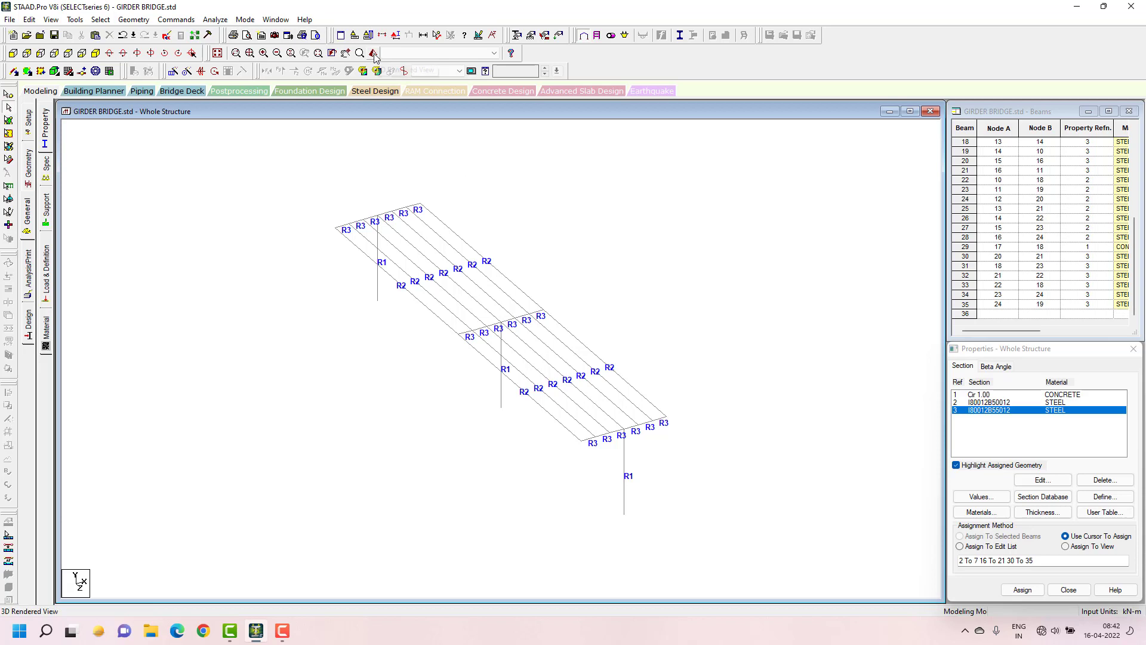
click(375, 54)
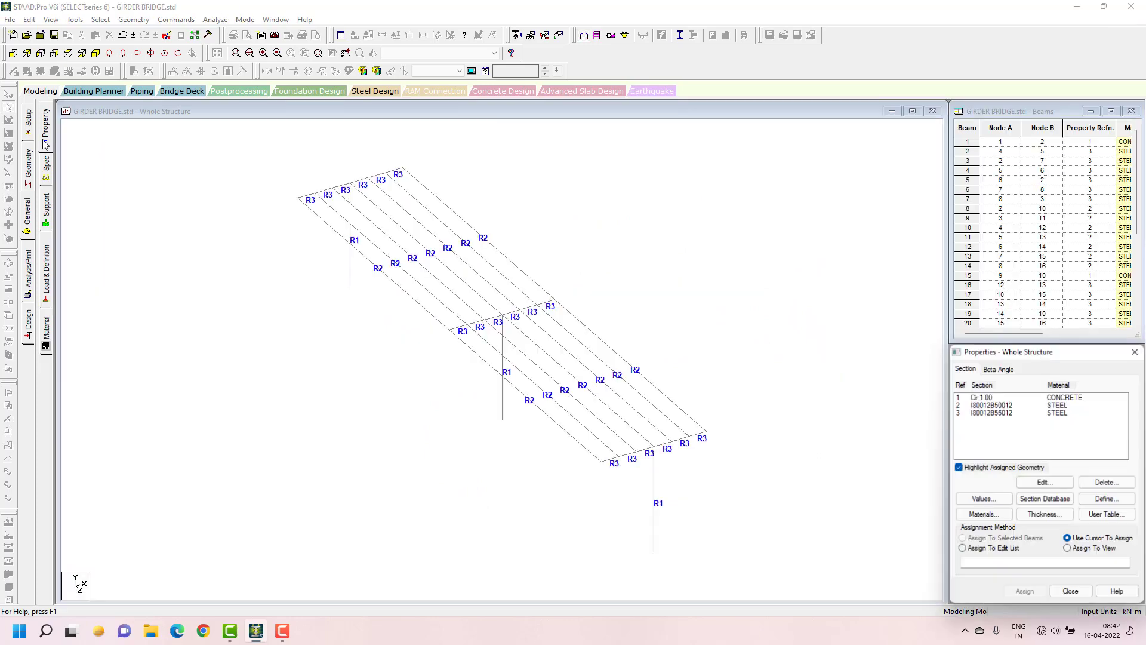
Create fixed Support 2 and assign it to the three column base nodes.
click(45, 208)
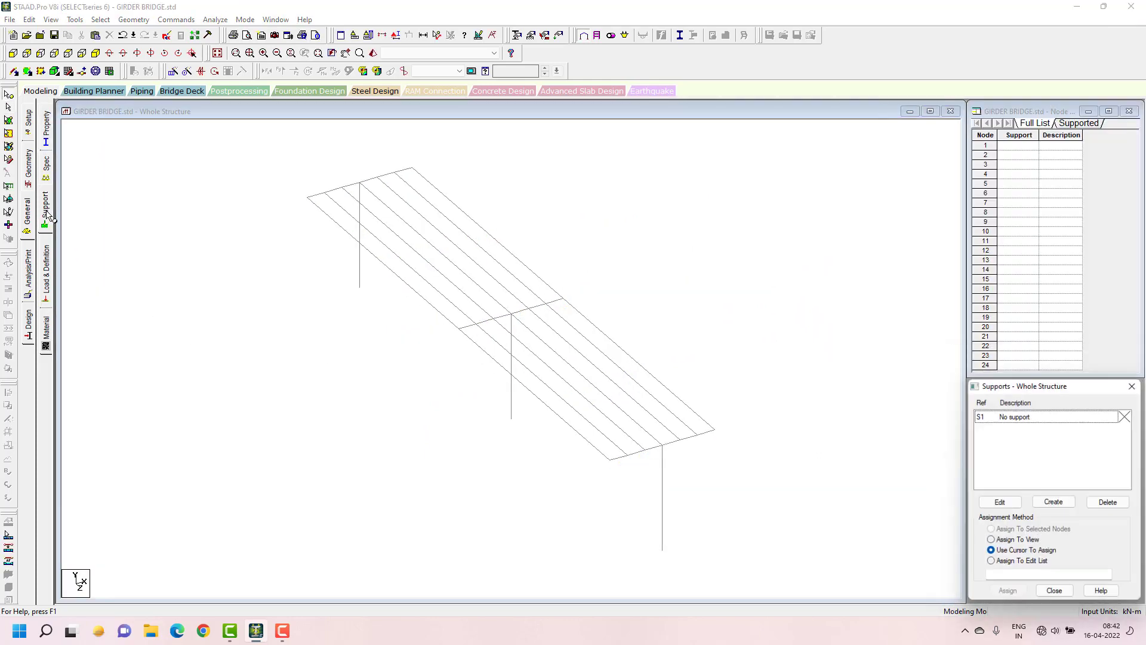
click(1052, 501)
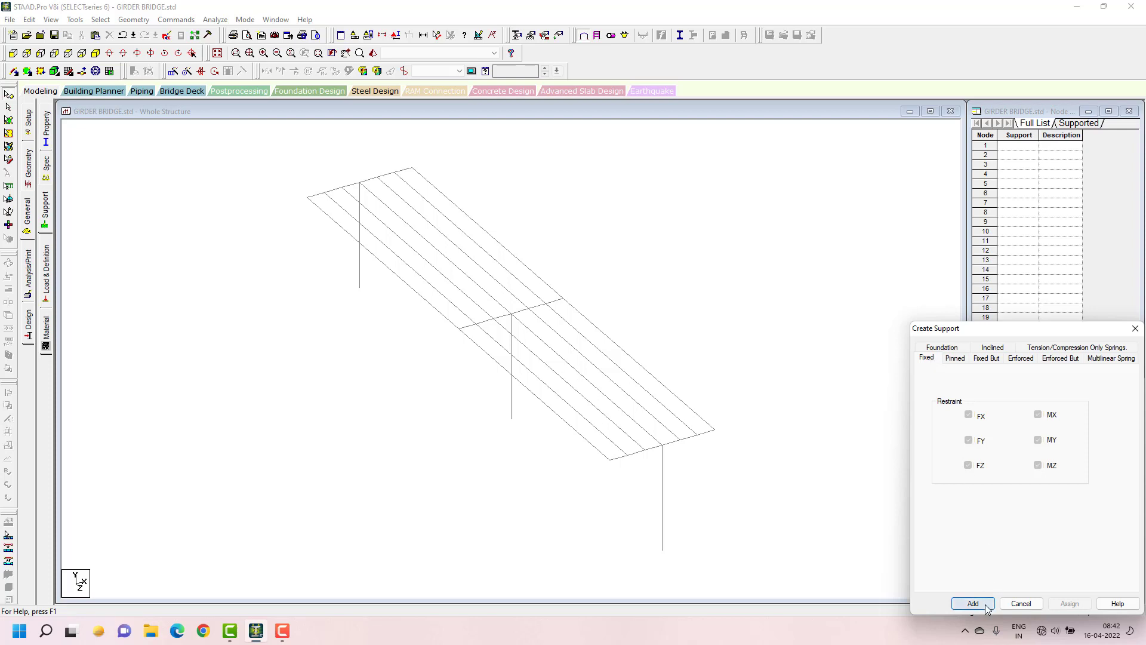
click(972, 602)
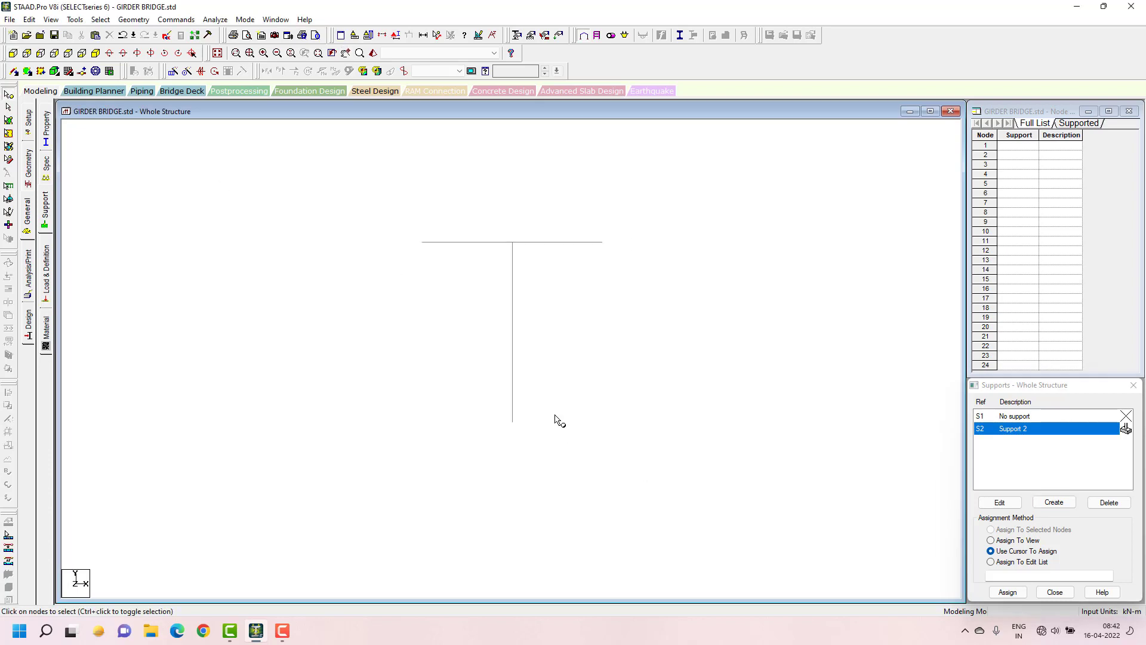
click(511, 421)
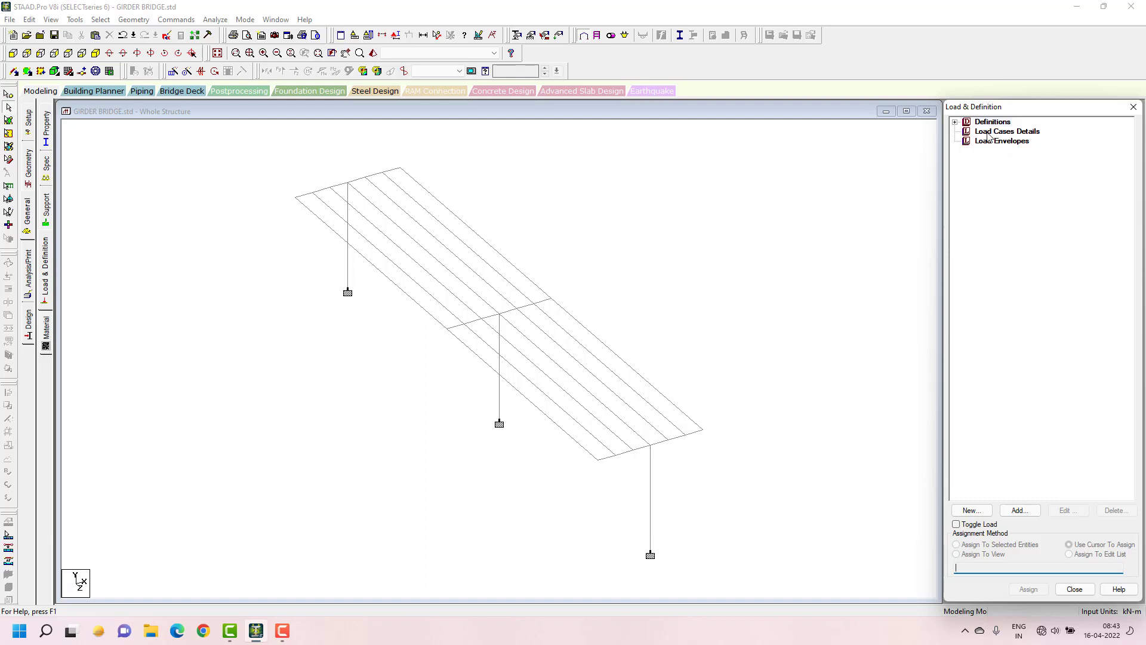
Add primary load case 1 of Dead type titled DEAD LOAD.
click(1006, 131)
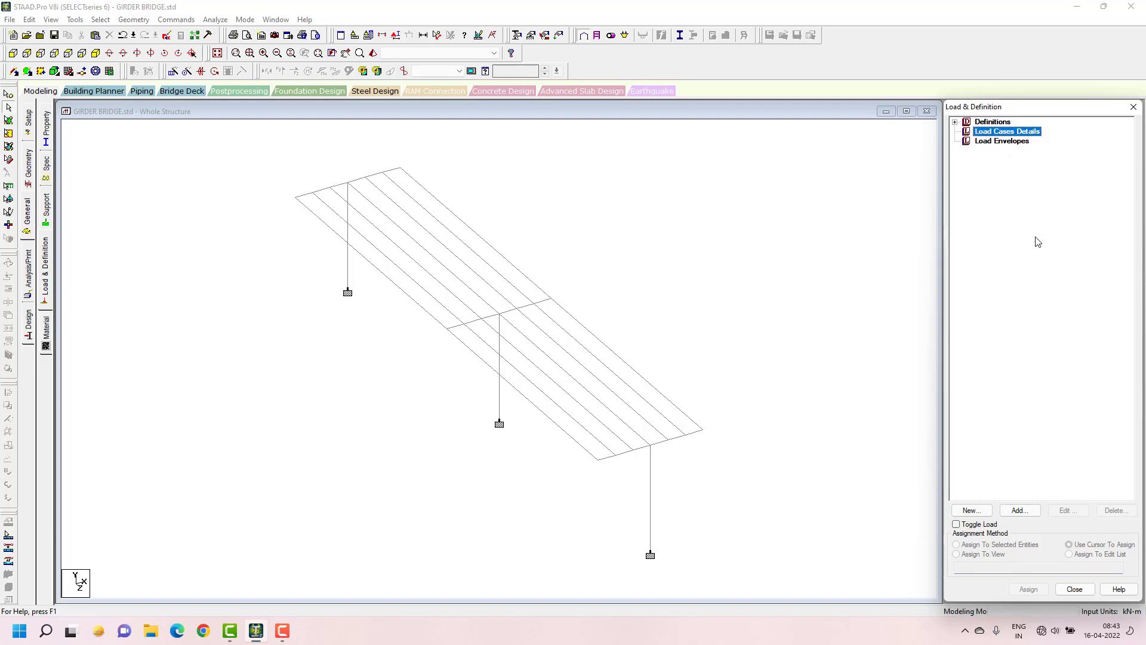
click(1019, 509)
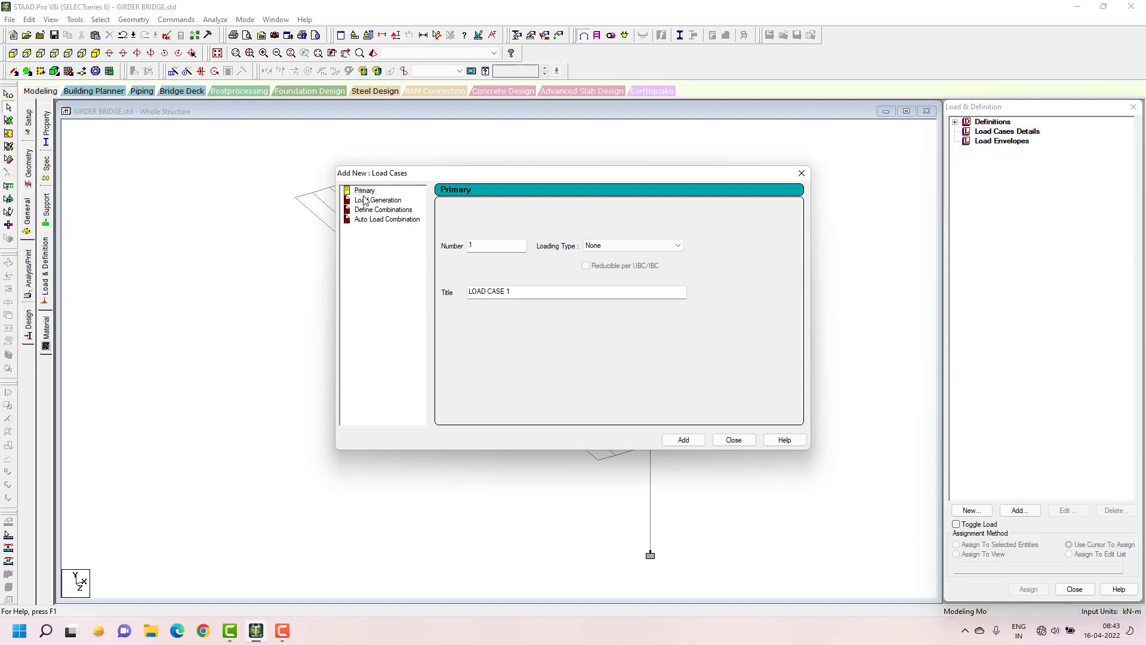
click(364, 190)
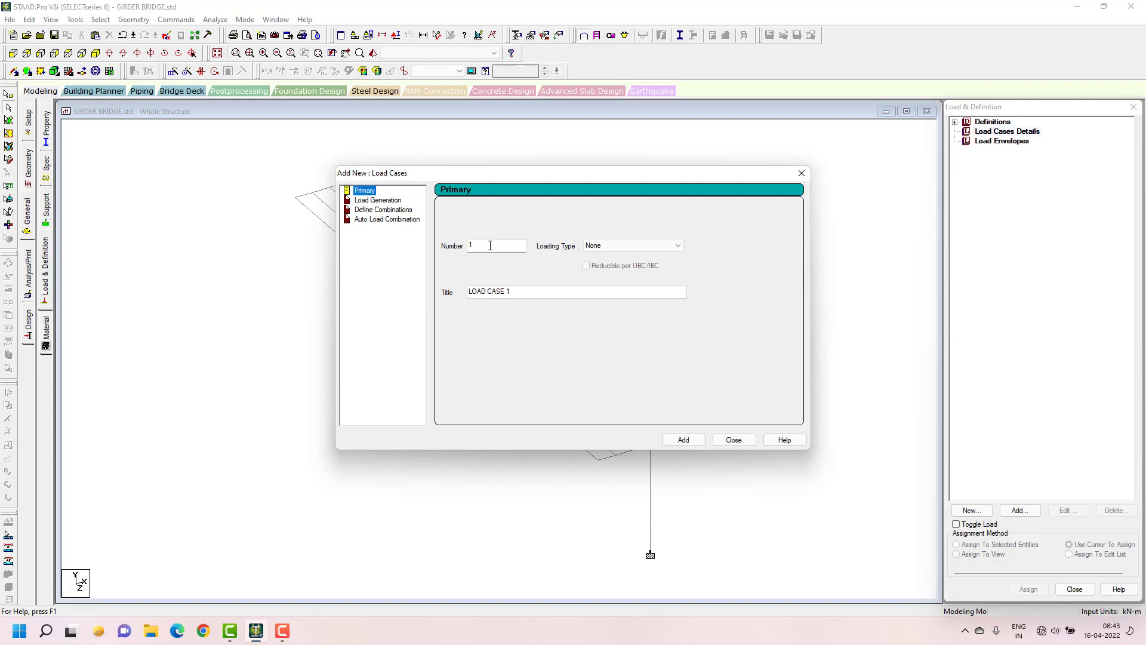
click(677, 246)
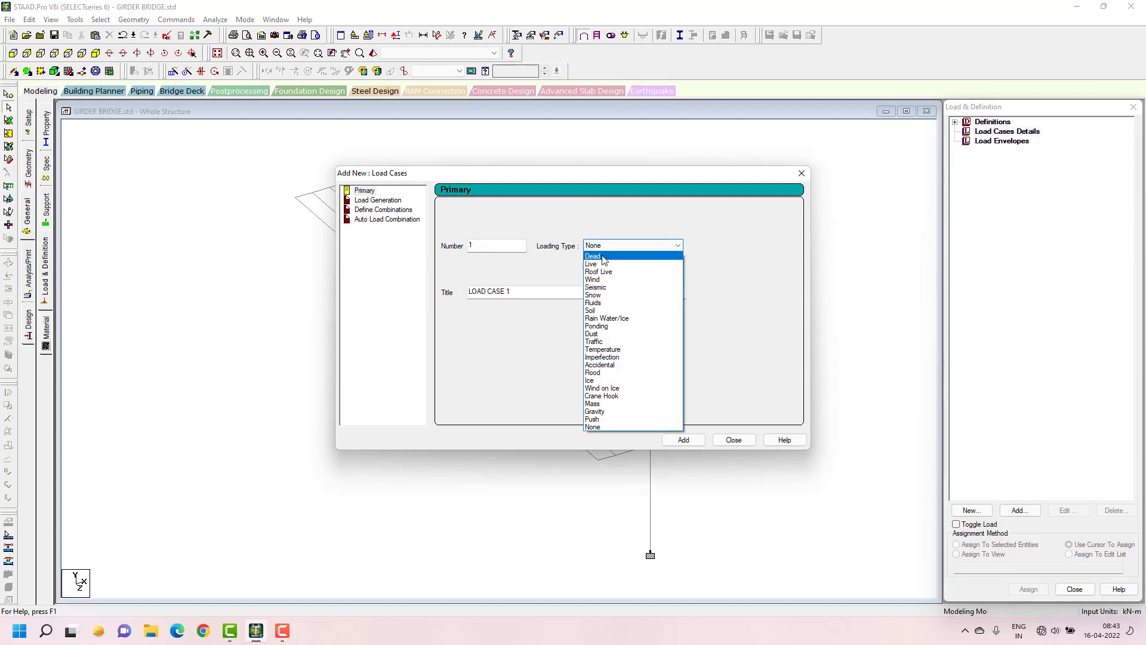
click(592, 256)
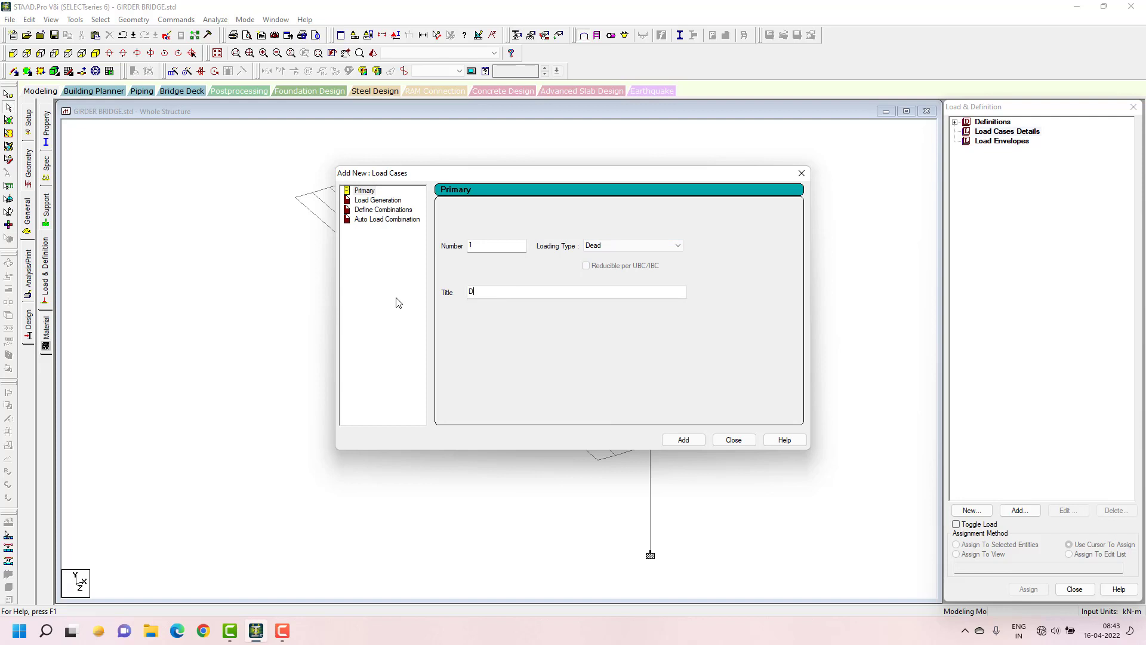
text(EAD LOA)
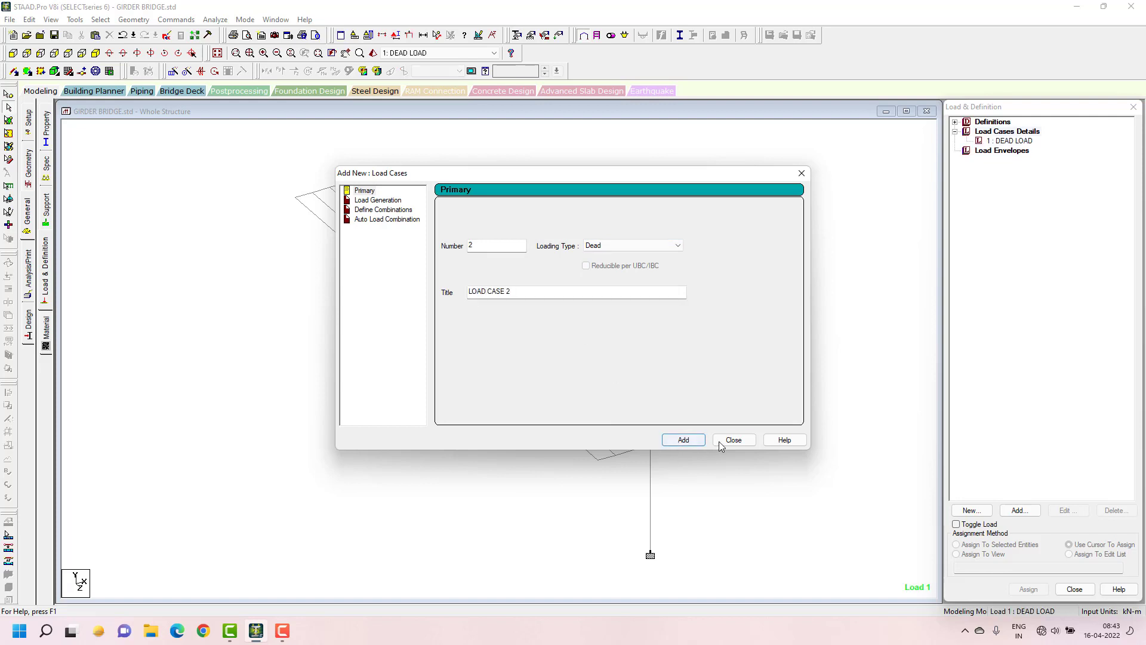
click(733, 440)
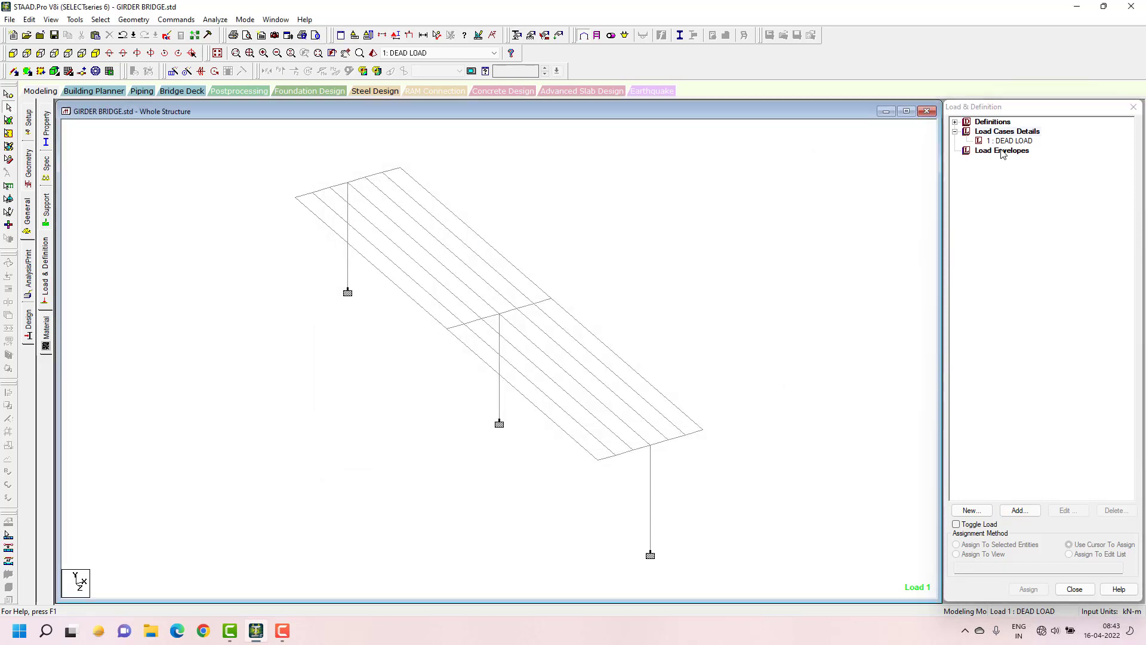
click(1008, 141)
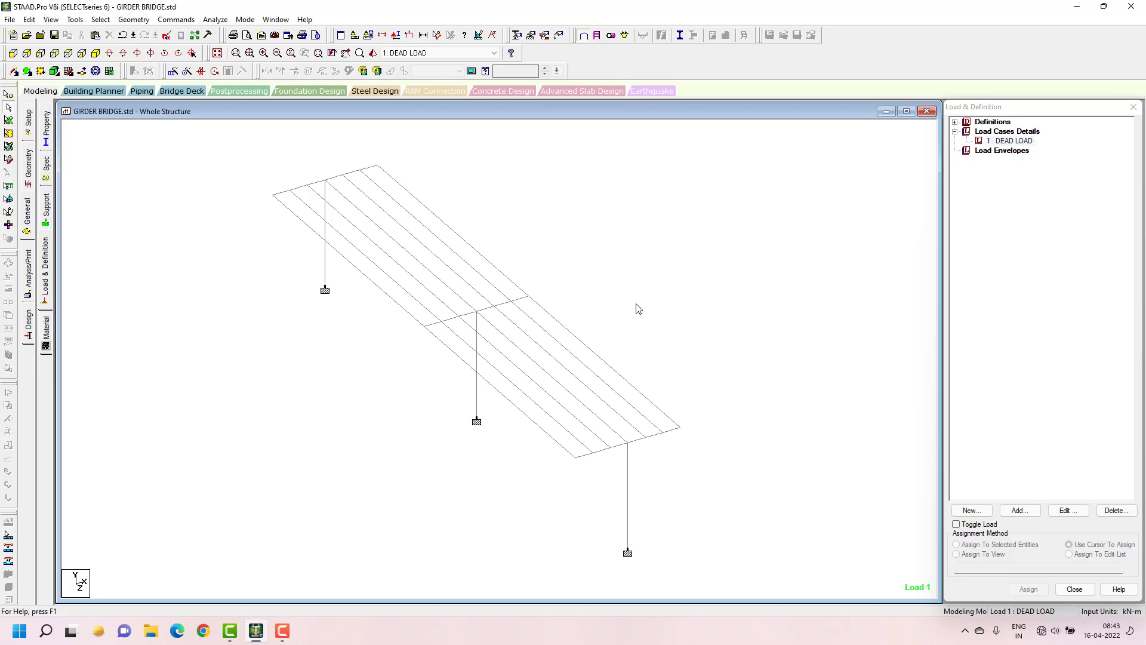
mouse_move(1014, 153)
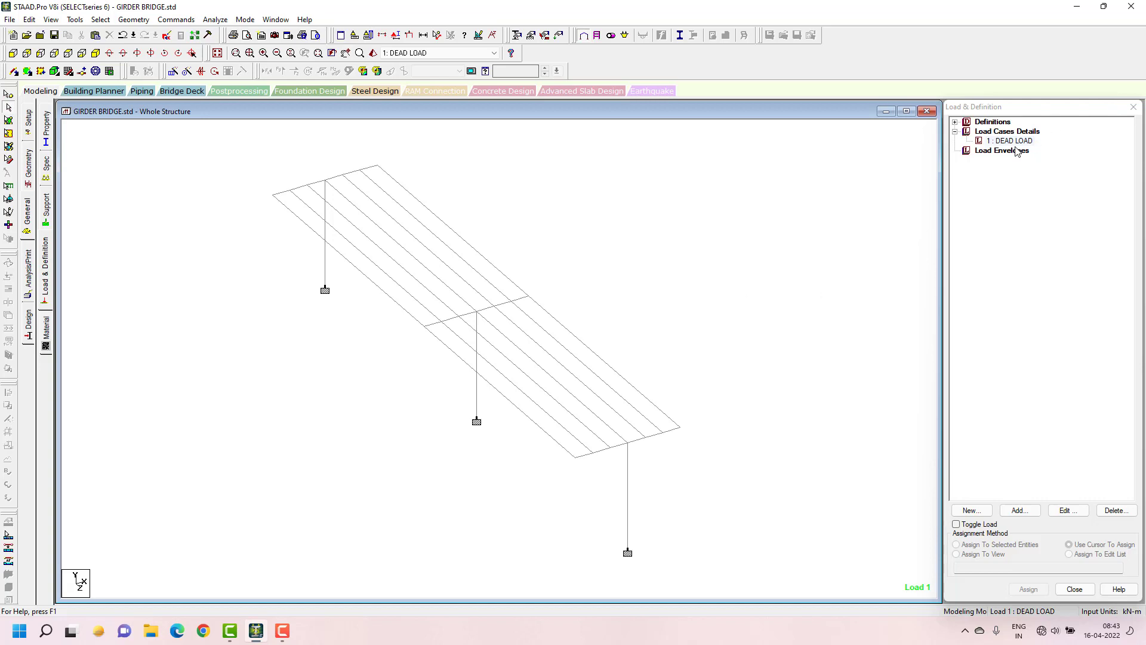
Add a selfweight load in Y with factor -1 to DEAD LOAD and assign it to beams 1–35.
click(1009, 141)
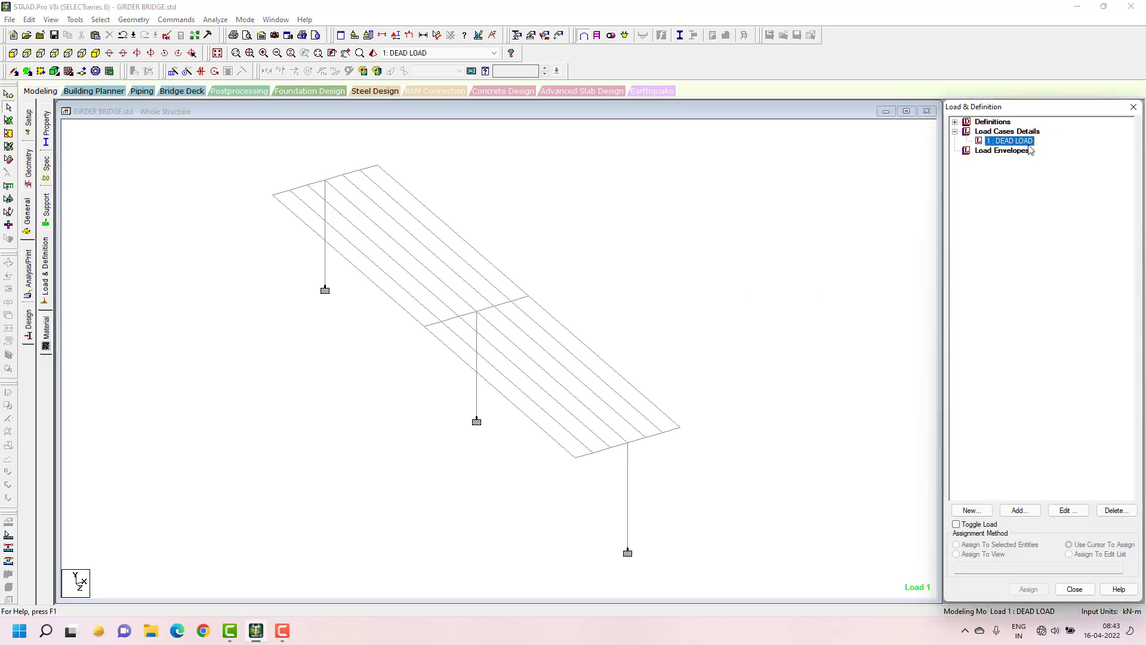
click(1019, 511)
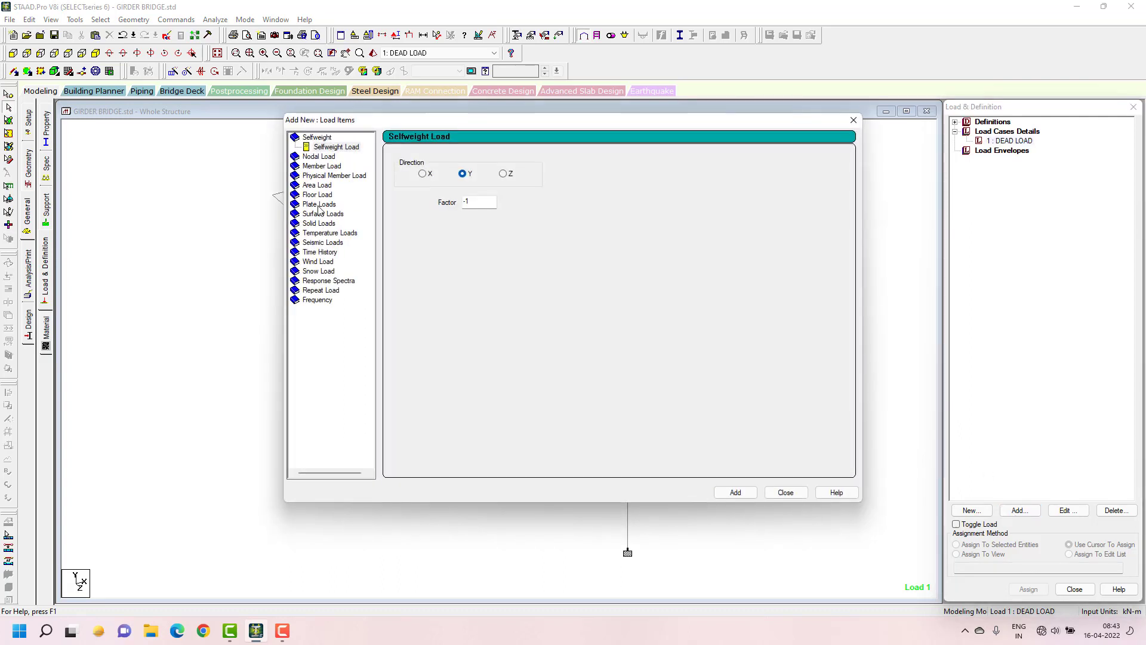
click(335, 146)
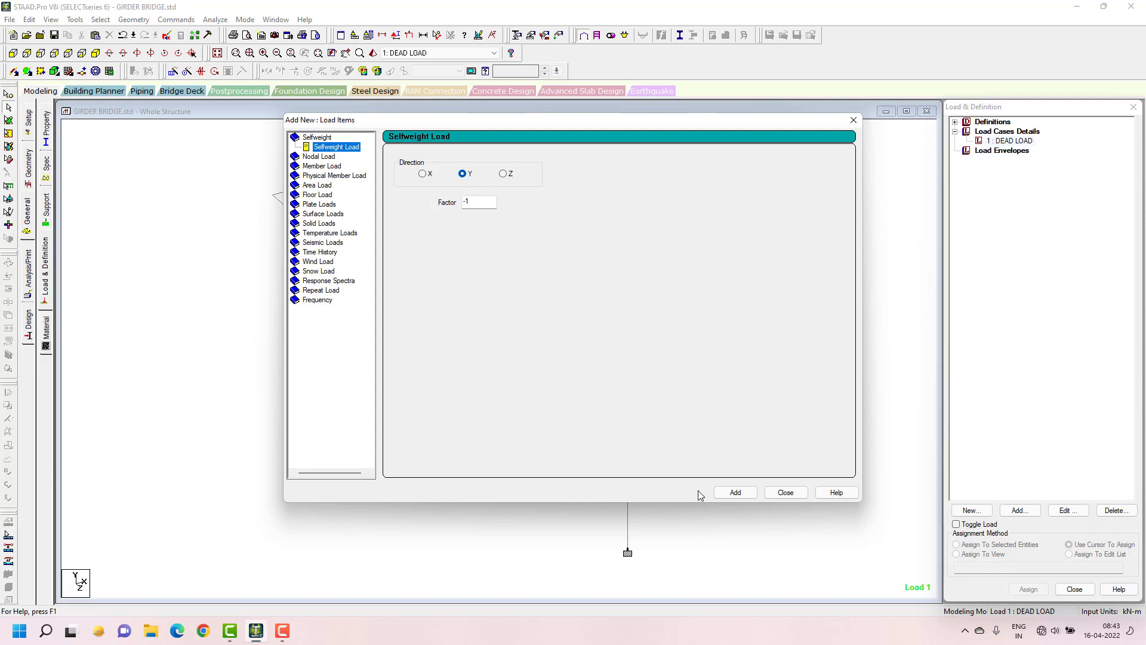
click(735, 492)
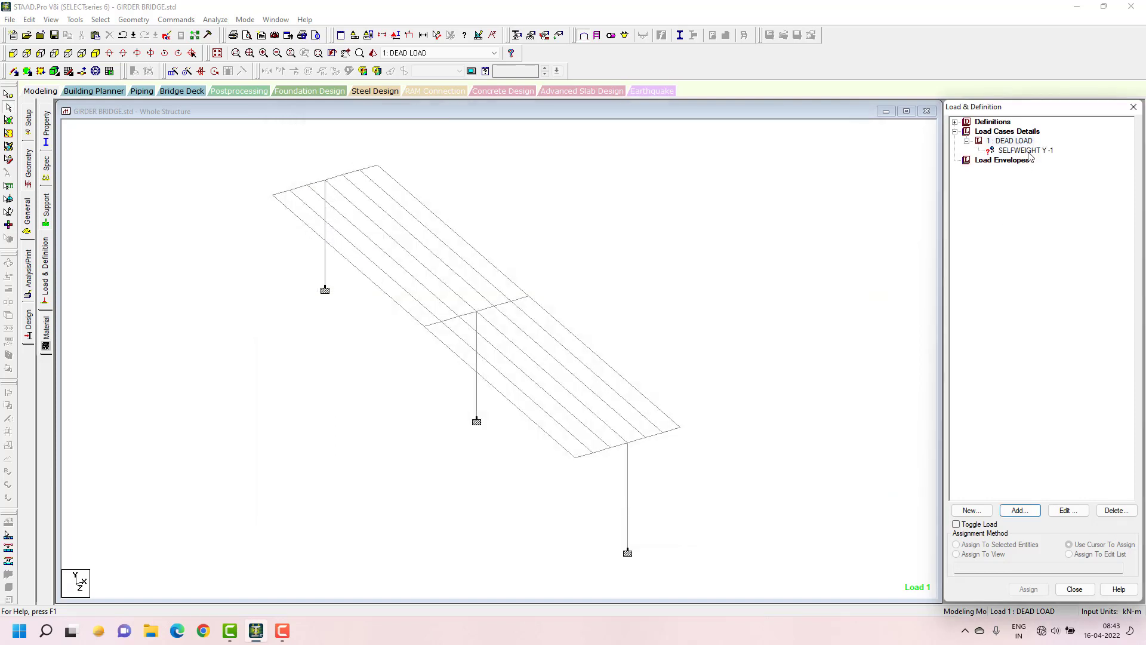
click(1027, 150)
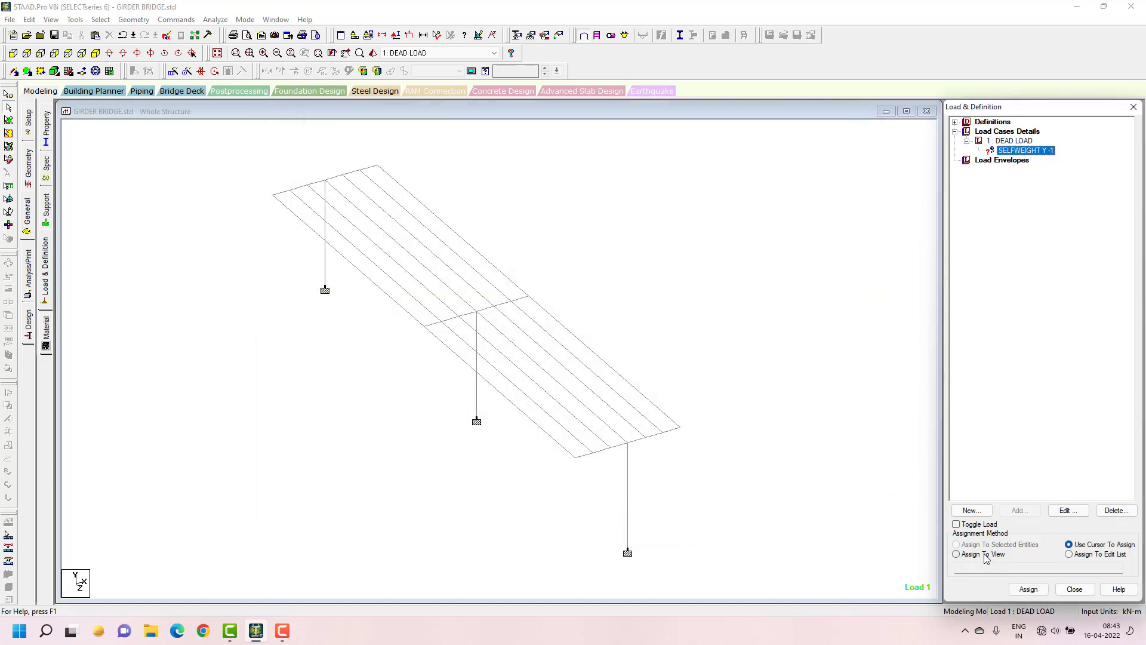
mouse_move(985, 542)
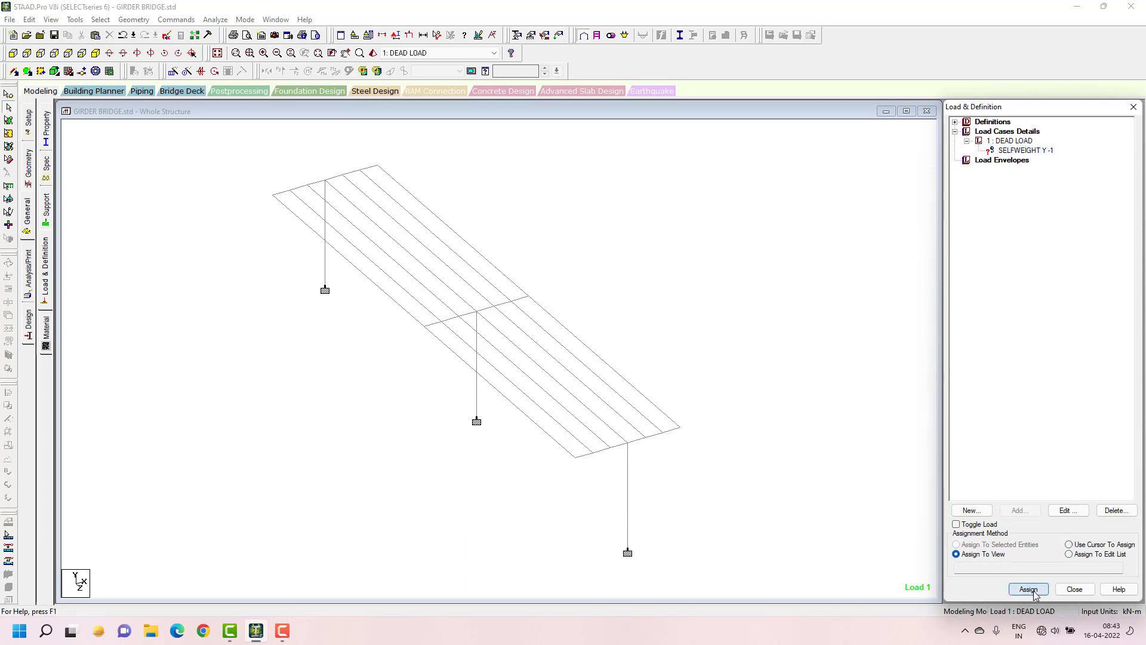
click(1028, 589)
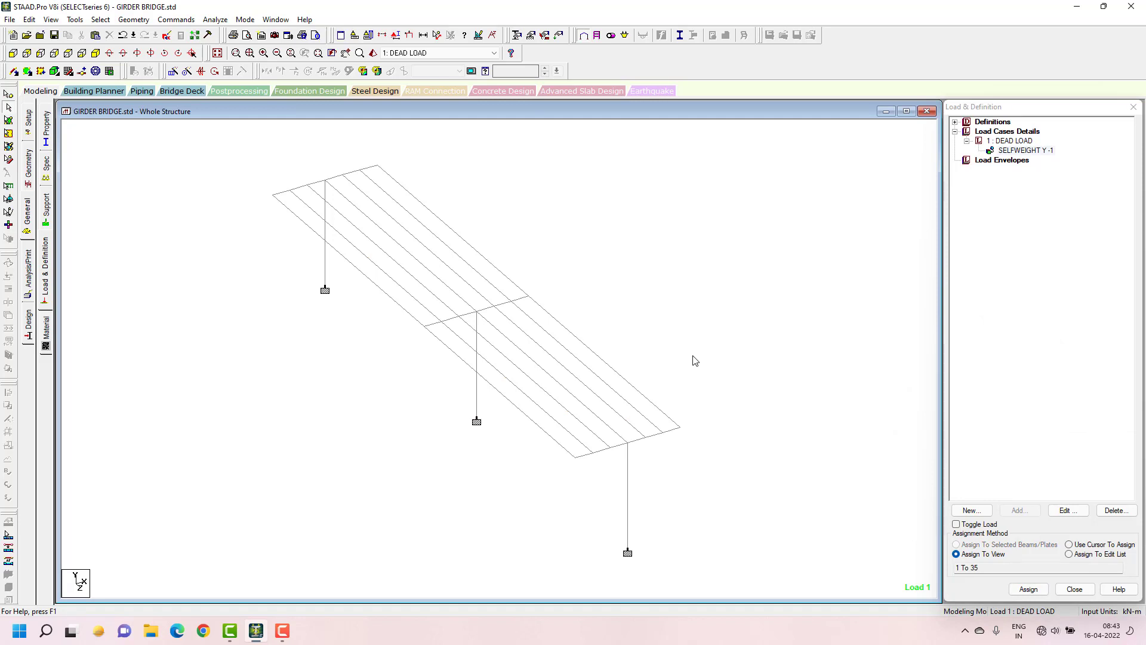
mouse_move(657, 361)
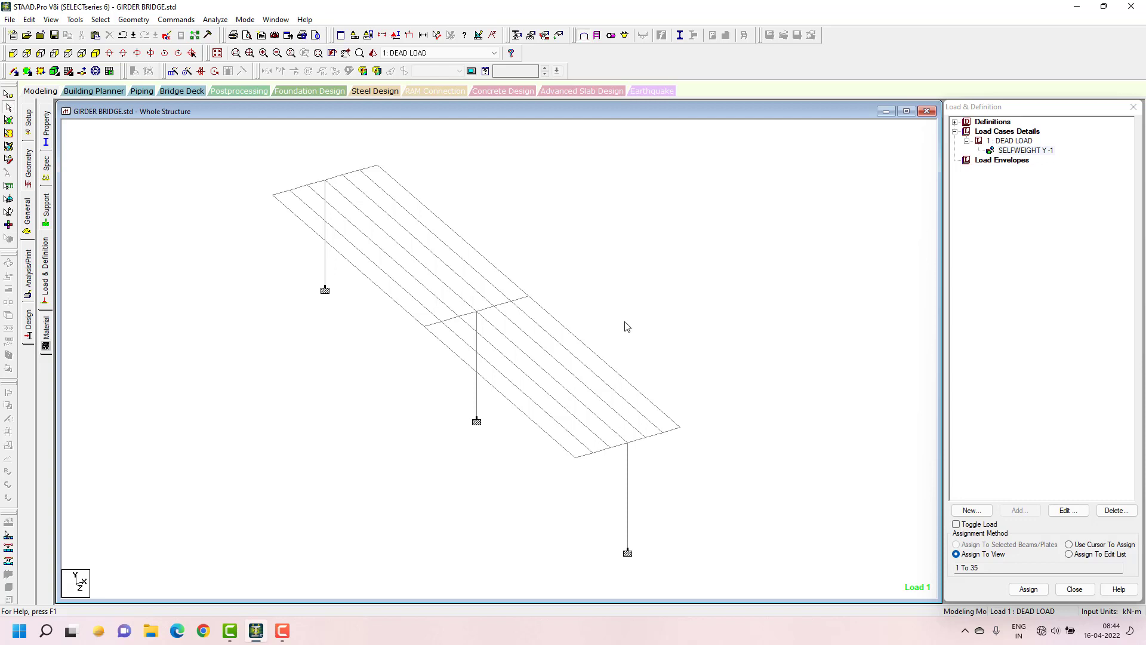
mouse_move(686, 296)
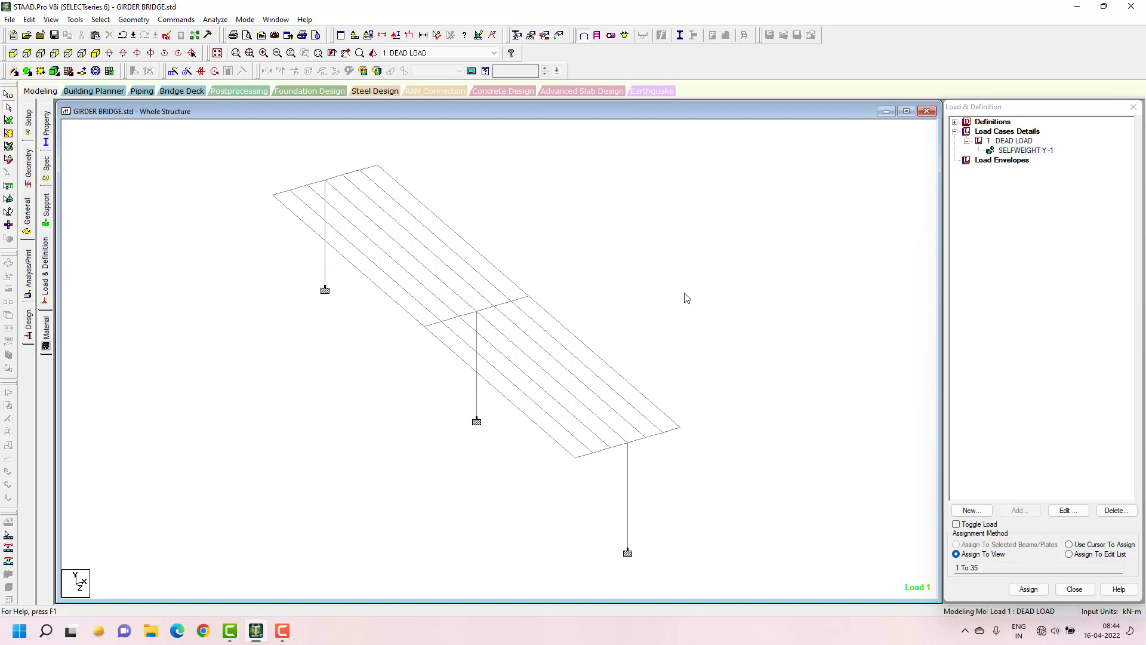
mouse_move(148, 293)
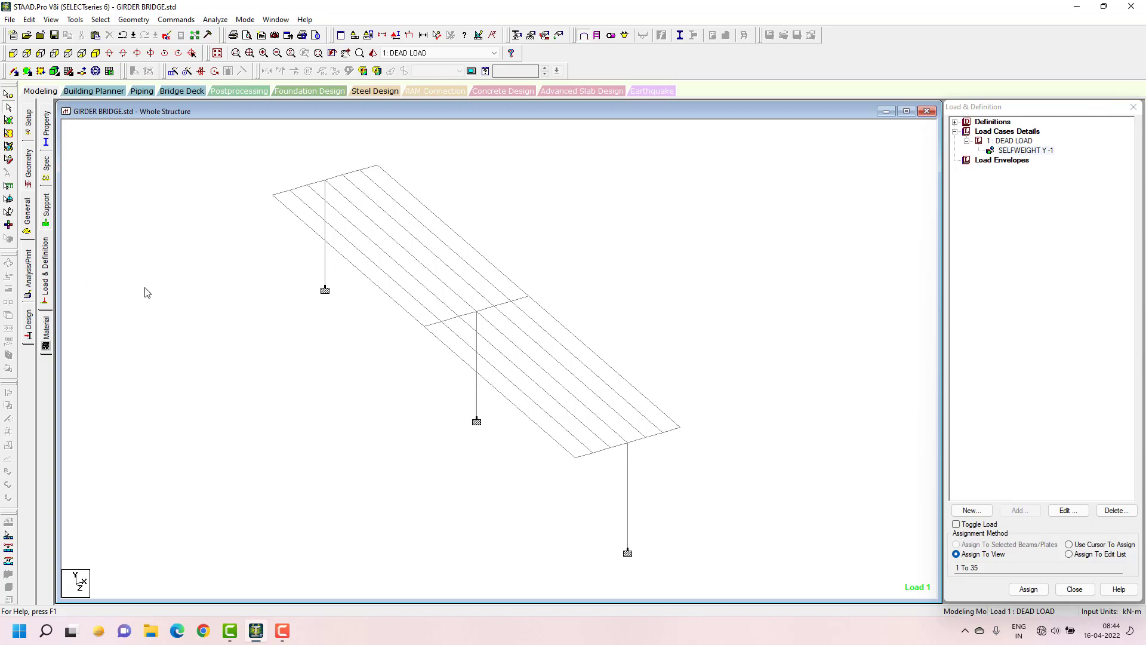
mouse_move(37, 325)
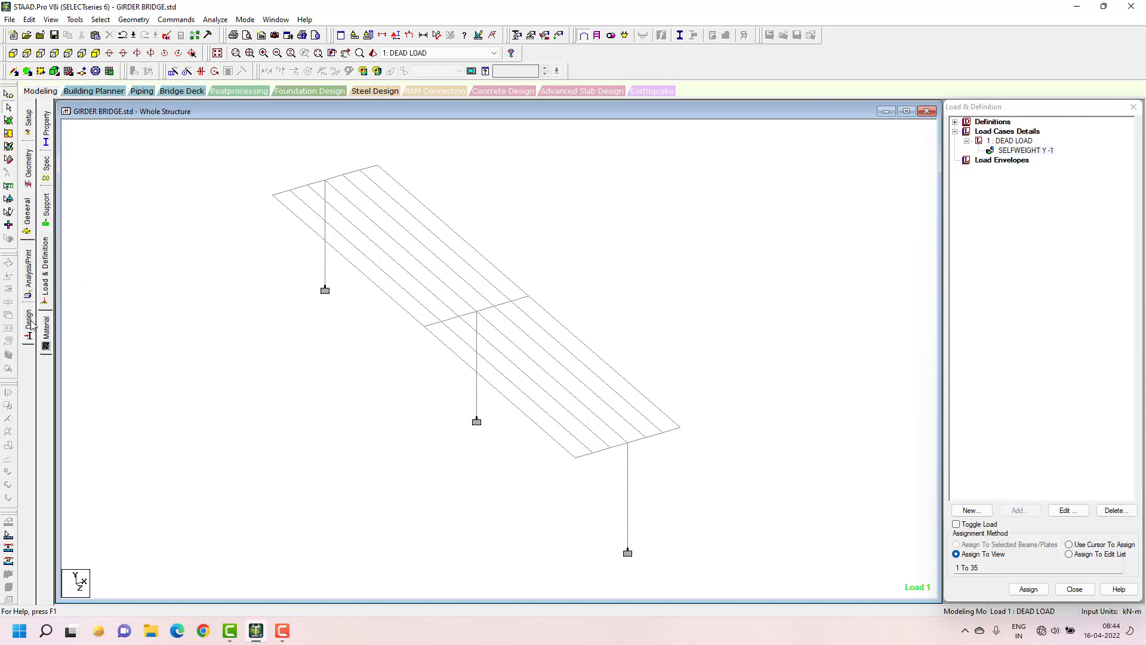
mouse_move(366, 296)
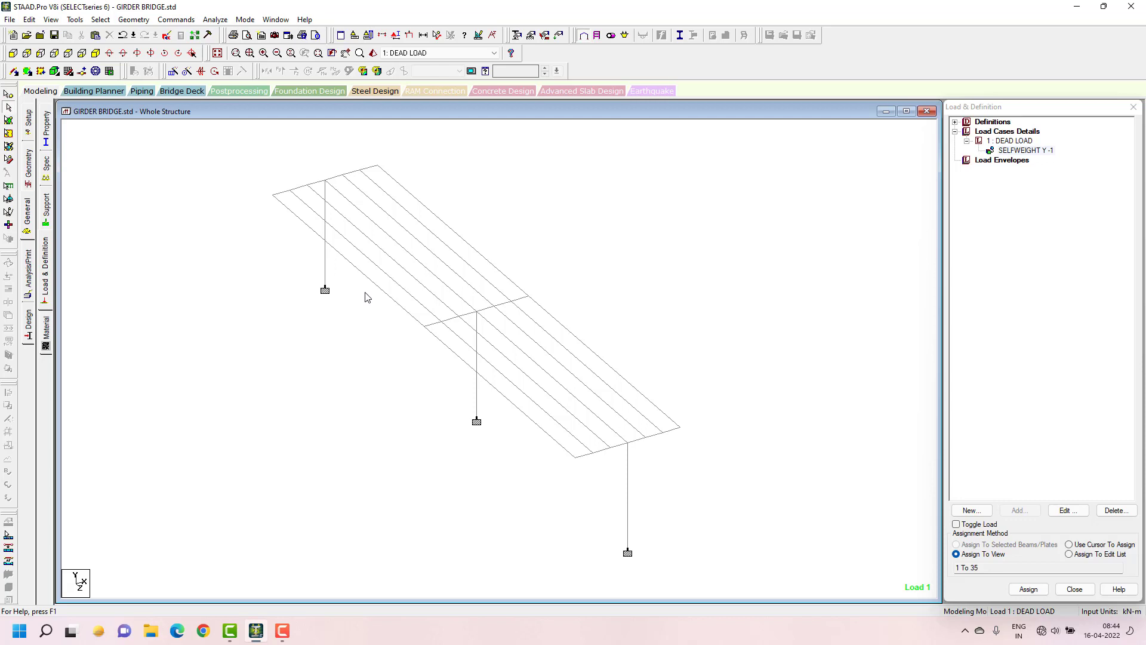
mouse_move(513, 329)
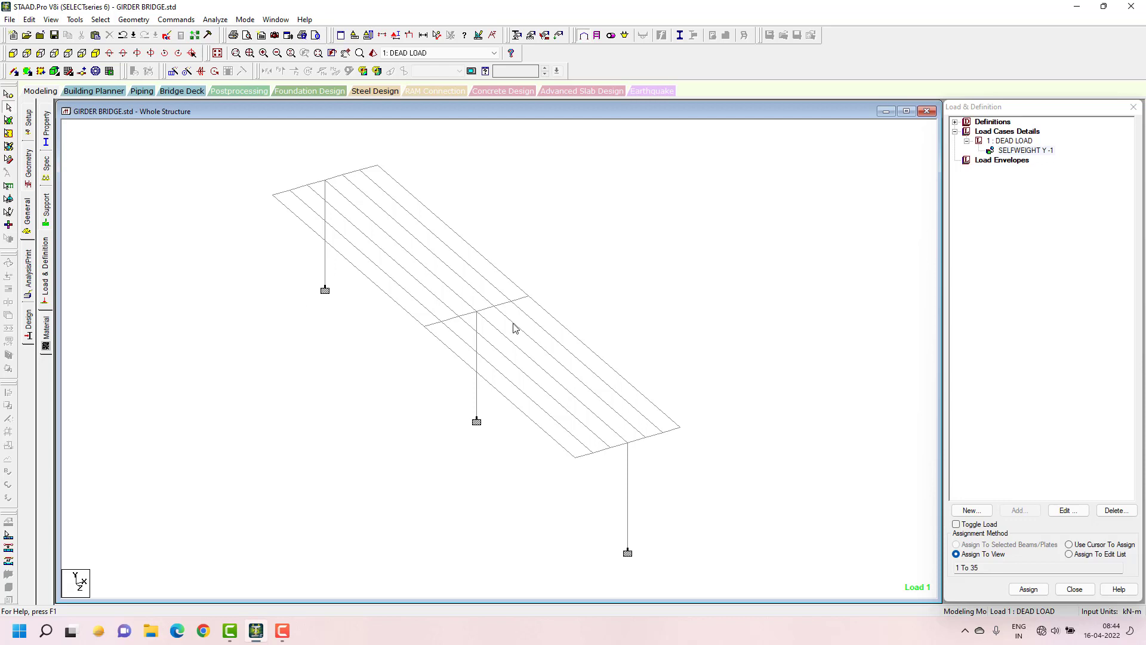
mouse_move(662, 260)
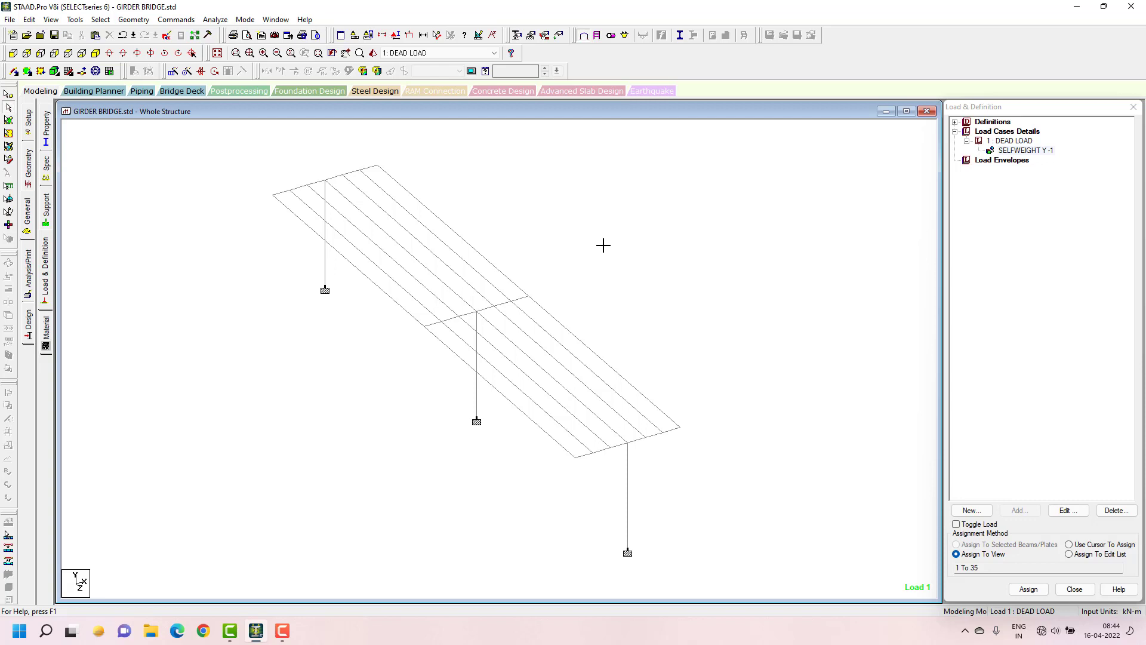
mouse_move(612, 272)
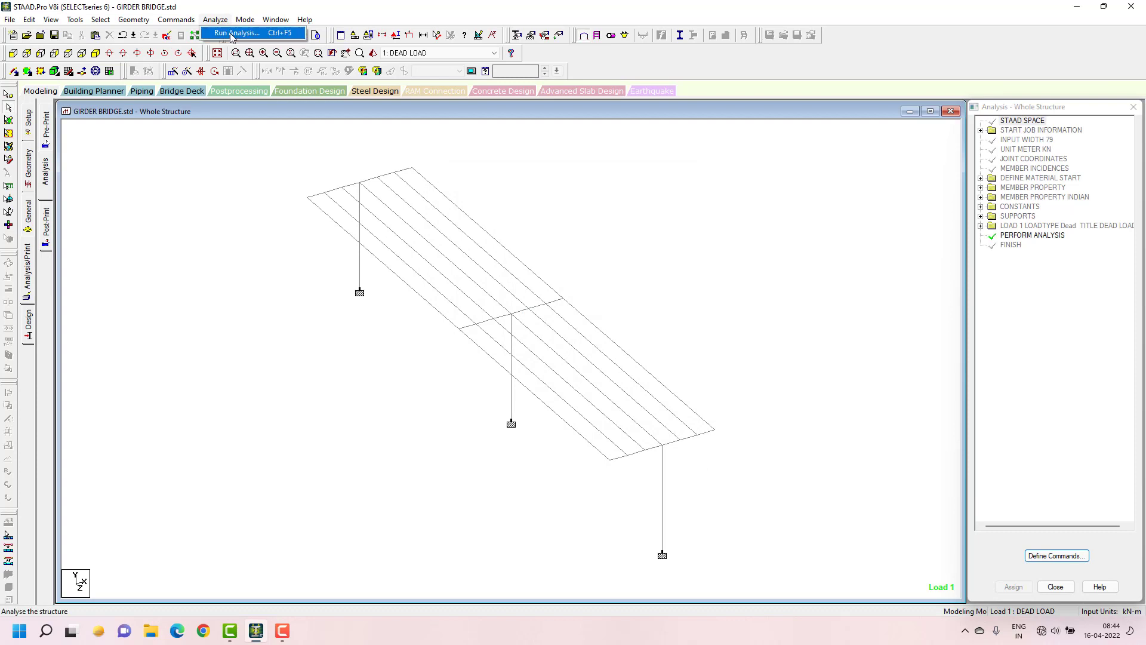
Save GIRDER BRIDGE, run the analysis with 0 errors and go to post-processing.
click(243, 33)
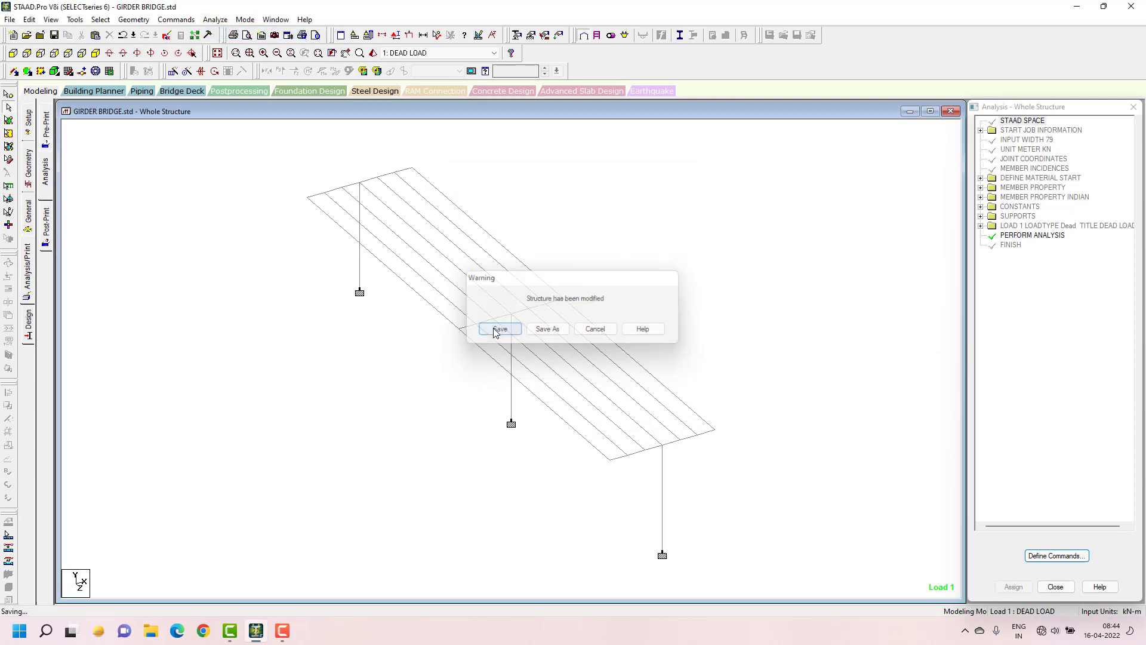
click(500, 328)
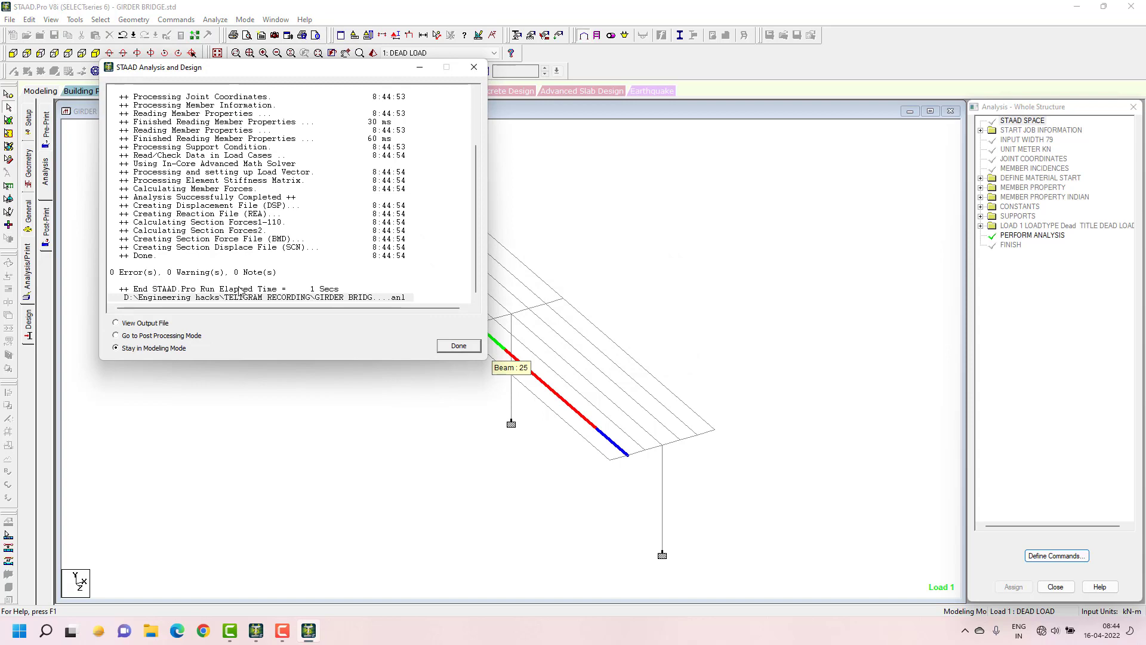
click(116, 335)
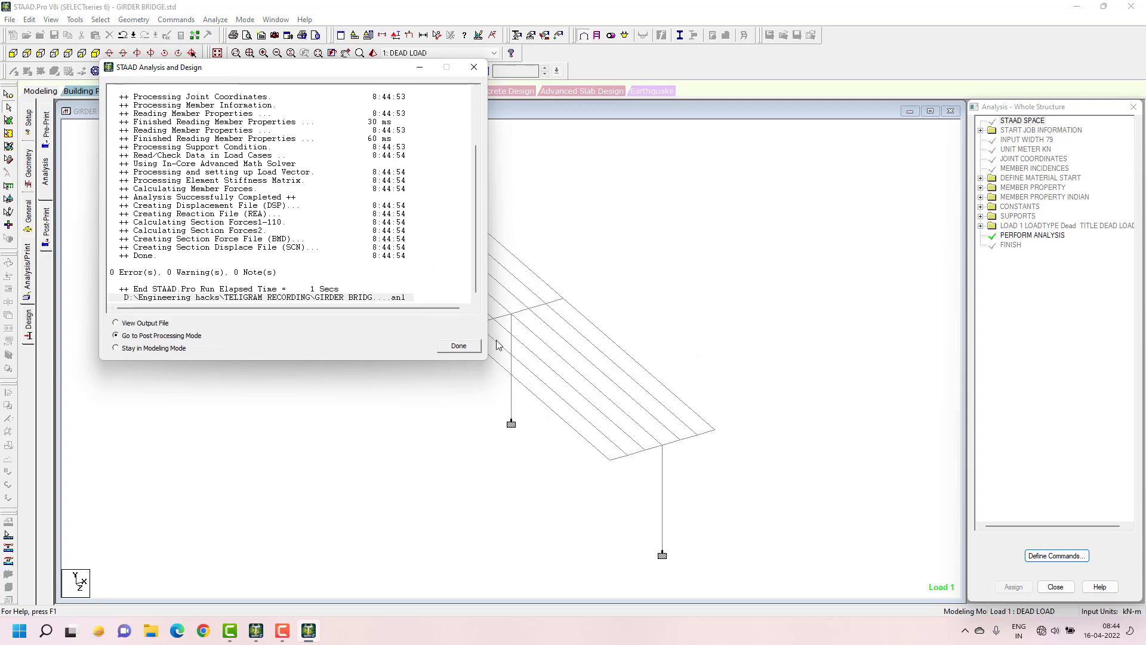
click(459, 346)
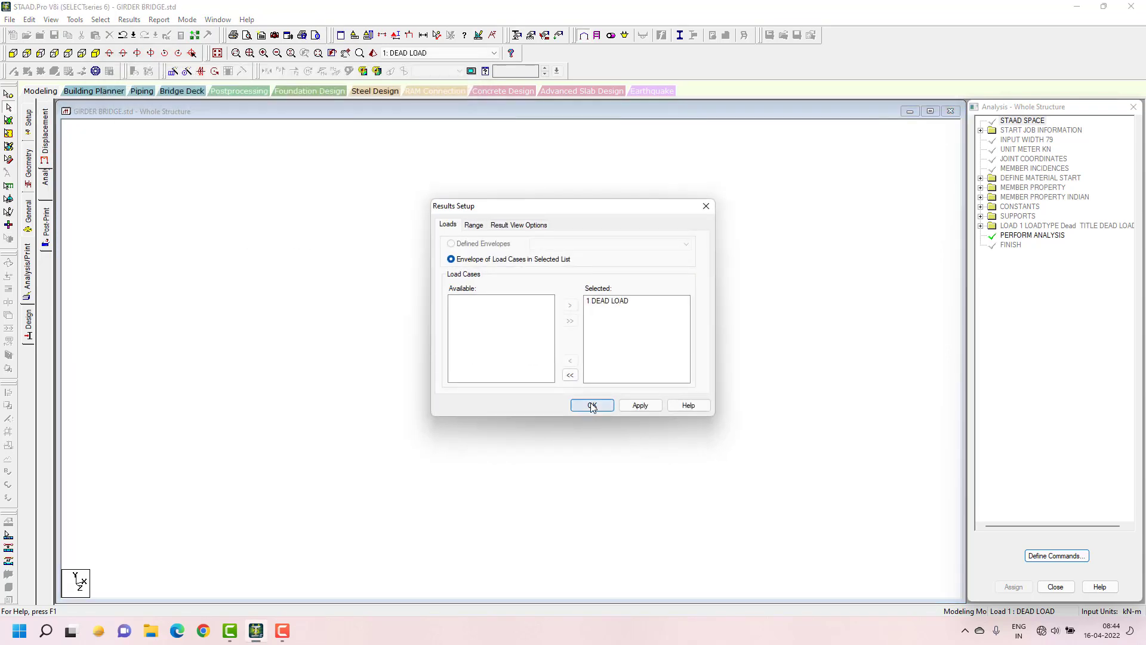
Accept DEAD LOAD for results and review the beam relative displacement table.
click(592, 406)
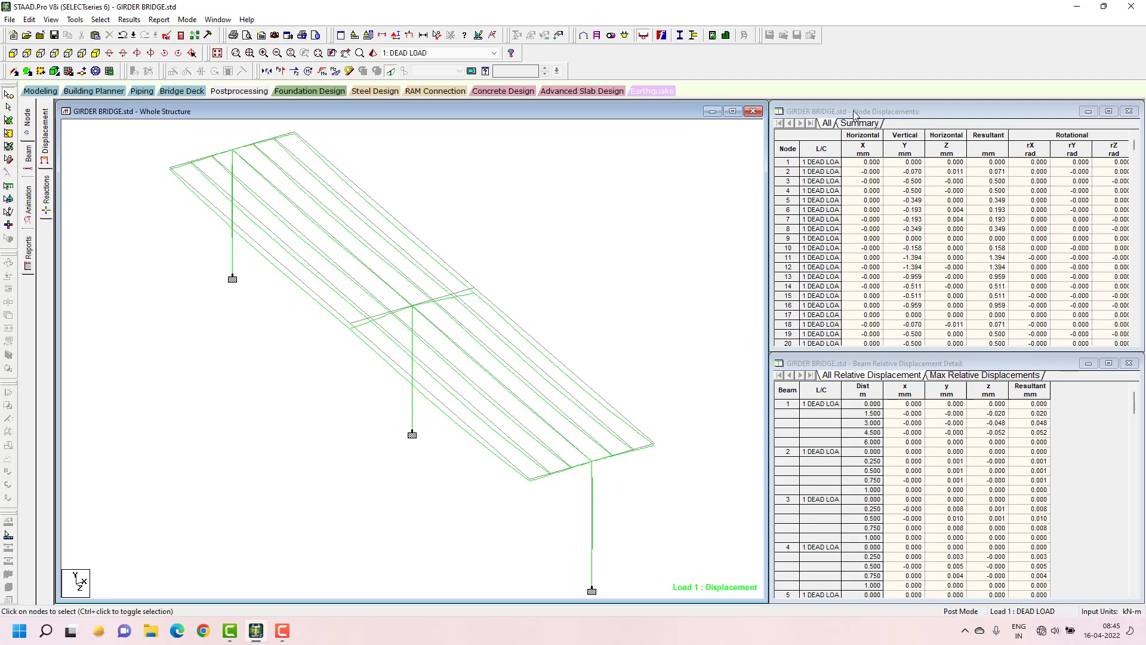
mouse_move(883, 122)
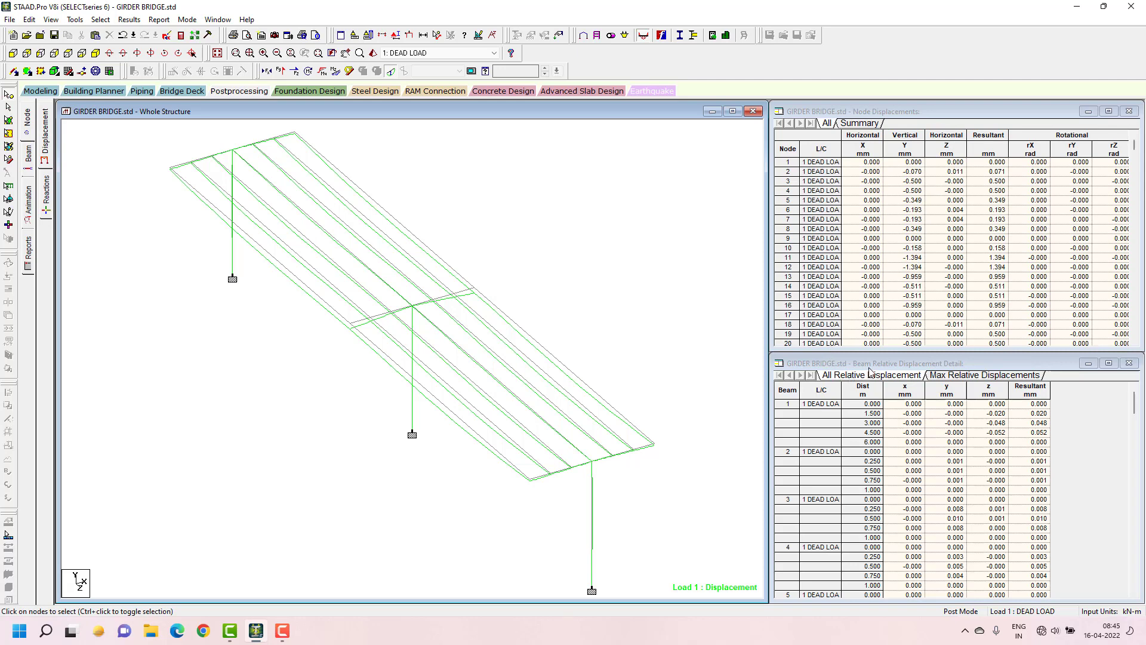
scroll(down, 3)
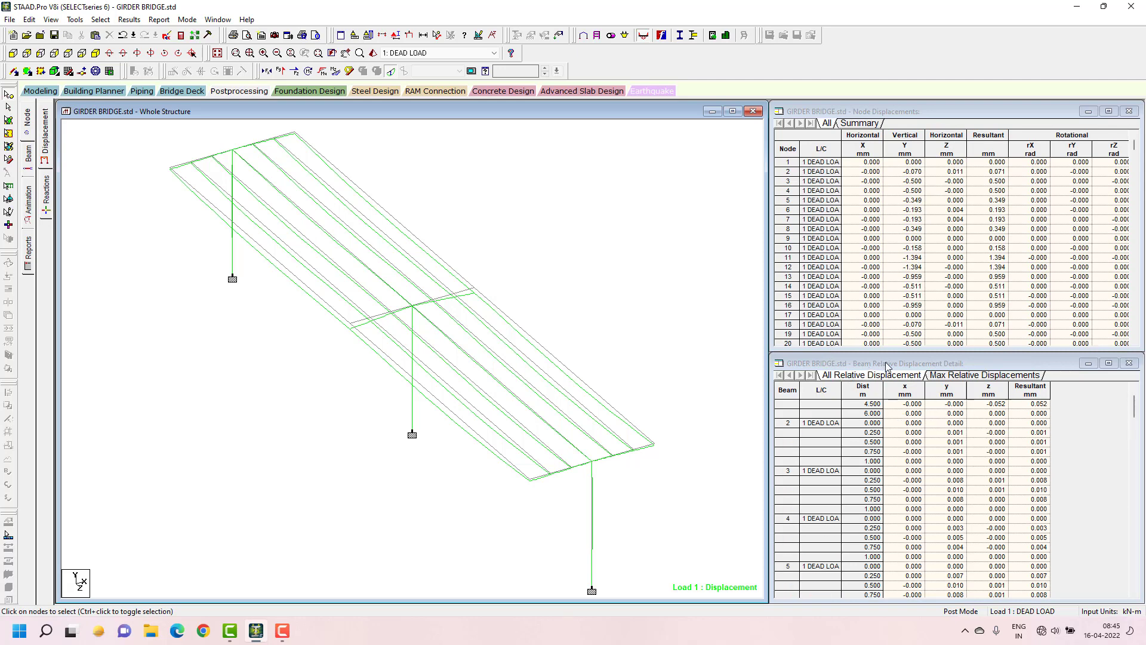
mouse_move(896, 372)
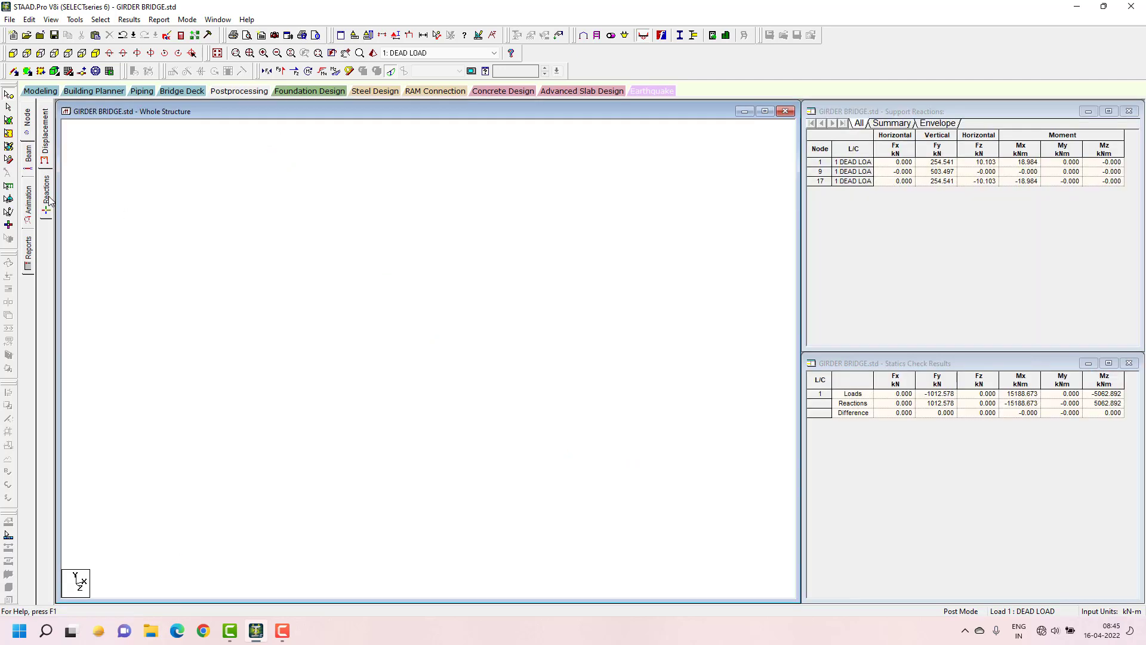
Show support reactions, maximum shear forces per beam and a section displacement animation.
click(43, 191)
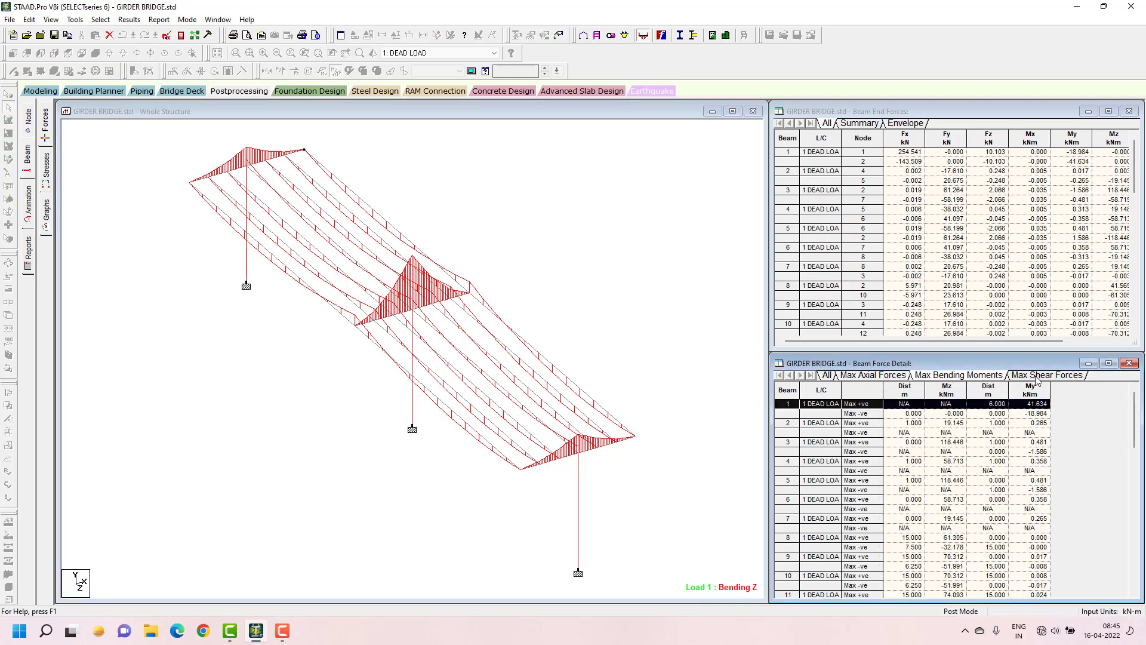
click(1047, 375)
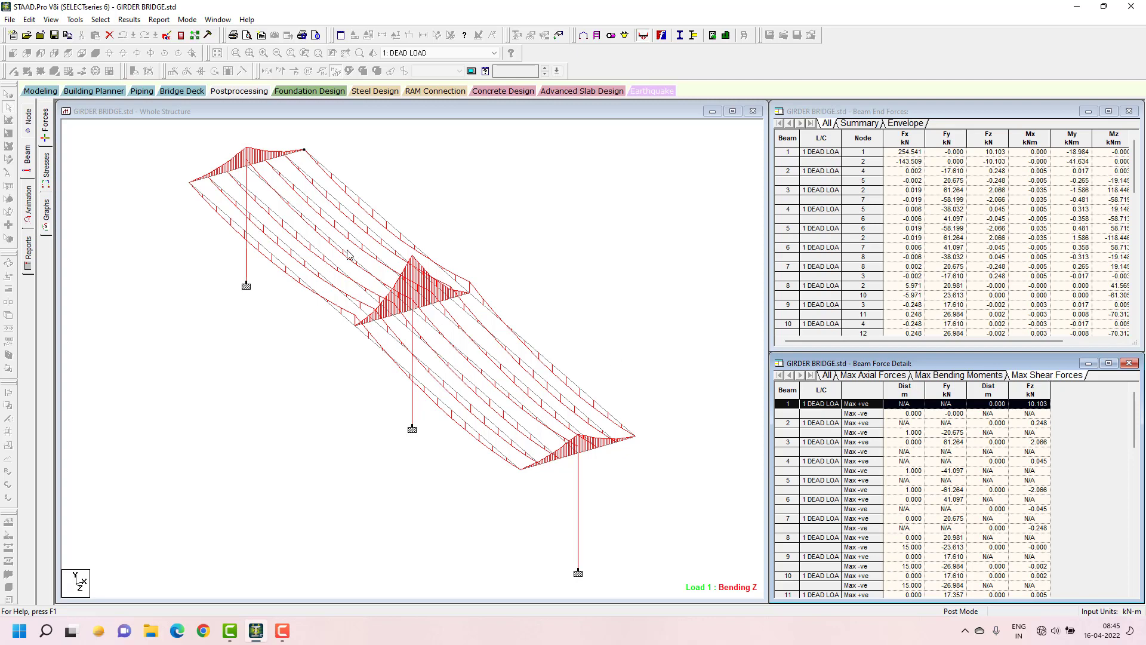
mouse_move(37, 196)
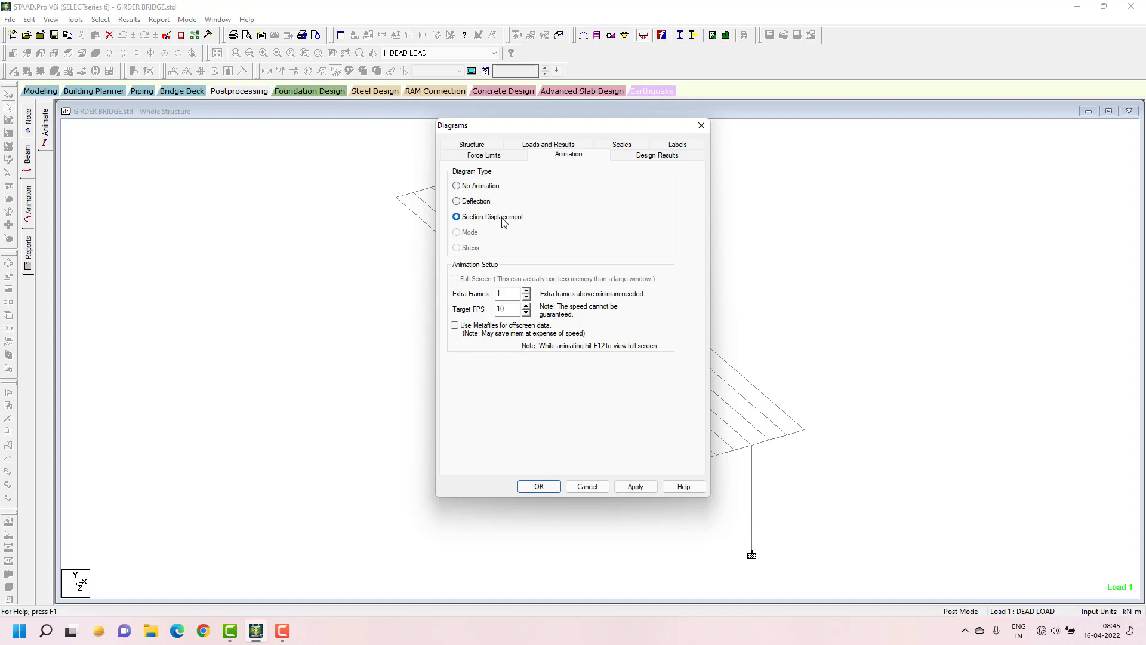
click(539, 486)
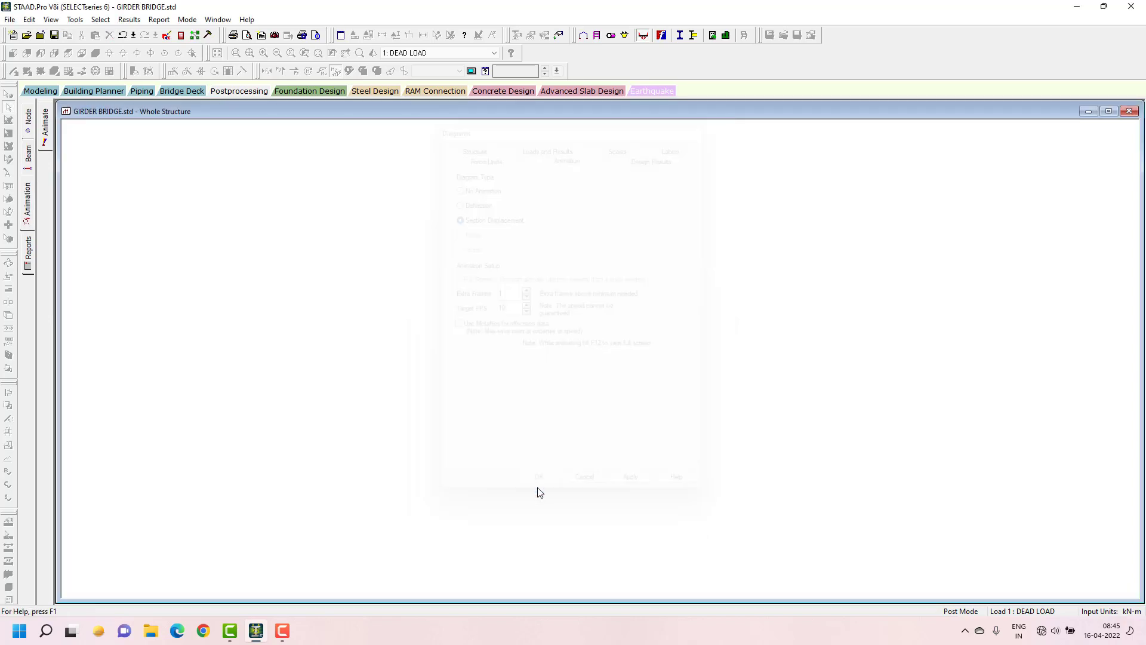